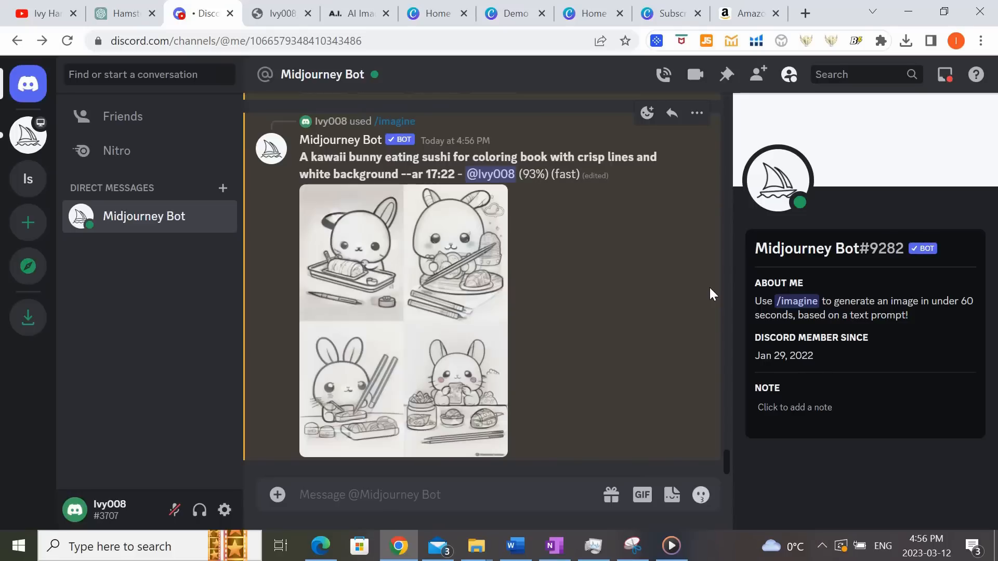
Let the bunny-eating-sushi grid finish, then browse Amazon kids coloring book results.
{"action": "scroll", "scroll_direction": "down", "scroll_amount": 3}
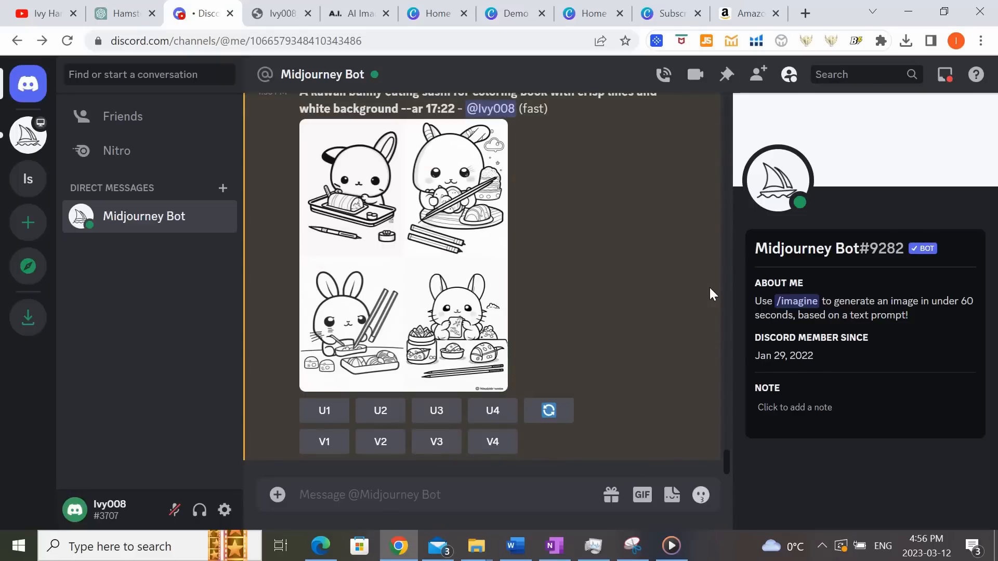
{"action": "left_click", "coordinate": [636, 12]}
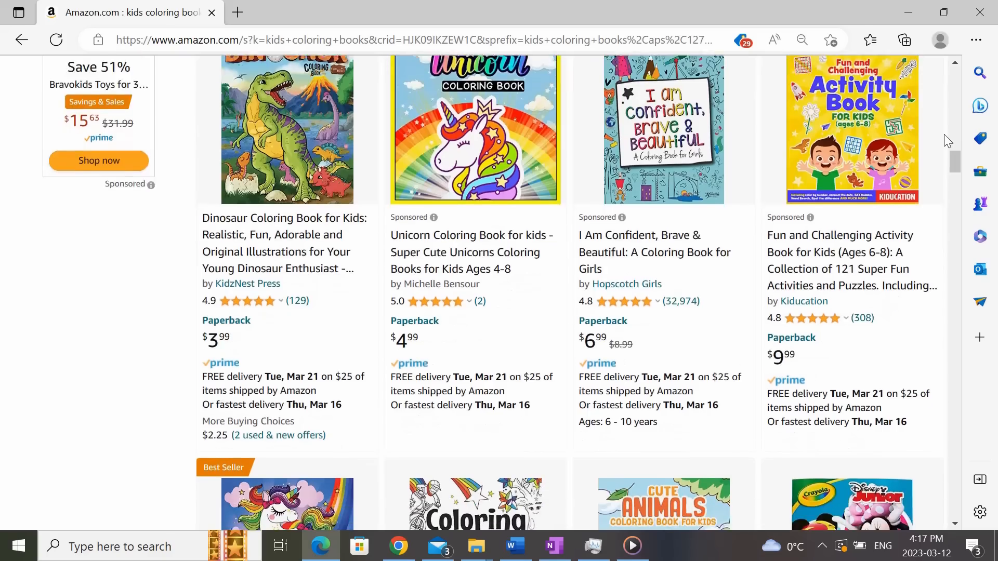
{"action": "scroll", "scroll_direction": "down", "scroll_amount": 3}
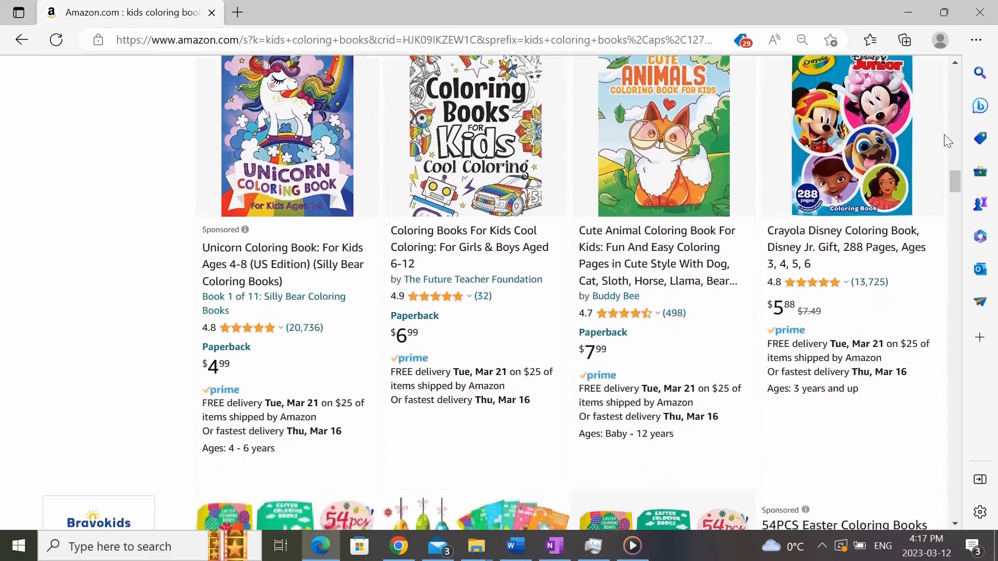
{"action": "scroll", "scroll_direction": "down", "scroll_amount": 3}
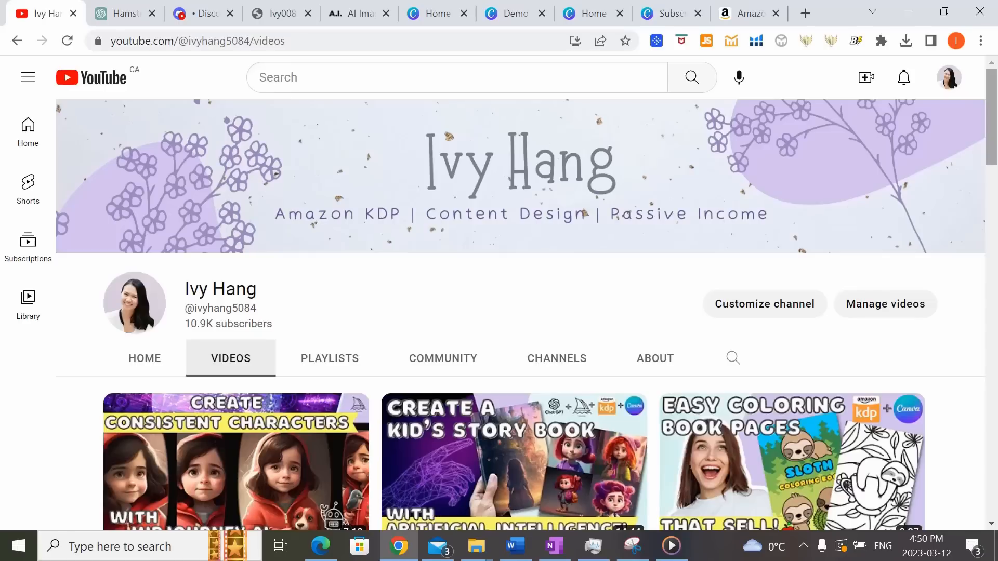
Scroll the channel's uploads down to the 'Create a Journal to Sell on Amazon KDP' video.
{"action": "scroll", "scroll_direction": "down", "scroll_amount": 3}
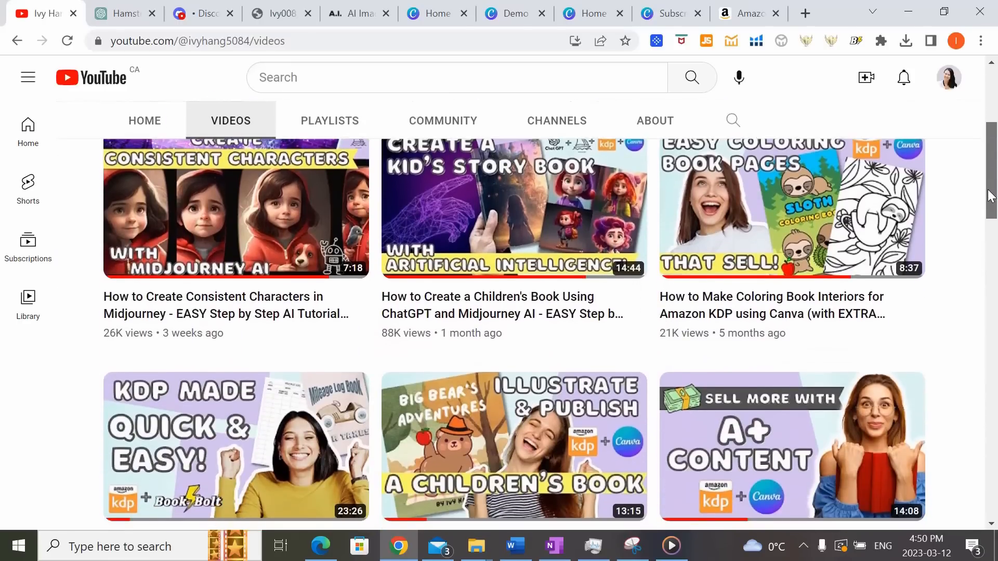
{"action": "scroll", "scroll_direction": "down", "scroll_amount": 3}
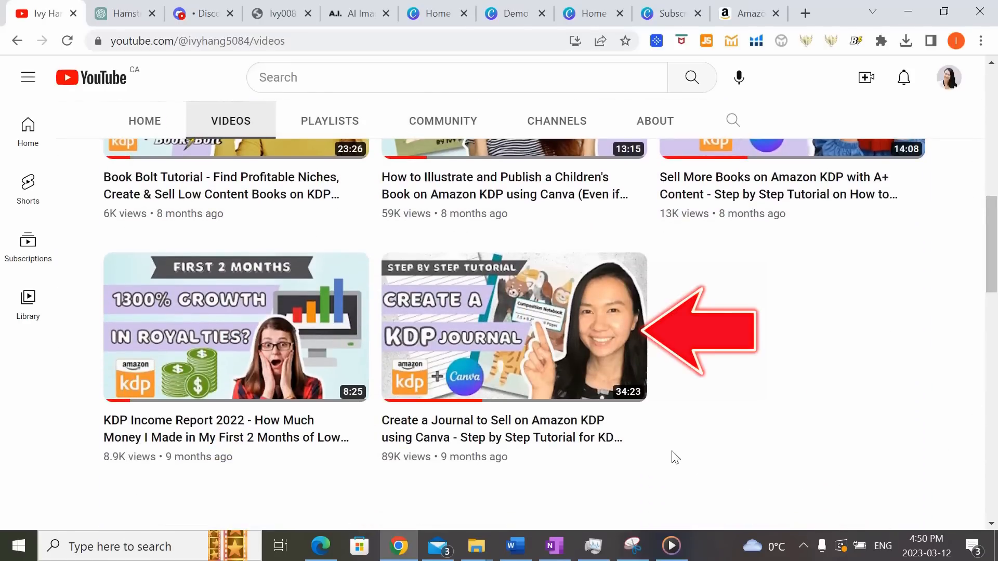
{"action": "mouse_move", "coordinate": [671, 455]}
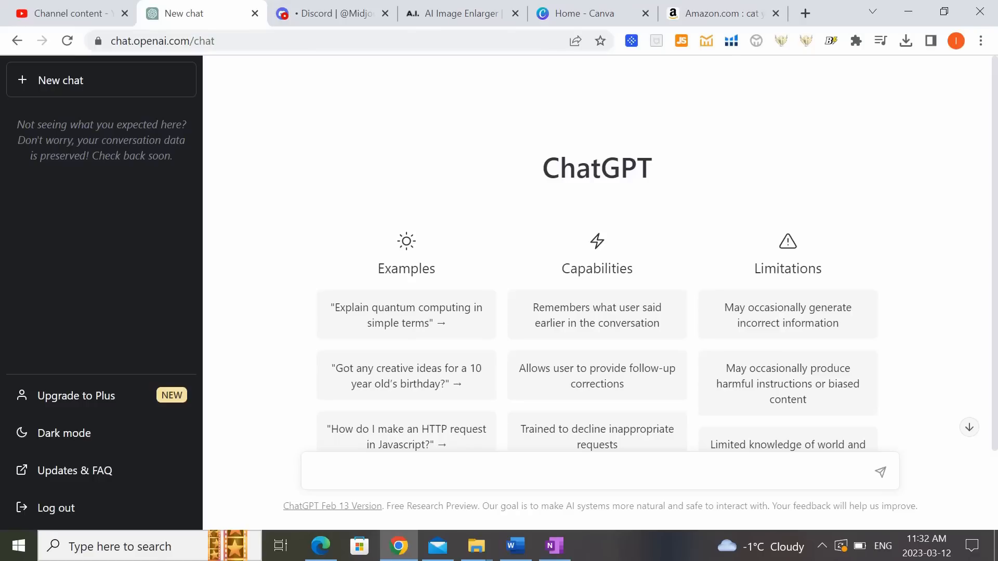
{"action": "mouse_move", "coordinate": [757, 453]}
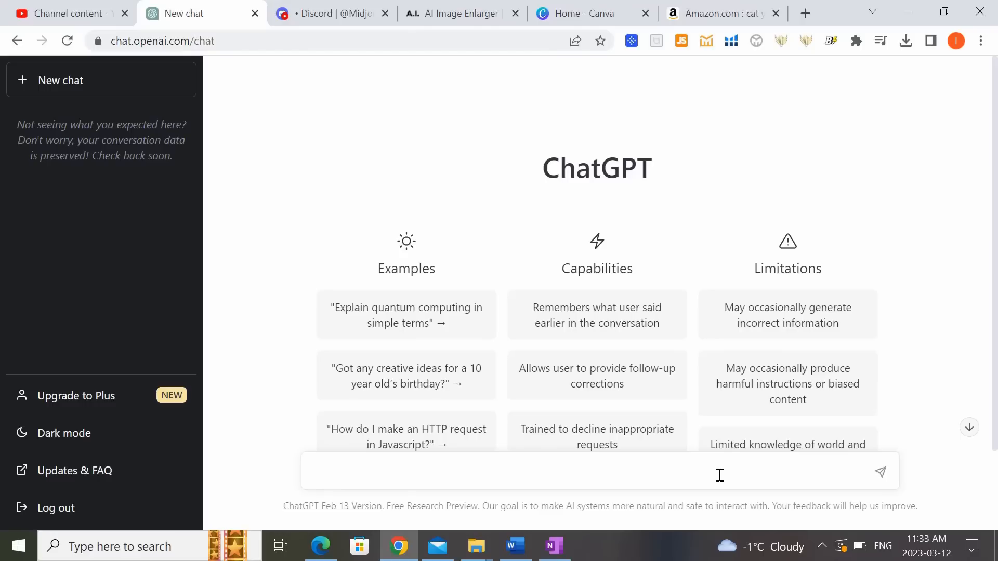
Send 'Please give me some unique coloring book niche ideas relating to hamsters' to ChatGPT.
{"action": "type", "text": "Please giv"}
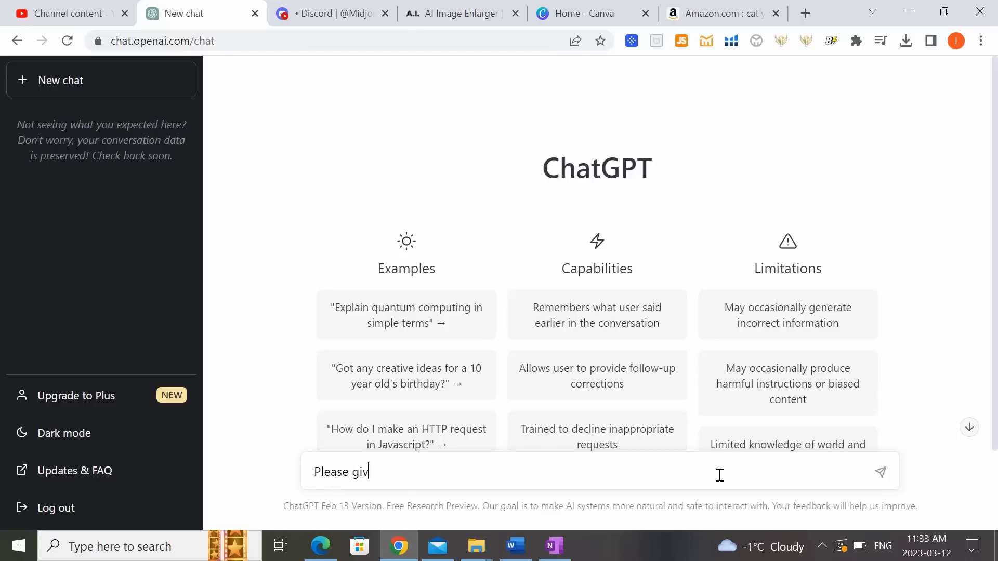
{"action": "type", "text": "e me some"}
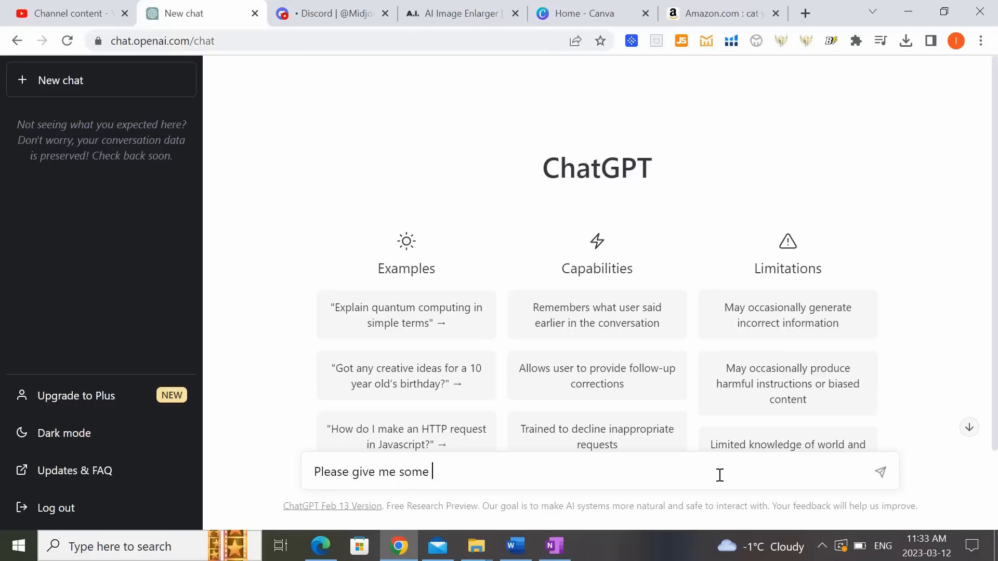
{"action": "type", "text": "unique coloring book"}
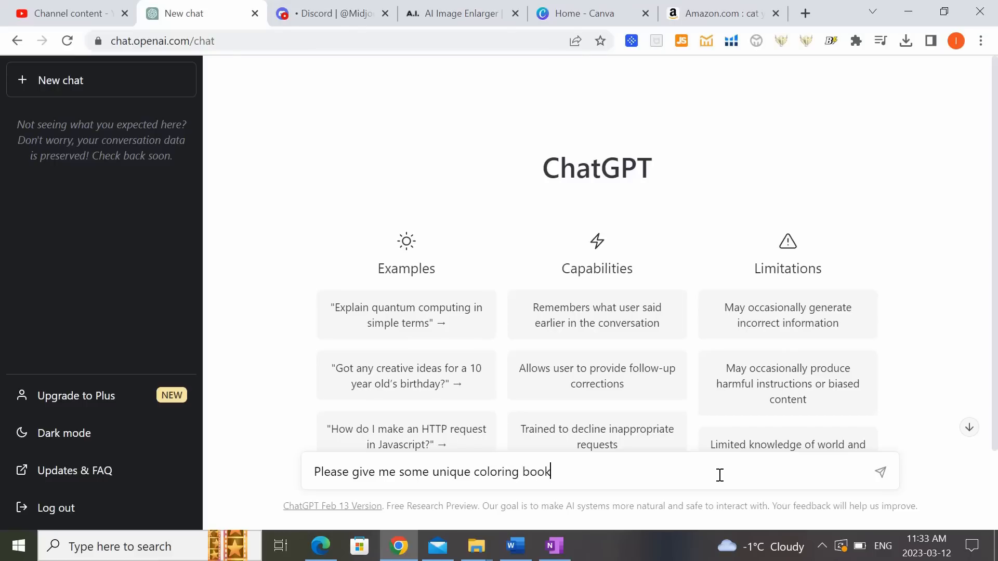
{"action": "type", "text": "niche ideas"}
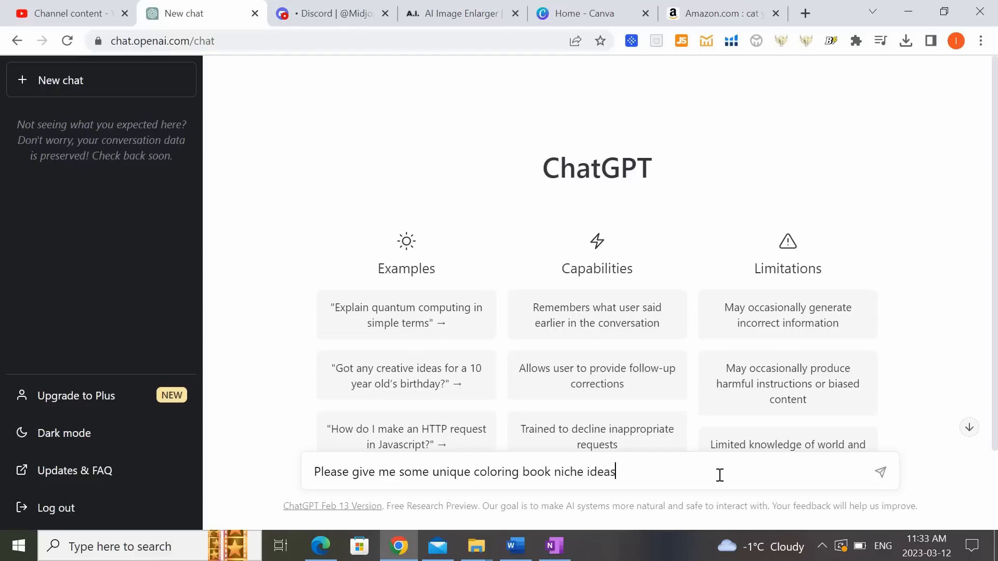
{"action": "type", "text": "relating to"}
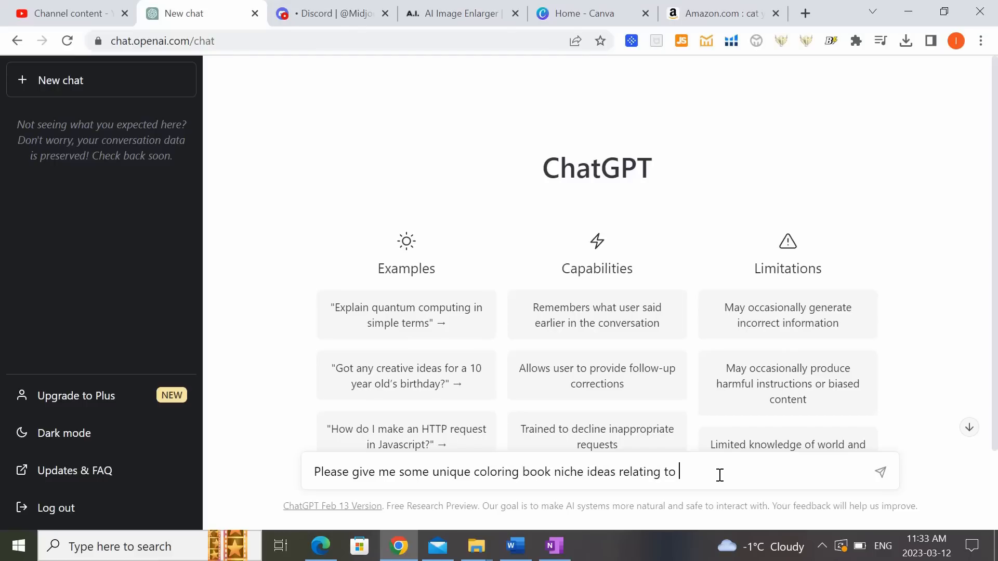
{"action": "type", "text": "hamsters"}
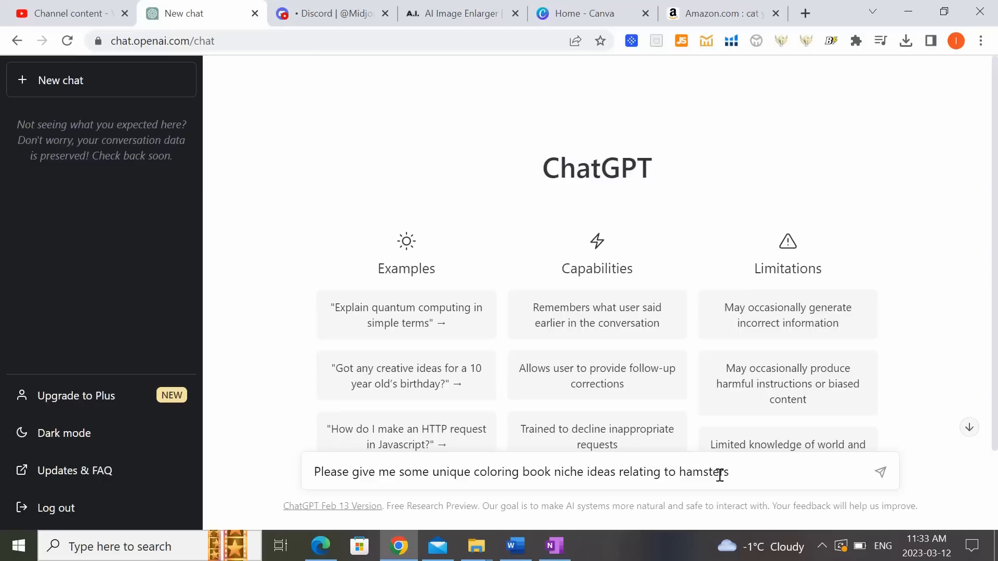
{"action": "left_click", "coordinate": [880, 472]}
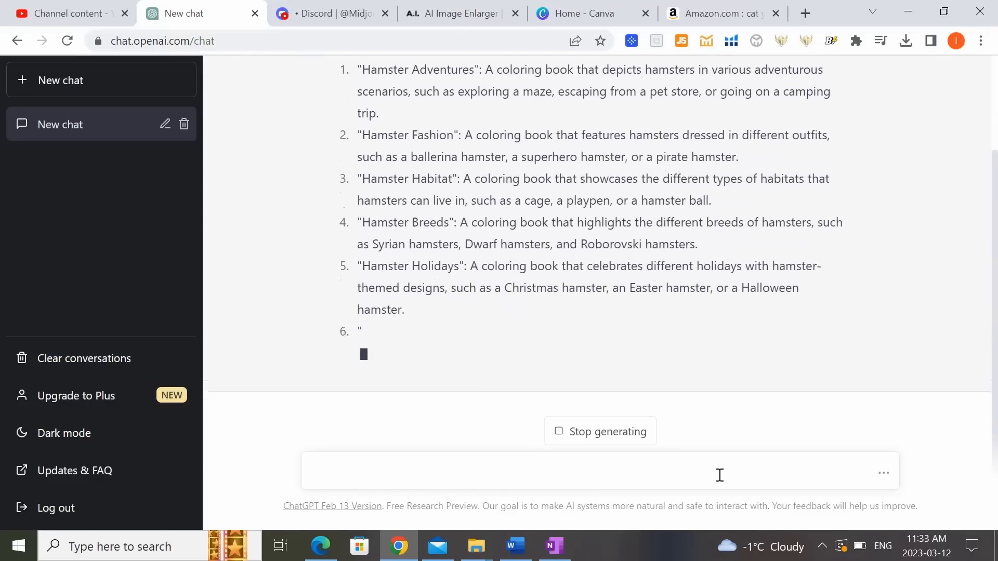
Scroll through the ten niche ideas down to #10, Hamster Dreams.
{"action": "scroll", "scroll_direction": "down", "scroll_amount": 3}
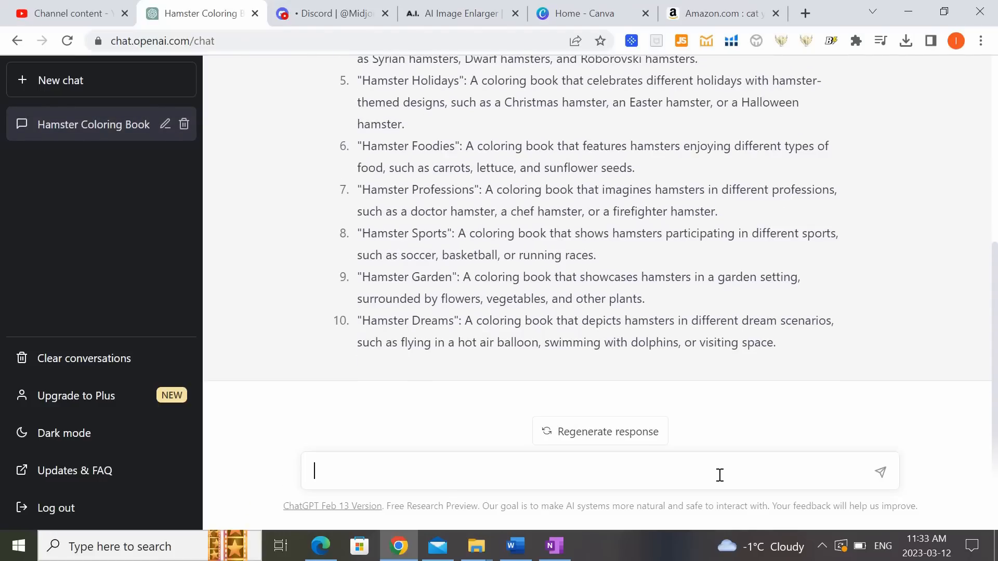
{"action": "mouse_move", "coordinate": [804, 321]}
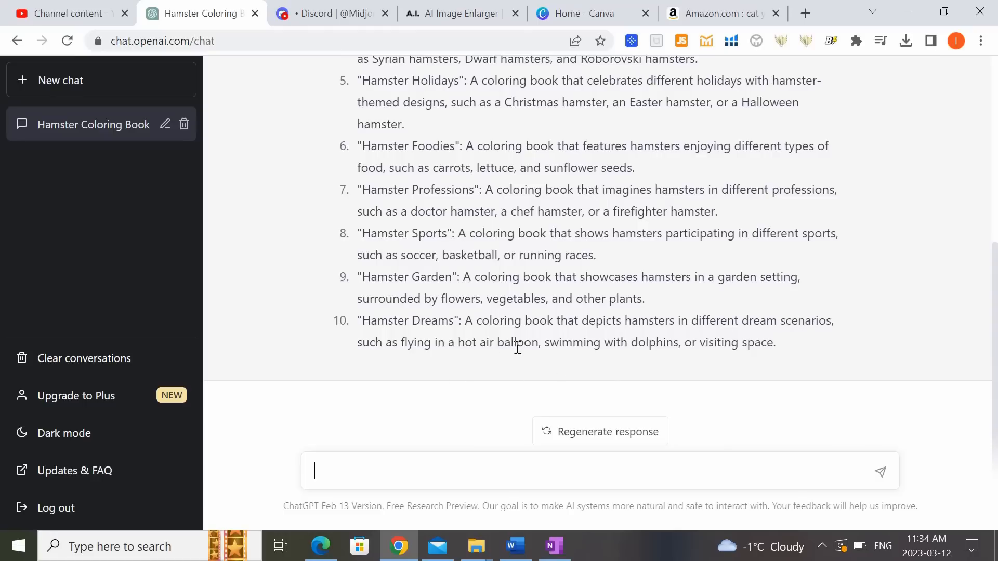
{"action": "mouse_move", "coordinate": [707, 343]}
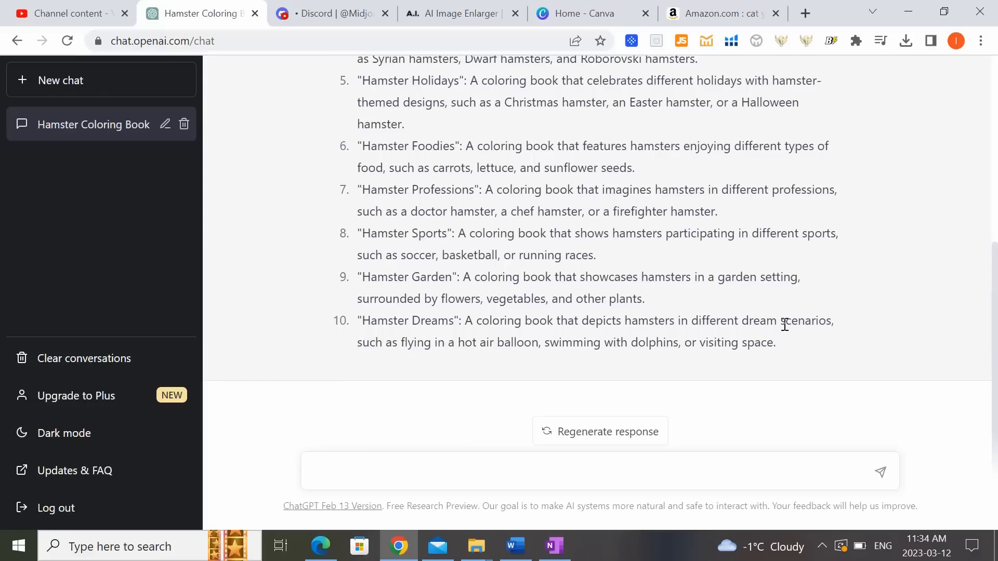
{"action": "mouse_move", "coordinate": [753, 342]}
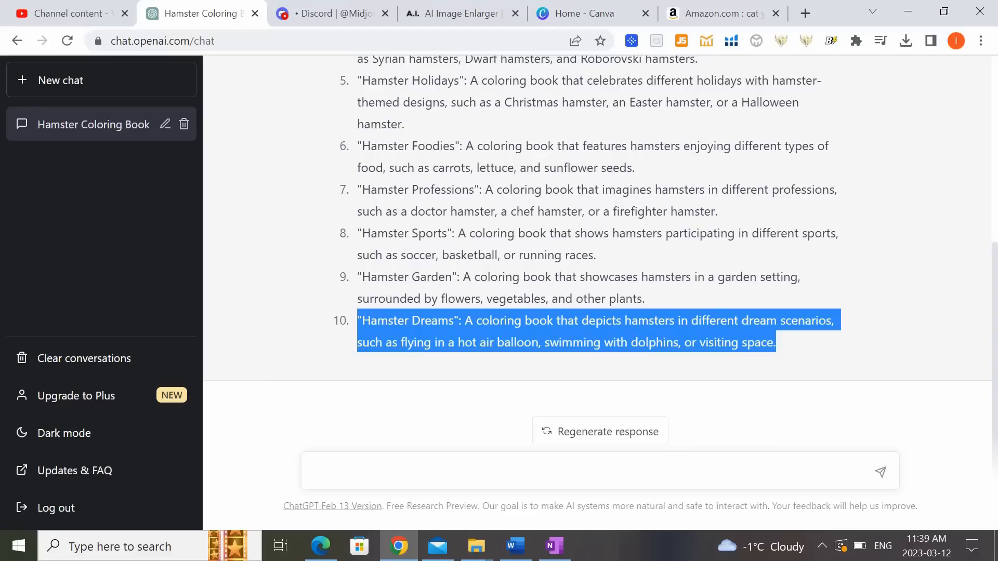
{"action": "mouse_move", "coordinate": [399, 498]}
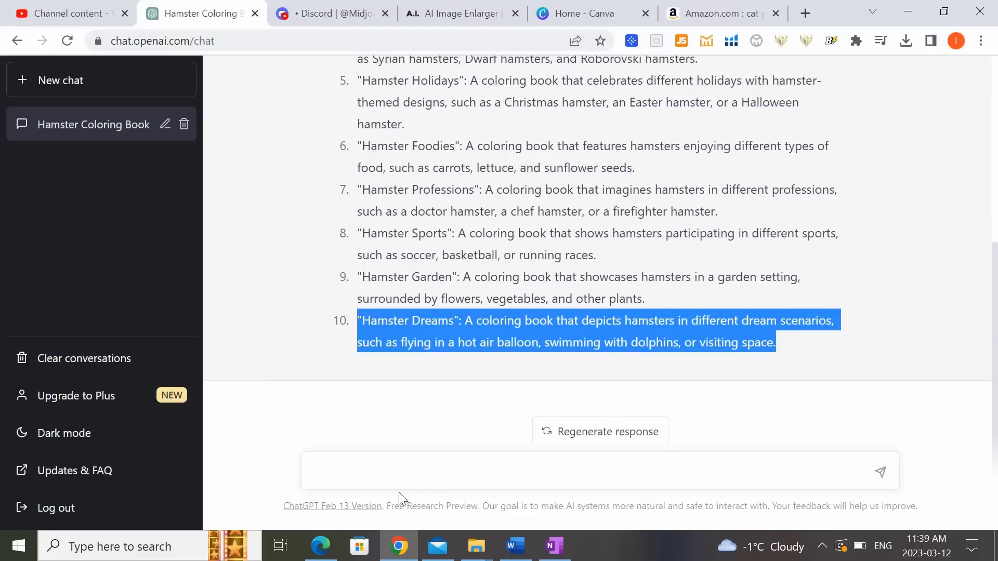
Send 'Give me 25 coloring page ideas relating to #10 above' to ChatGPT.
{"action": "type", "text": "Give m"}
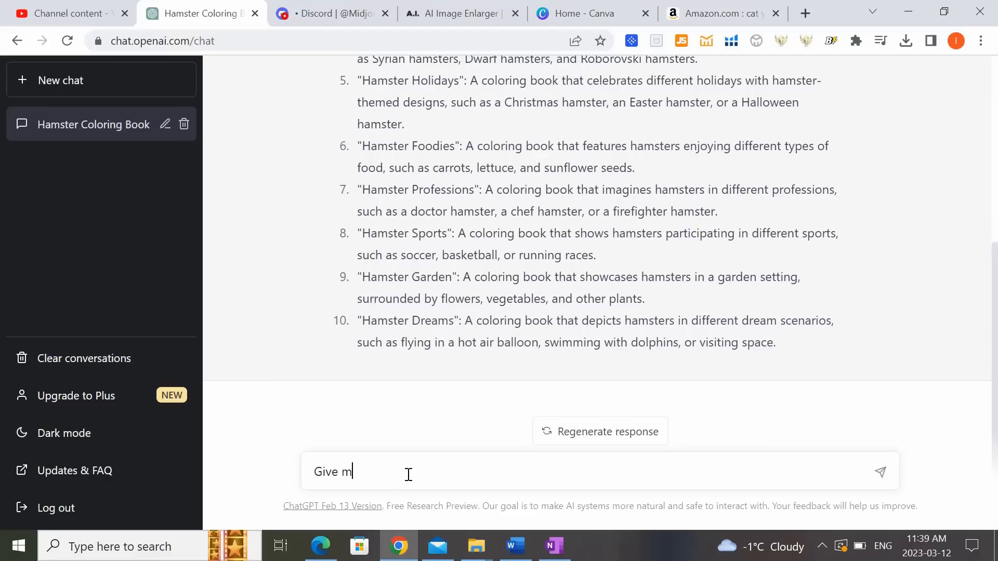
{"action": "type", "text": "e 25 co"}
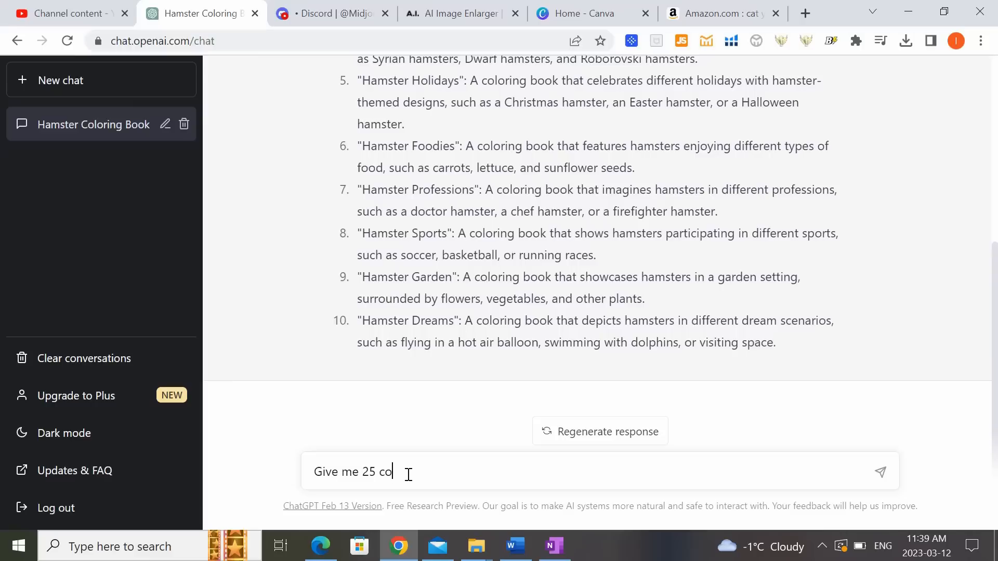
{"action": "type", "text": "loring page ideas"}
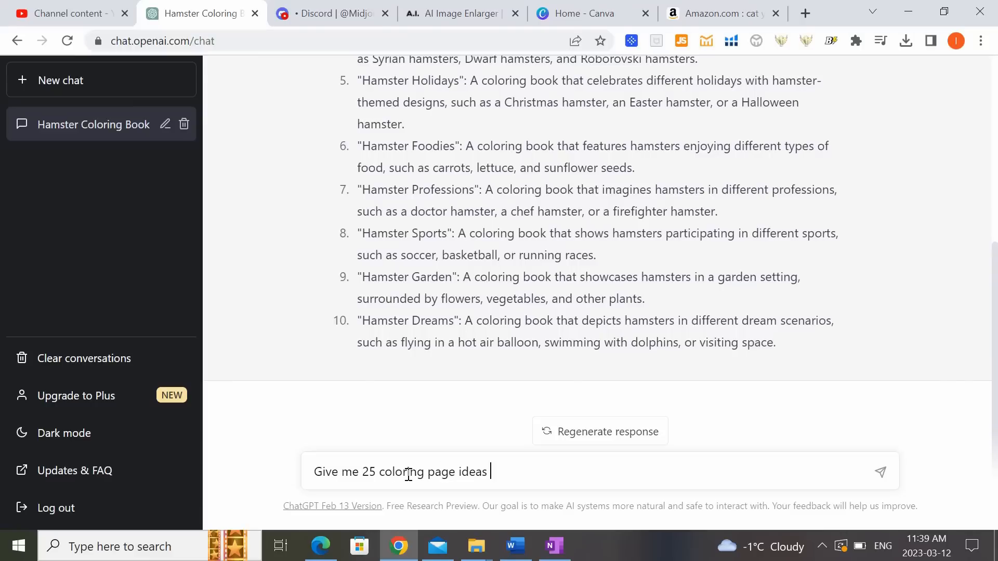
{"action": "type", "text": "relating to #10-"}
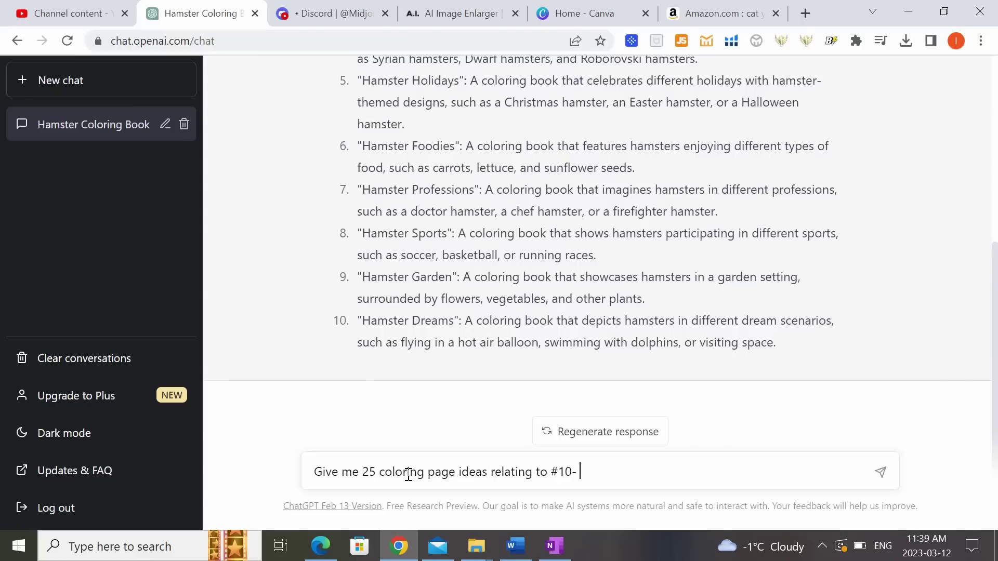
{"action": "type", "text": "above"}
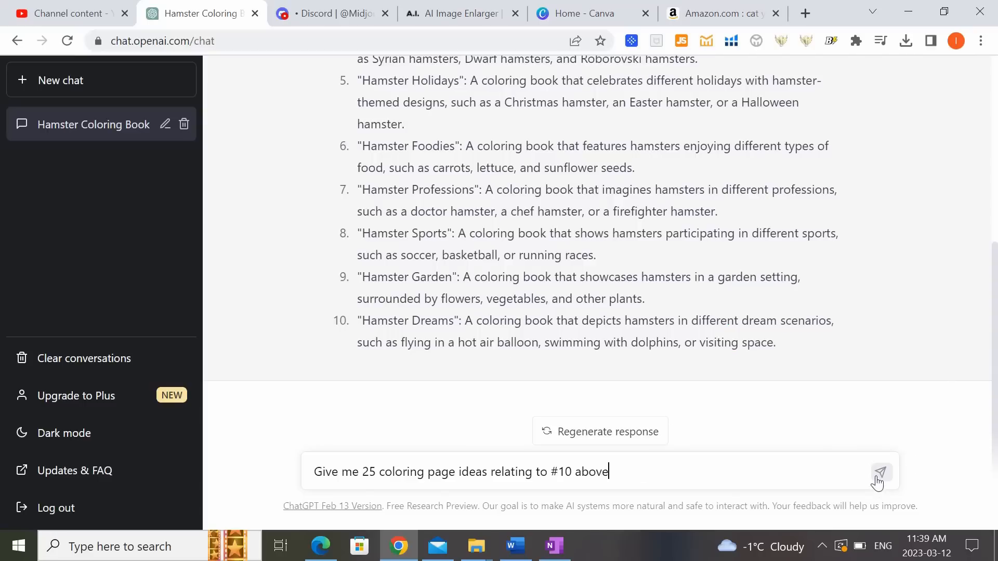
{"action": "left_click", "coordinate": [881, 472]}
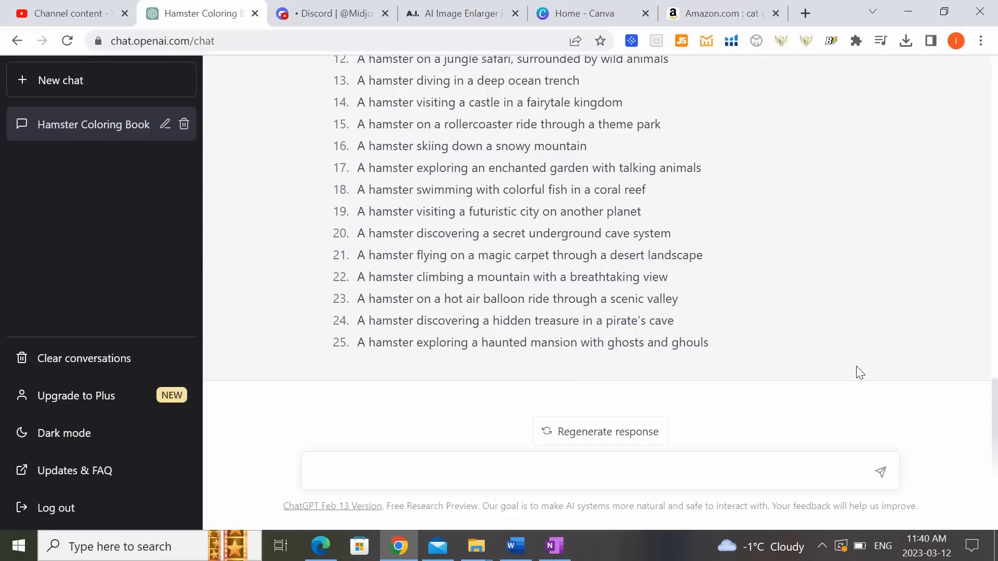
Review the 25 hamster dream scene ideas in the reply.
{"action": "scroll", "scroll_direction": "up", "scroll_amount": 3}
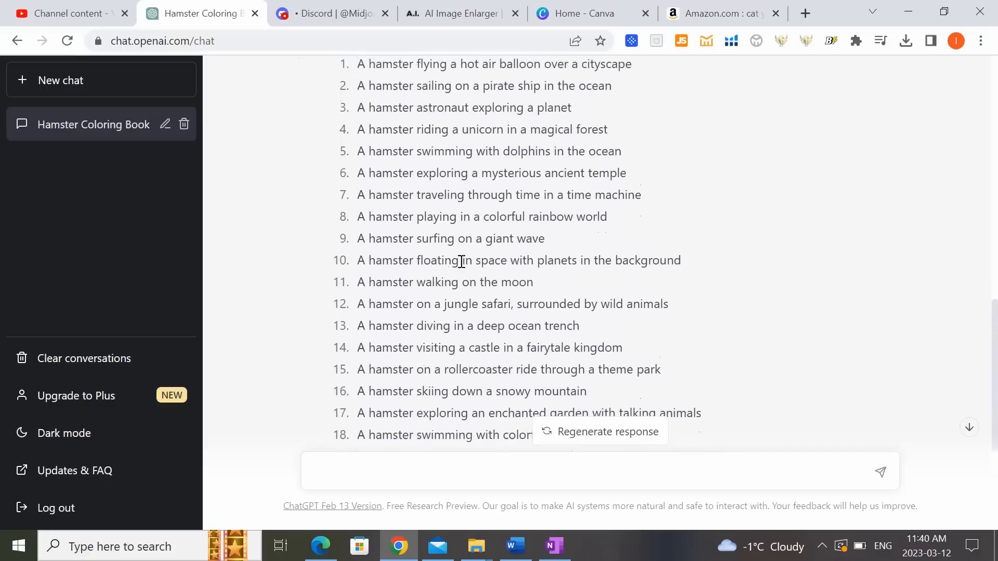
{"action": "scroll", "scroll_direction": "down", "scroll_amount": 3}
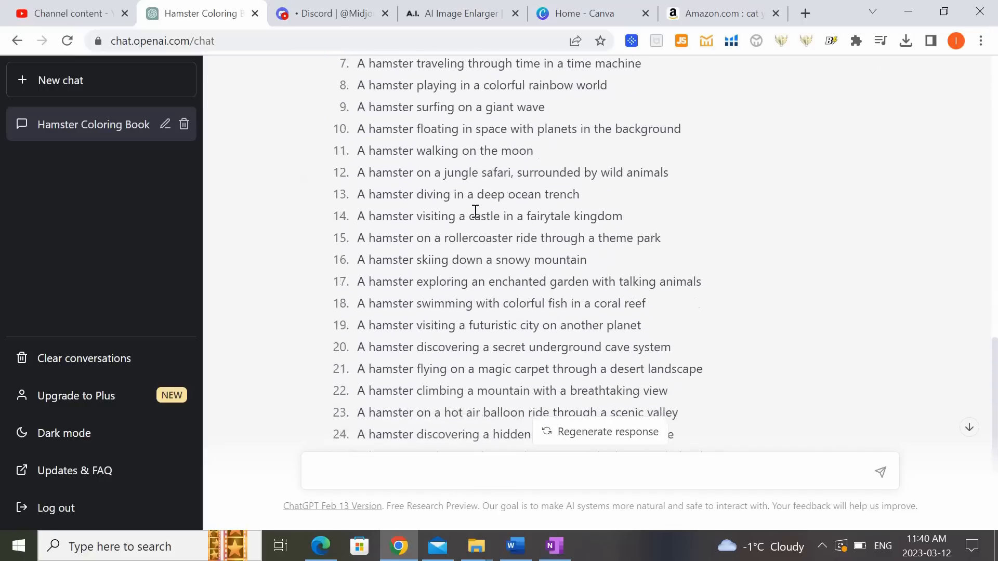
{"action": "scroll", "scroll_direction": "up", "scroll_amount": 3}
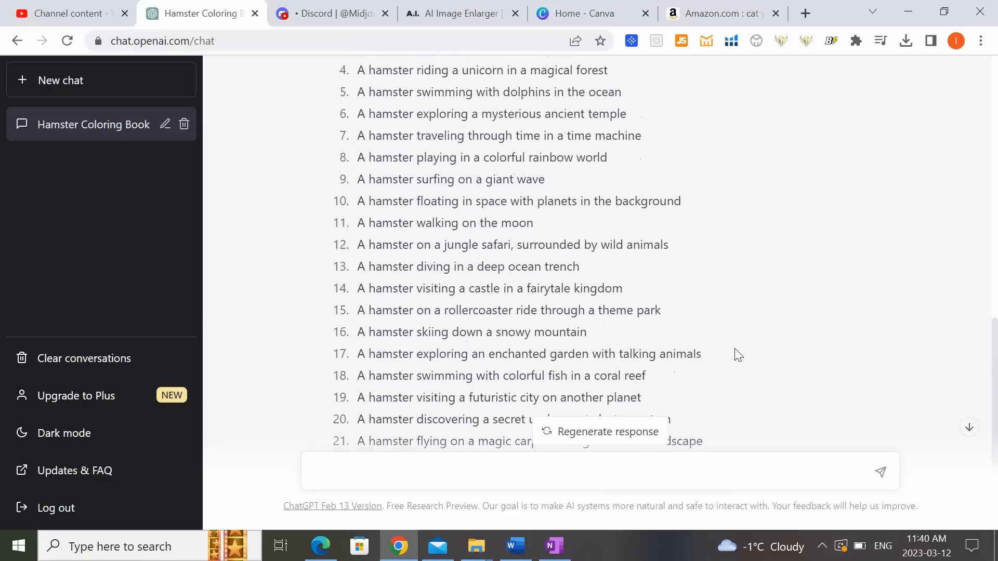
{"action": "scroll", "scroll_direction": "up", "scroll_amount": 3}
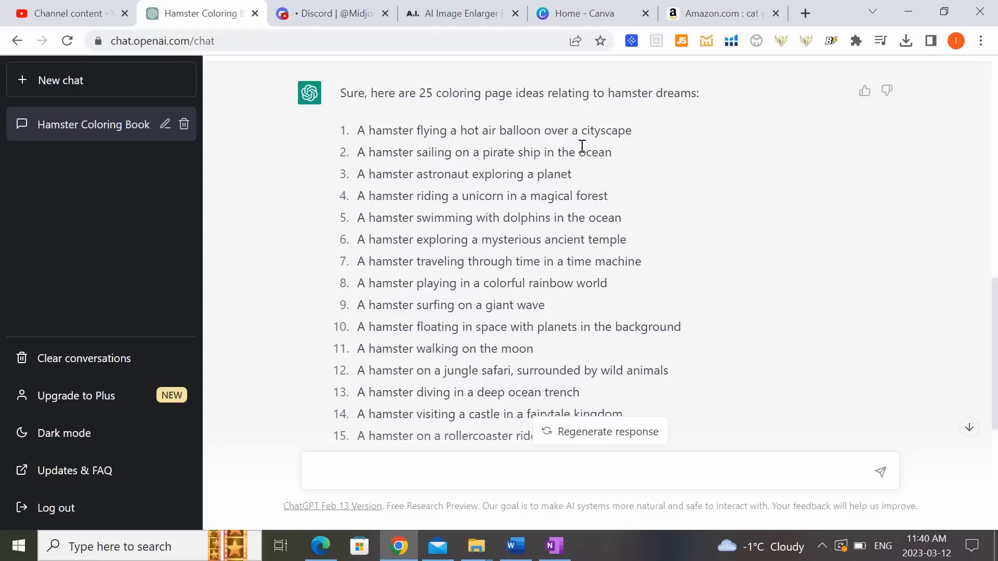
{"action": "mouse_move", "coordinate": [616, 147]}
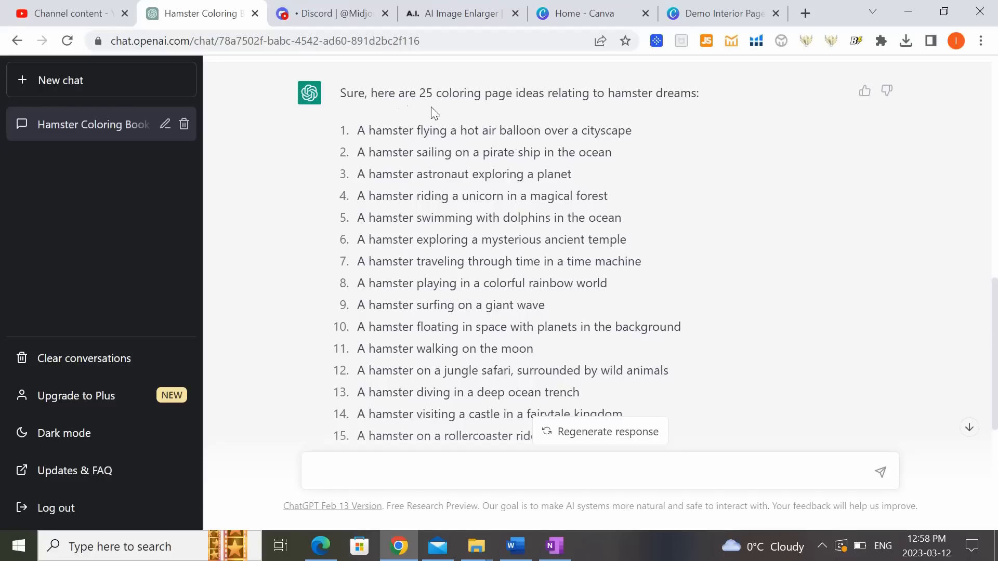
{"action": "mouse_move", "coordinate": [576, 124]}
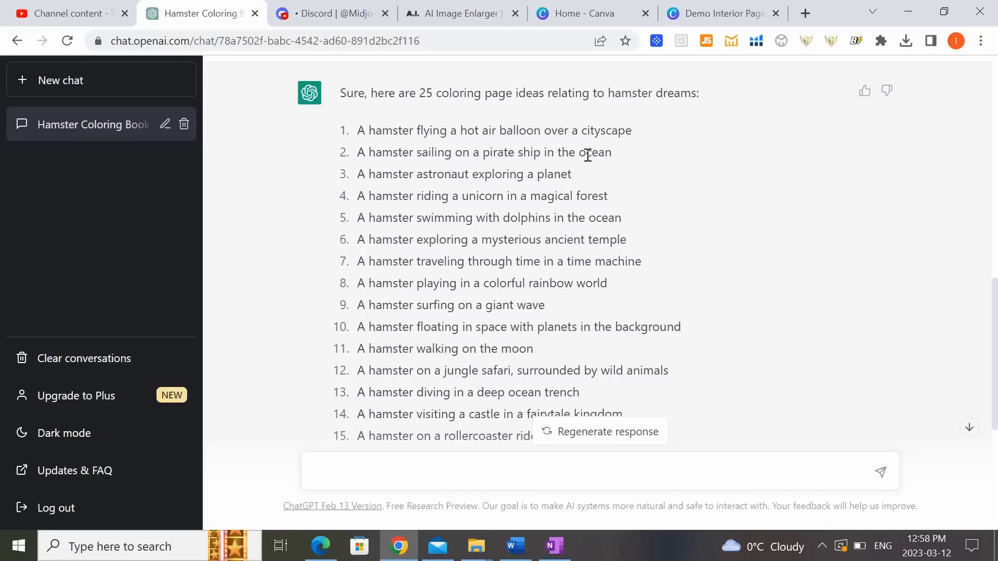
After checking Discord, select idea #9 'A hamster surfing on a giant wave' in ChatGPT.
{"action": "left_click", "coordinate": [328, 12]}
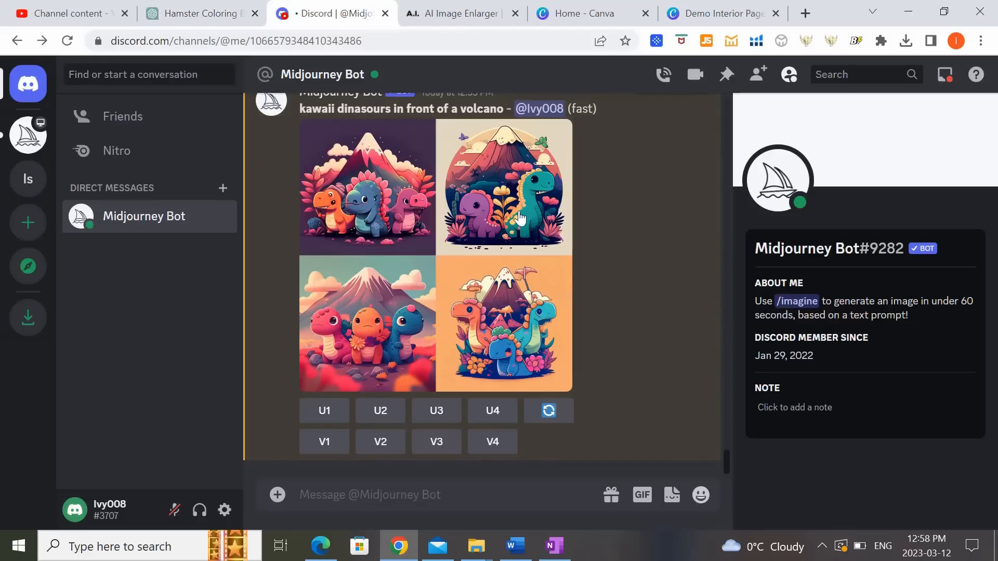
{"action": "mouse_move", "coordinate": [649, 364]}
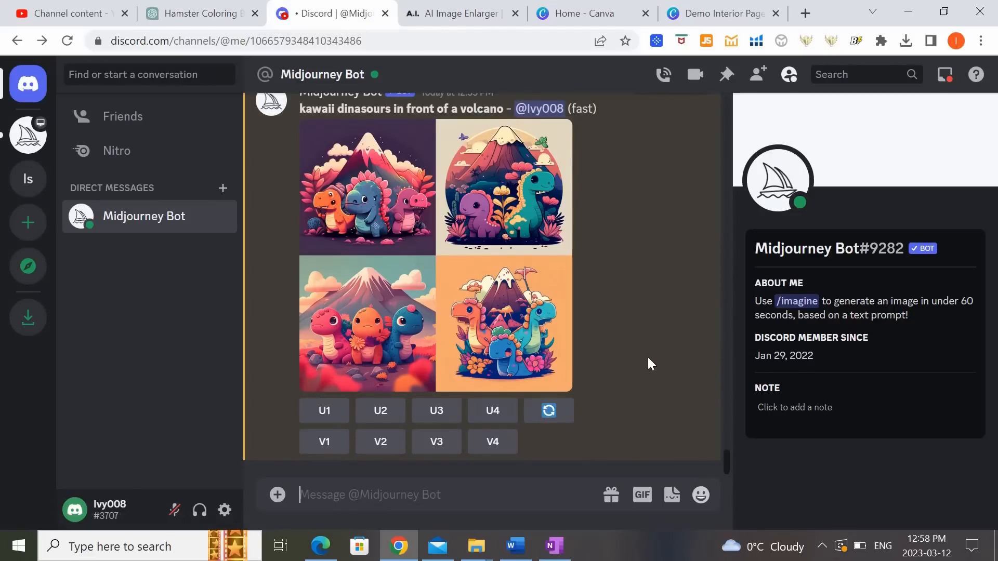
{"action": "mouse_move", "coordinate": [201, 13]}
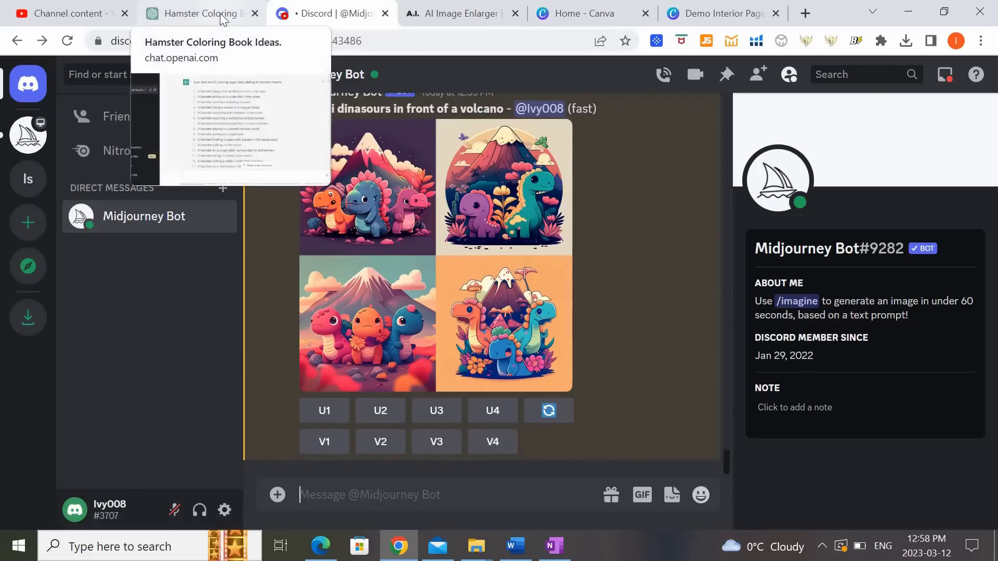
{"action": "left_click", "coordinate": [198, 12]}
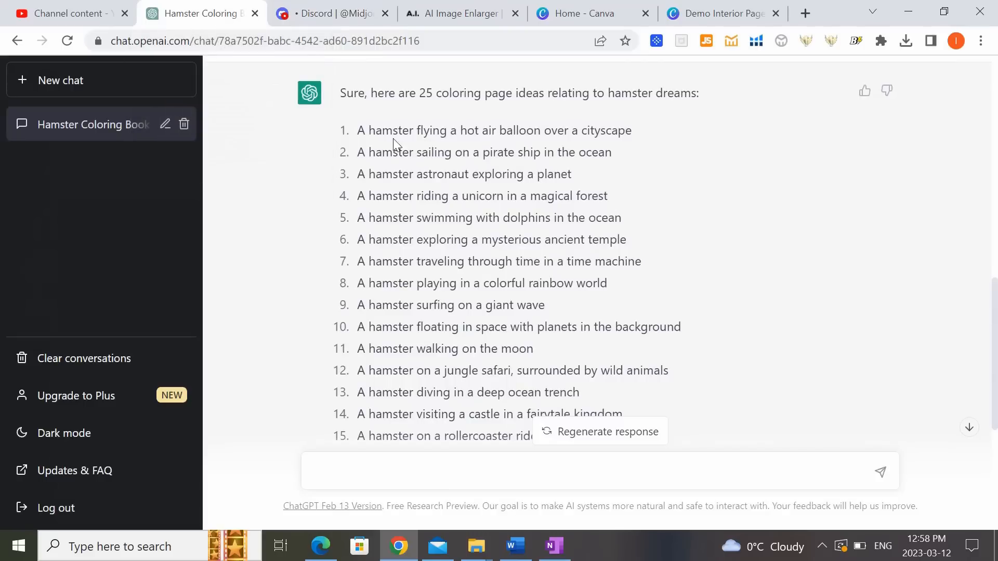
{"action": "mouse_move", "coordinate": [583, 389]}
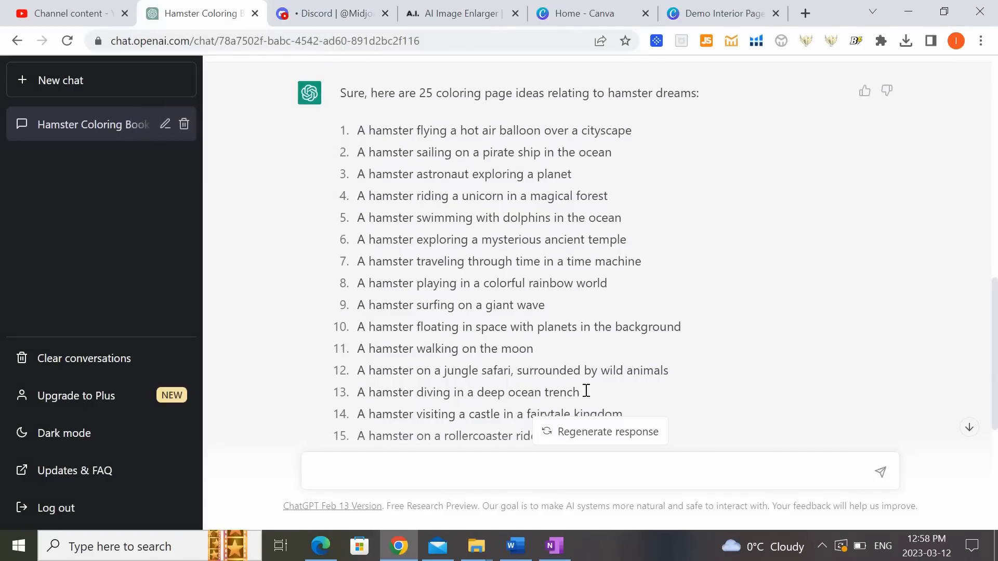
{"action": "mouse_move", "coordinate": [514, 338]}
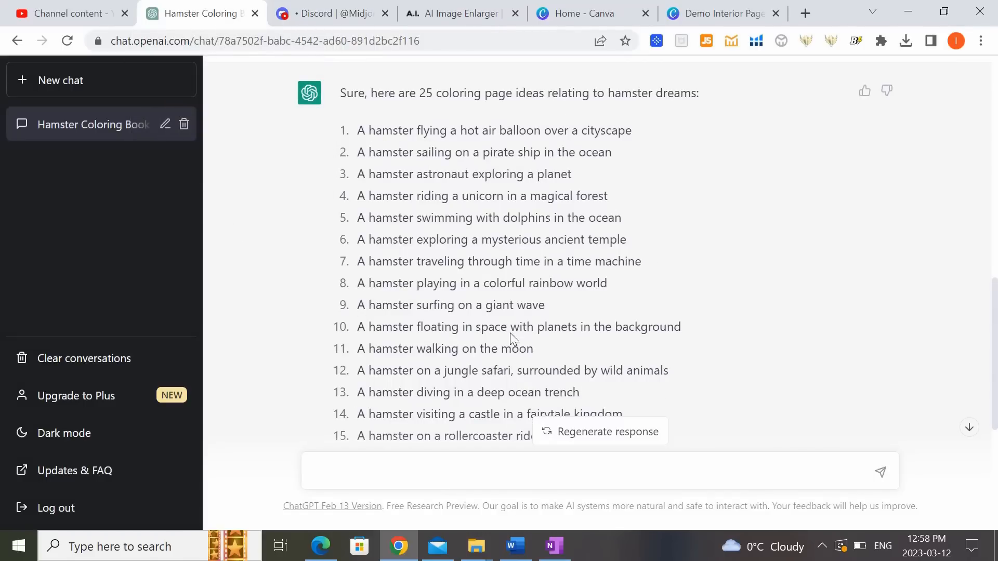
{"action": "scroll", "scroll_direction": "down", "scroll_amount": 3}
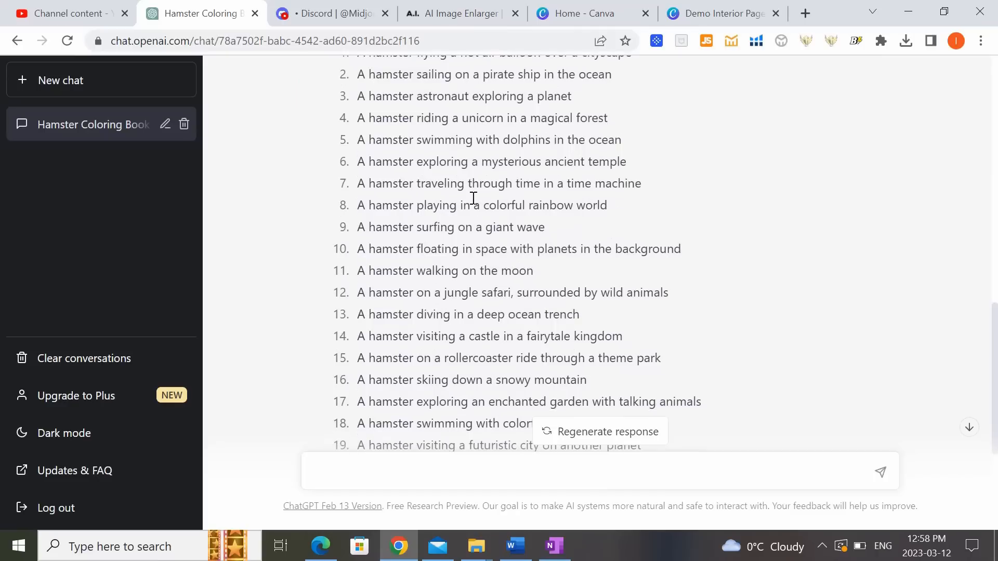
{"action": "mouse_move", "coordinate": [656, 320]}
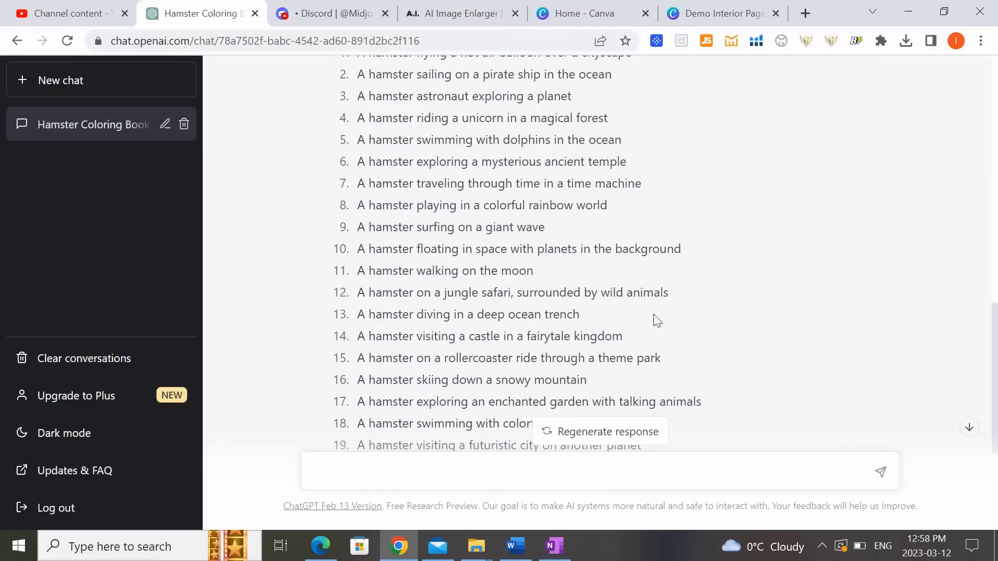
{"action": "mouse_move", "coordinate": [598, 232]}
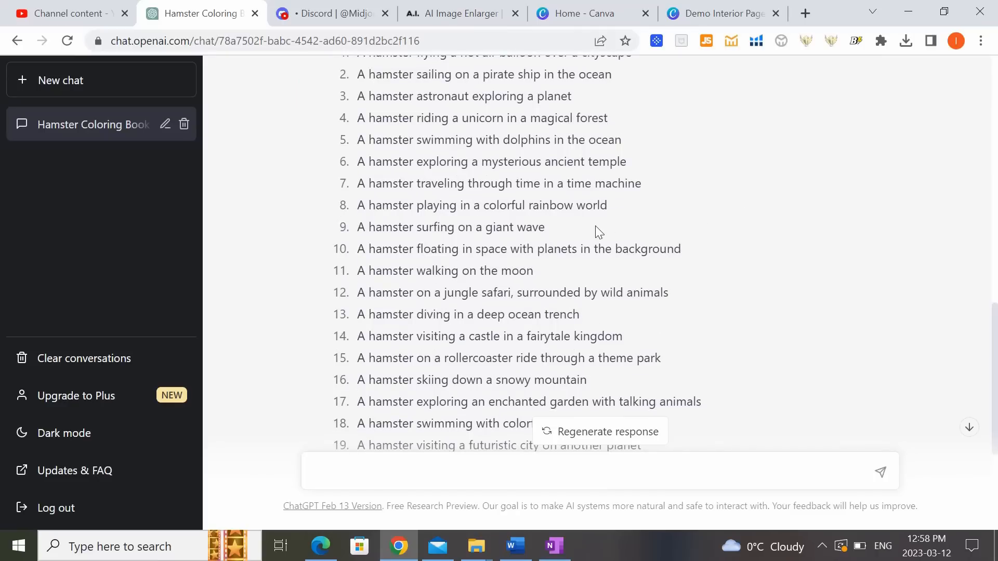
{"action": "double_click", "coordinate": [449, 228]}
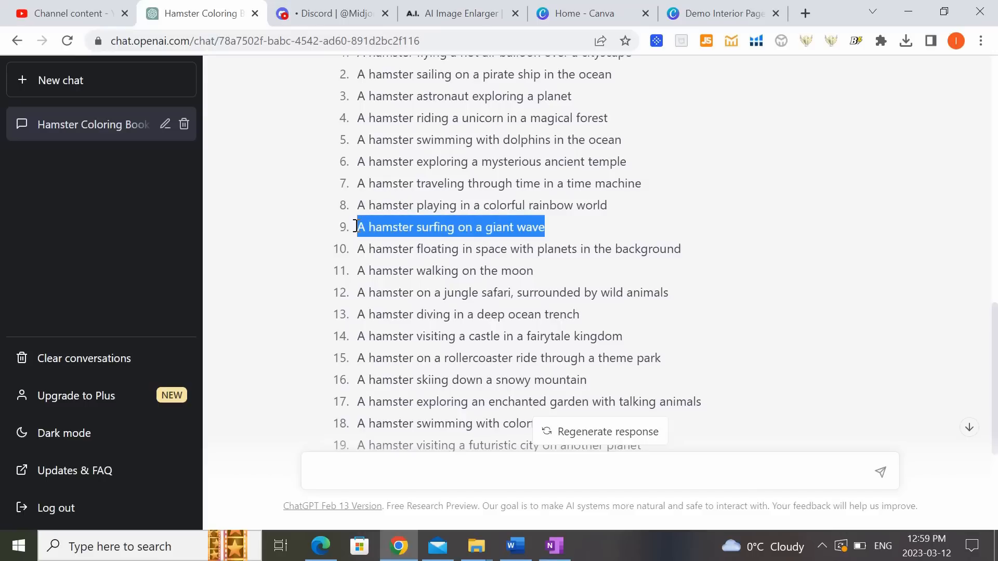
{"action": "mouse_move", "coordinate": [719, 219]}
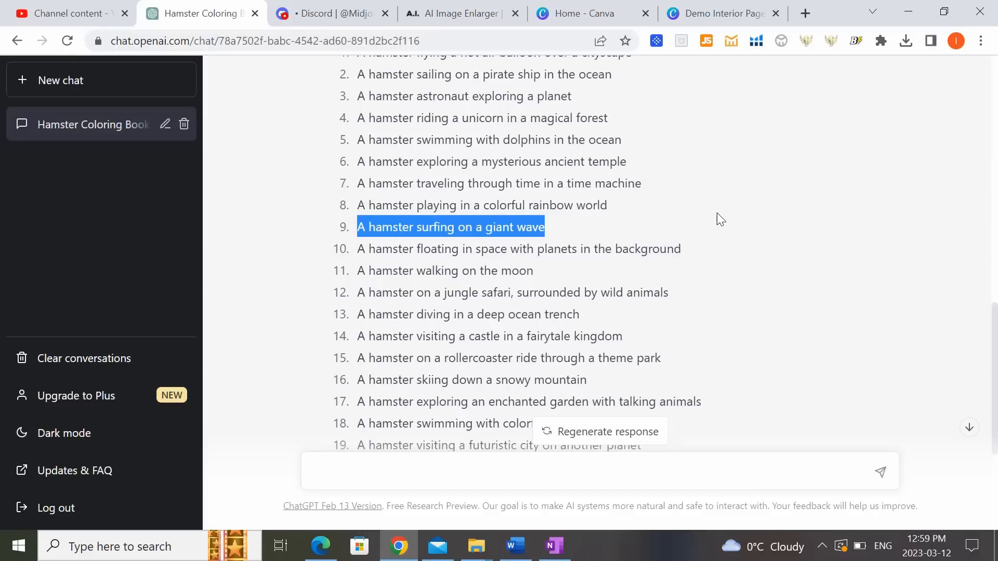
Start an /imagine prompt in the Midjourney Bot chat with the pasted idea made 'cute'.
{"action": "left_click", "coordinate": [328, 12]}
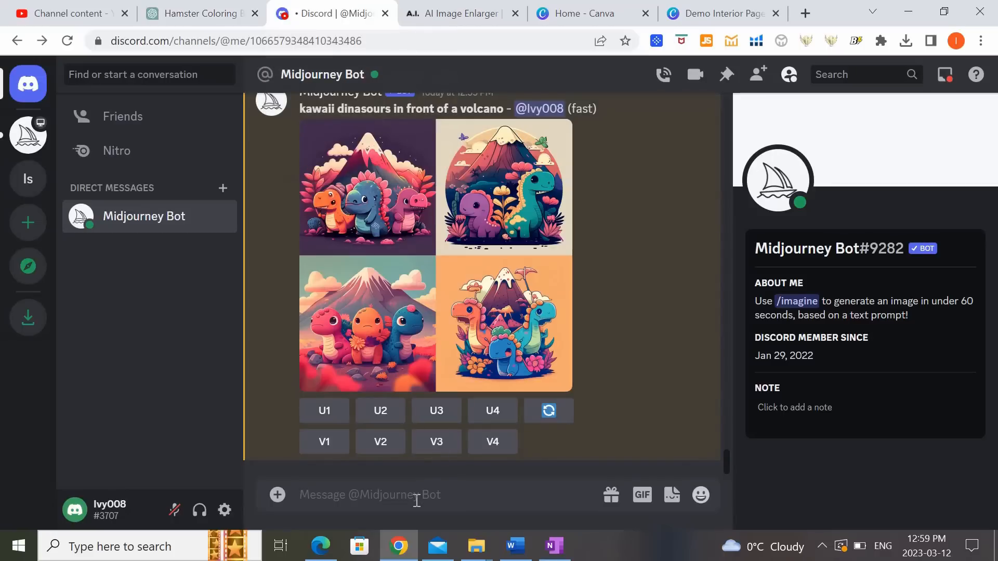
{"action": "left_click", "coordinate": [382, 494]}
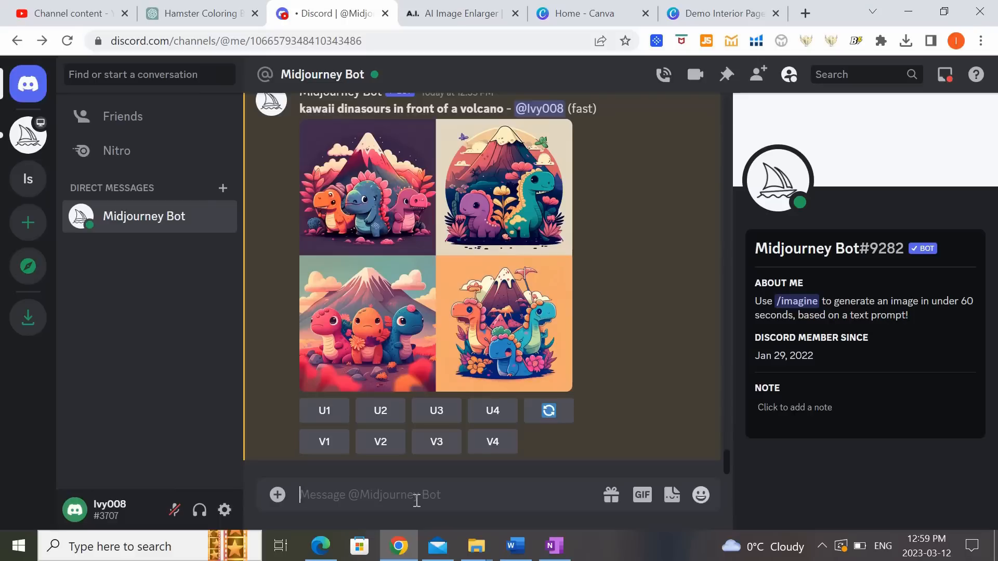
{"action": "type", "text": "/imagine prompt A hamster surfing on a giant wave"}
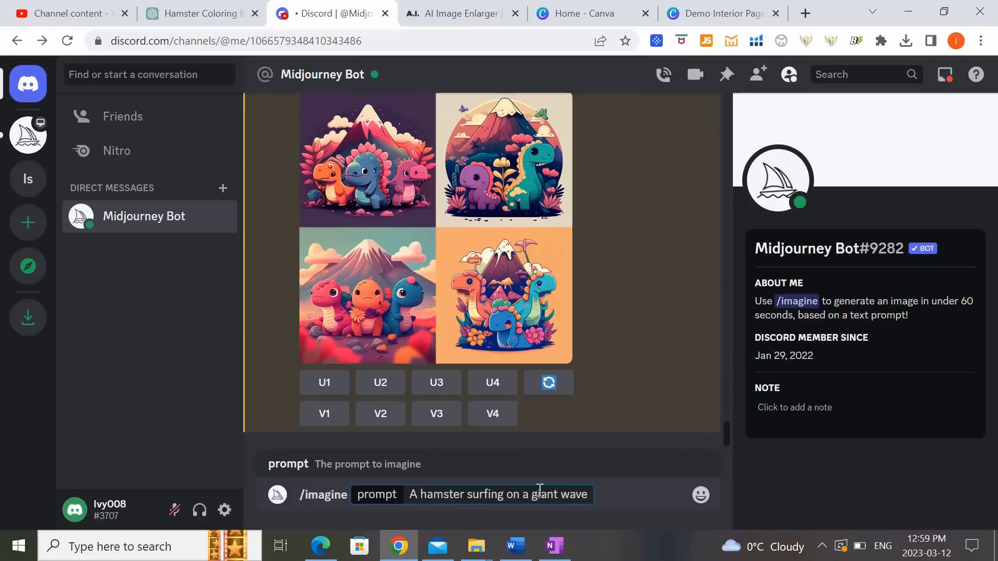
{"action": "type", "text": "cute"}
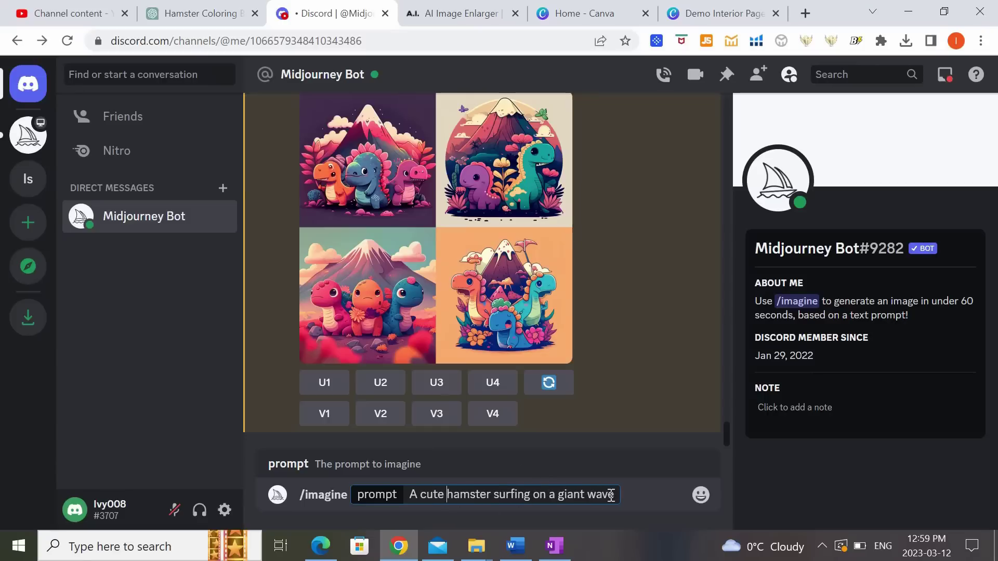
{"action": "mouse_move", "coordinate": [614, 461]}
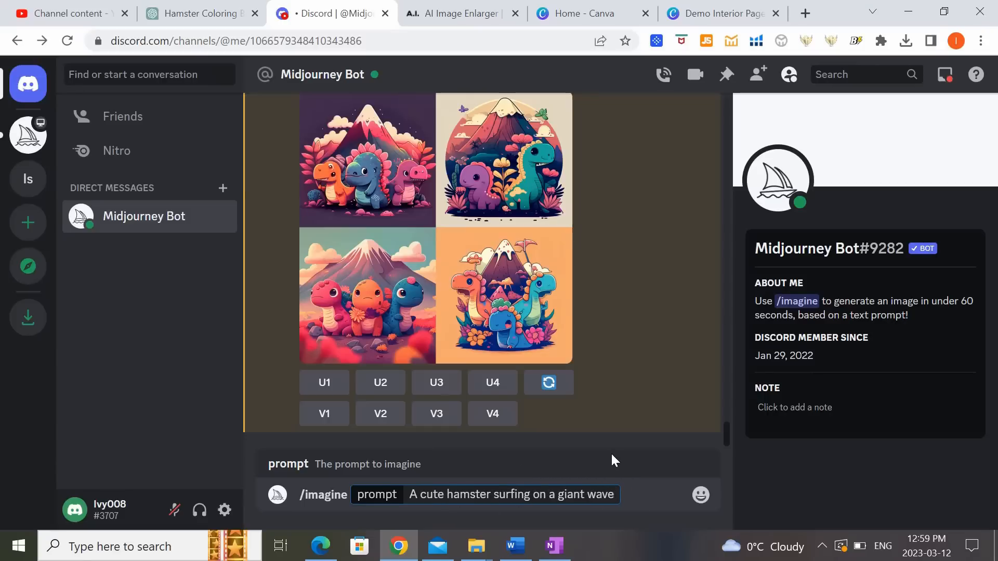
Add 'for coloring book with crisp lines and white background --ar 17:22' and submit the prompt.
{"action": "type", "text": "for color"}
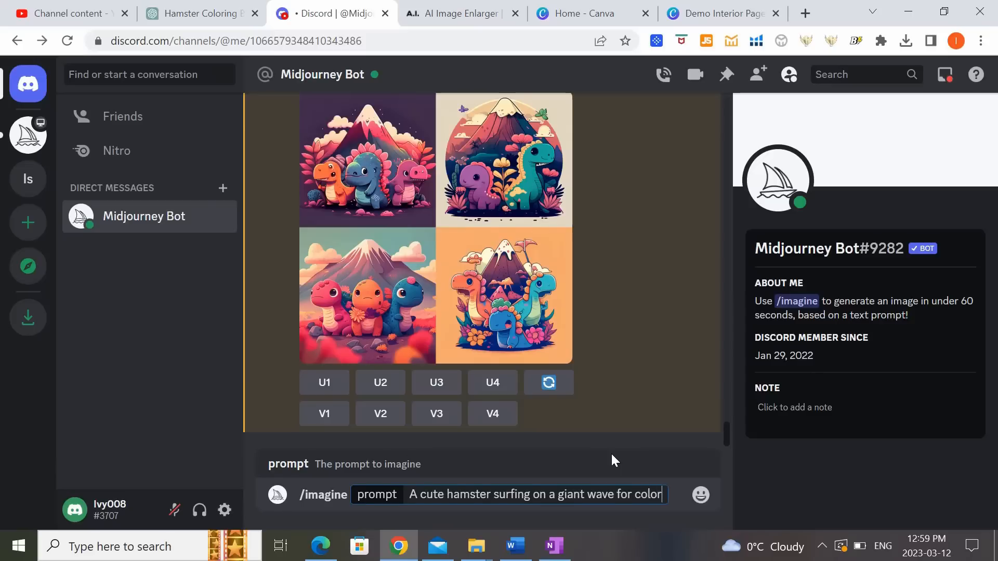
{"action": "type", "text": "book"}
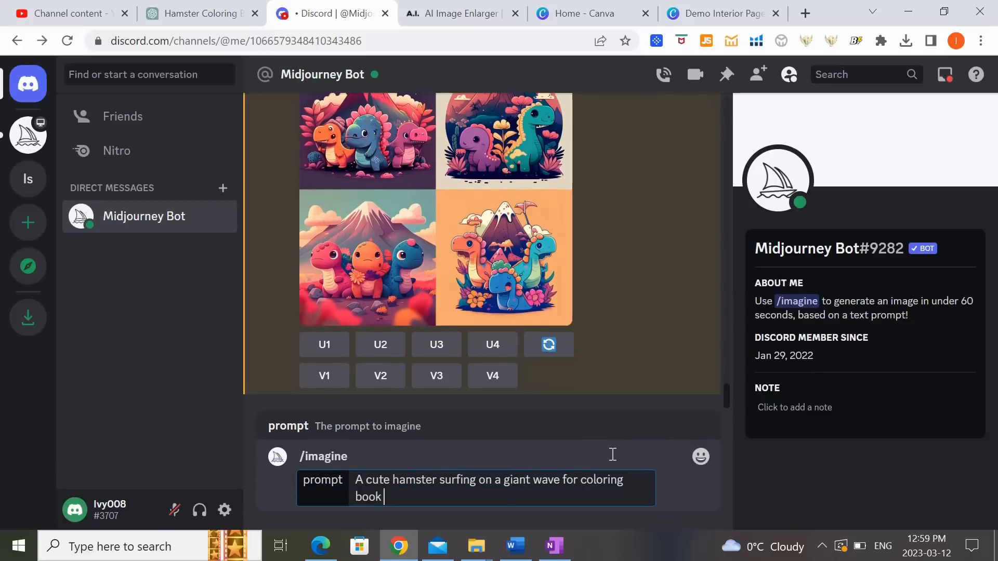
{"action": "type", "text": "with cri"}
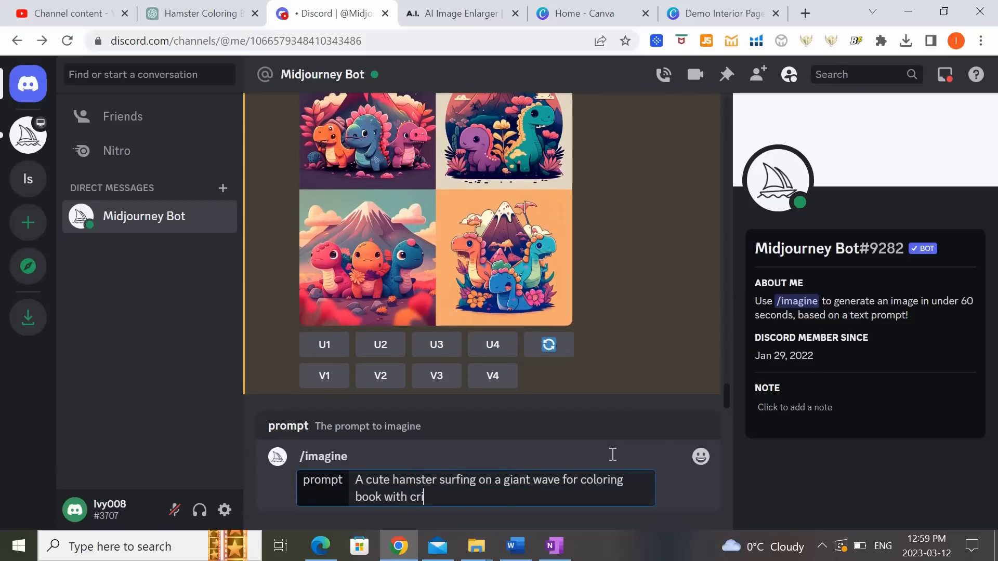
{"action": "type", "text": "sp lines and"}
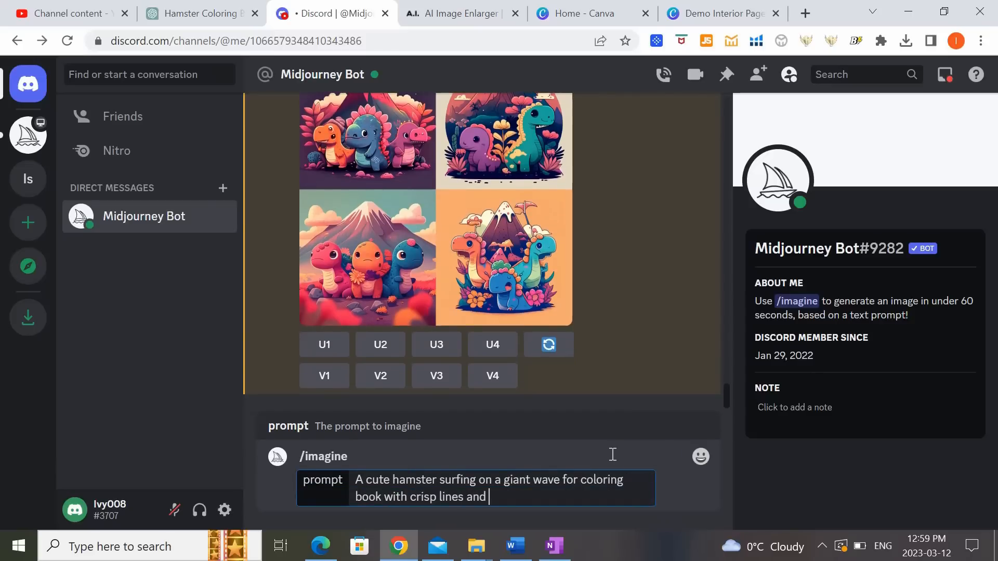
{"action": "type", "text": "white background"}
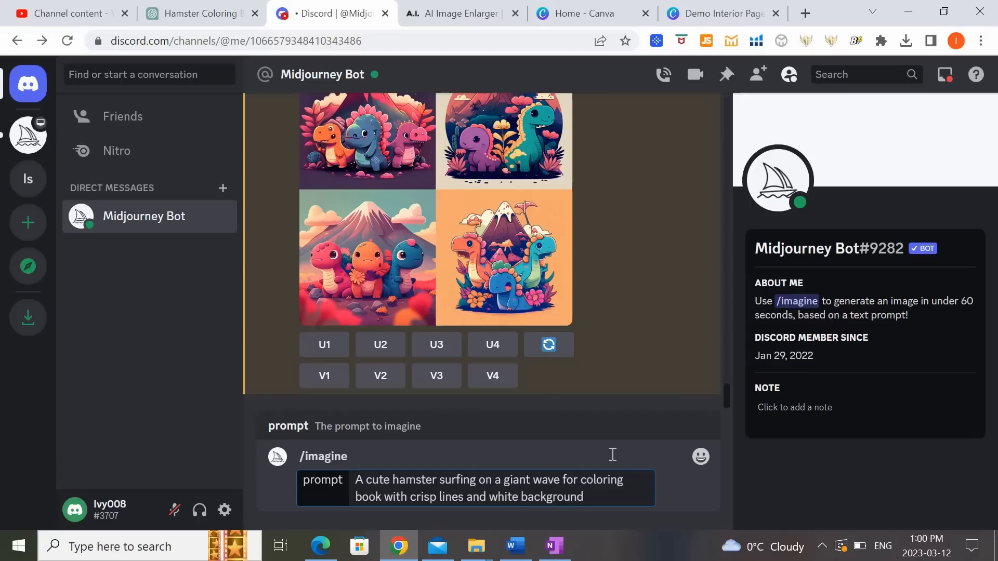
{"action": "type", "text": "--ar"}
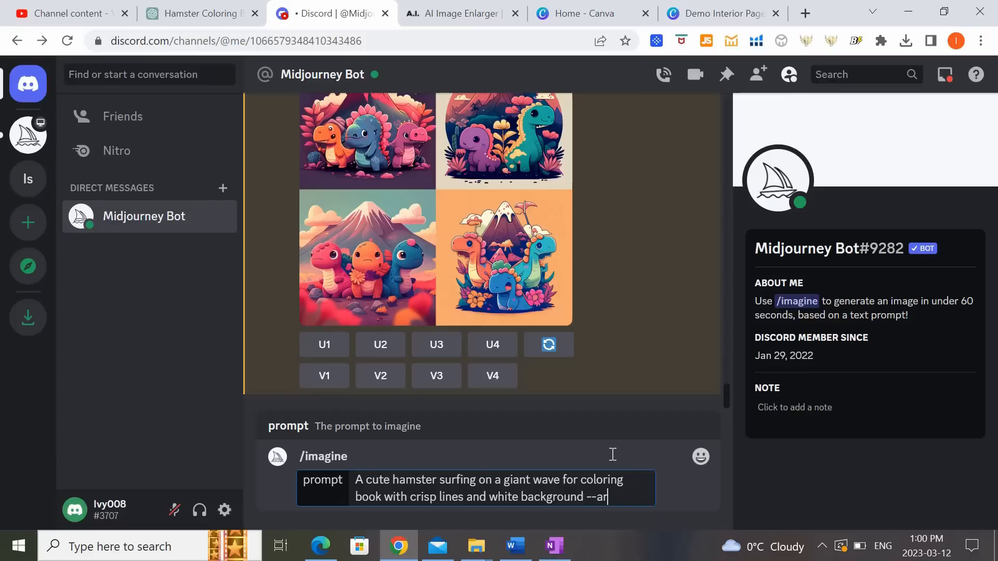
{"action": "type", "text": "17"}
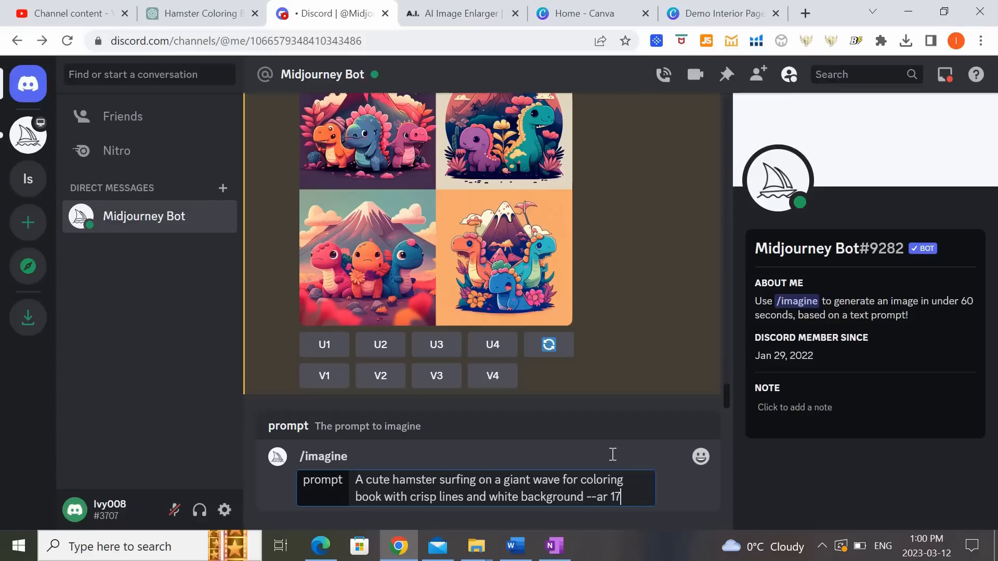
{"action": "type", "text": ":22"}
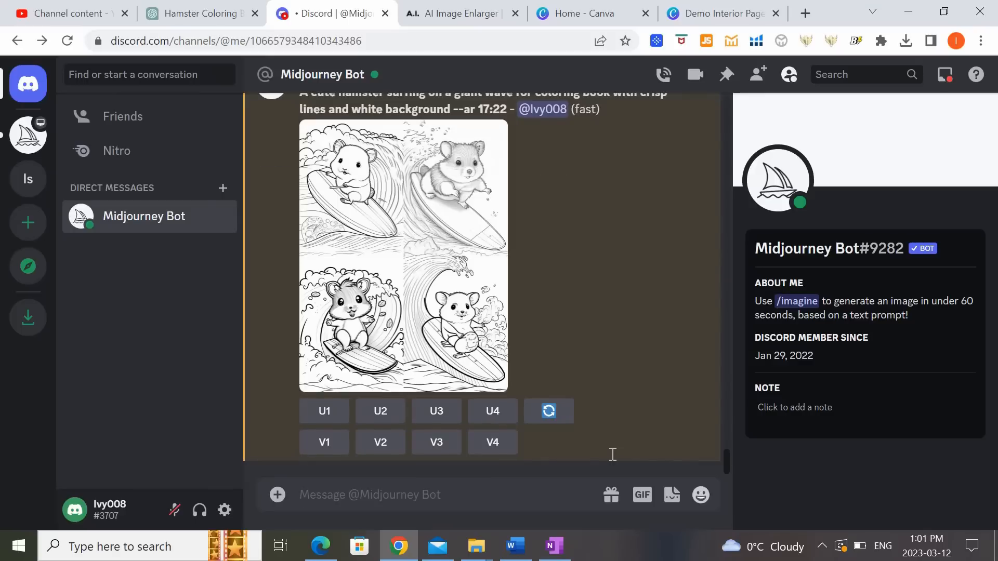
{"action": "mouse_move", "coordinate": [602, 356]}
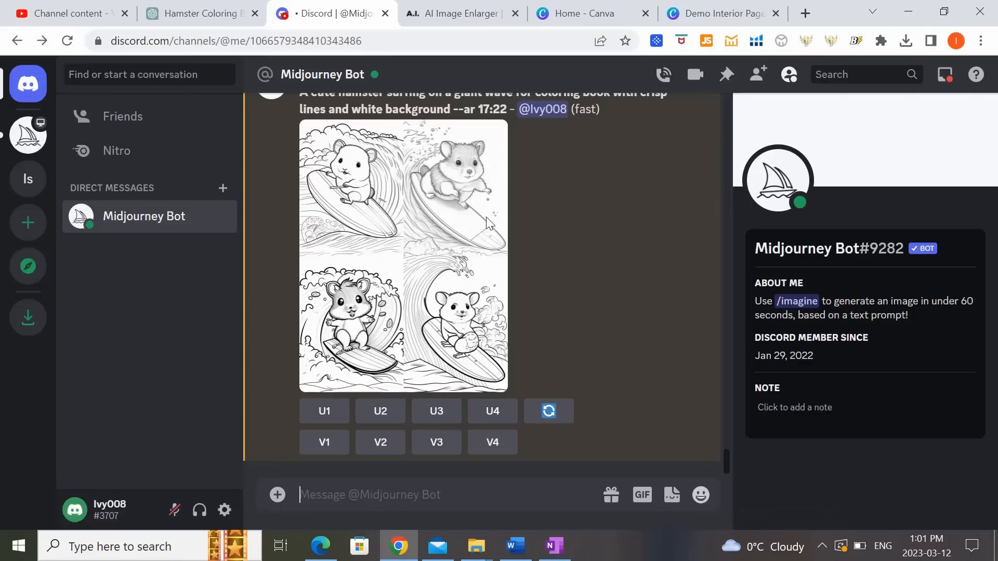
{"action": "mouse_move", "coordinate": [415, 369]}
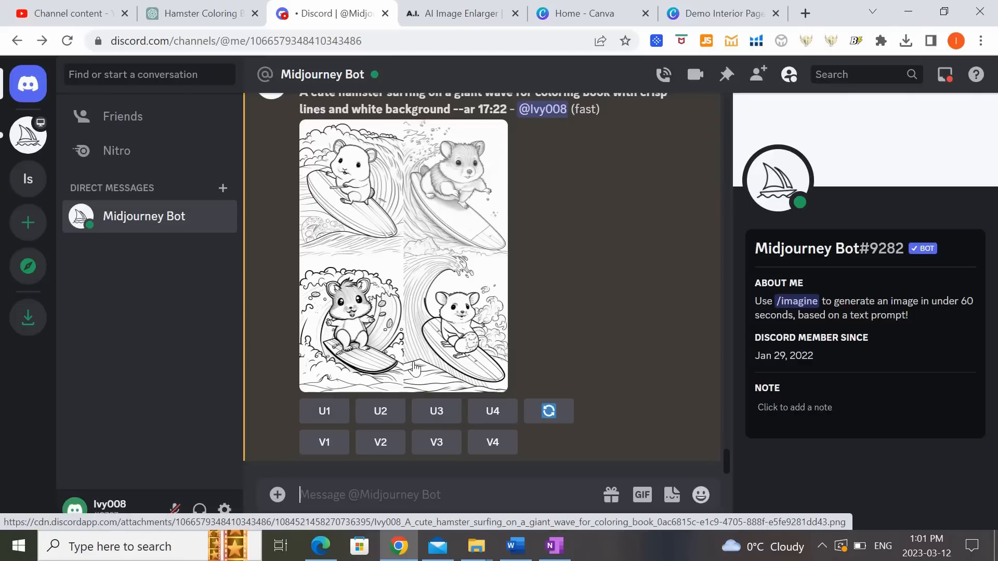
{"action": "mouse_move", "coordinate": [550, 321]}
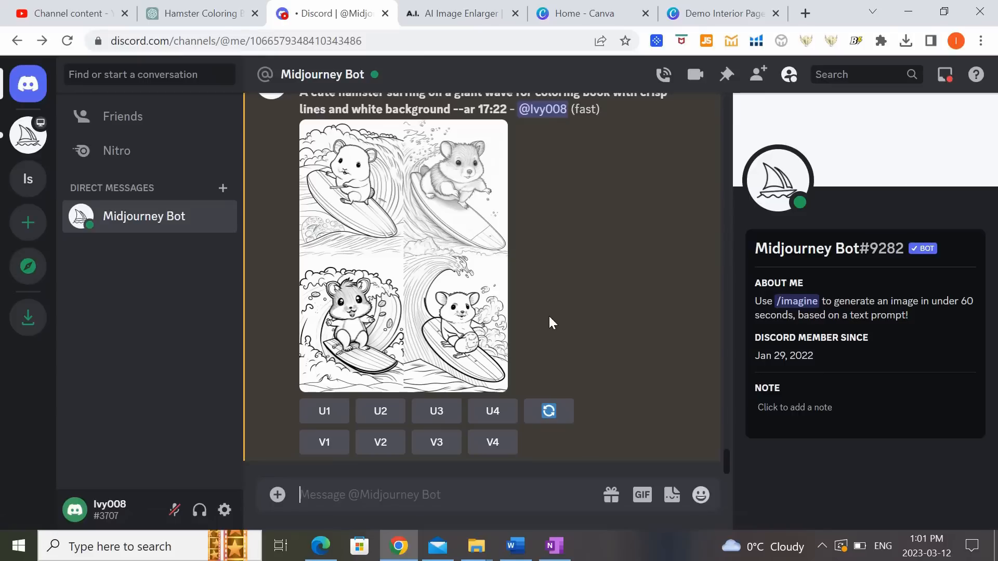
{"action": "mouse_move", "coordinate": [588, 285]}
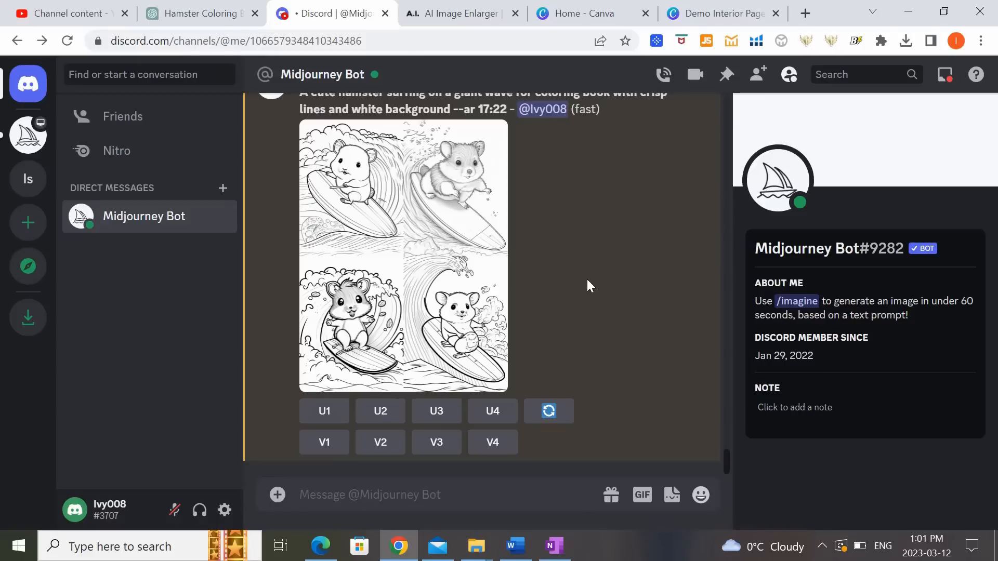
{"action": "mouse_move", "coordinate": [357, 194]}
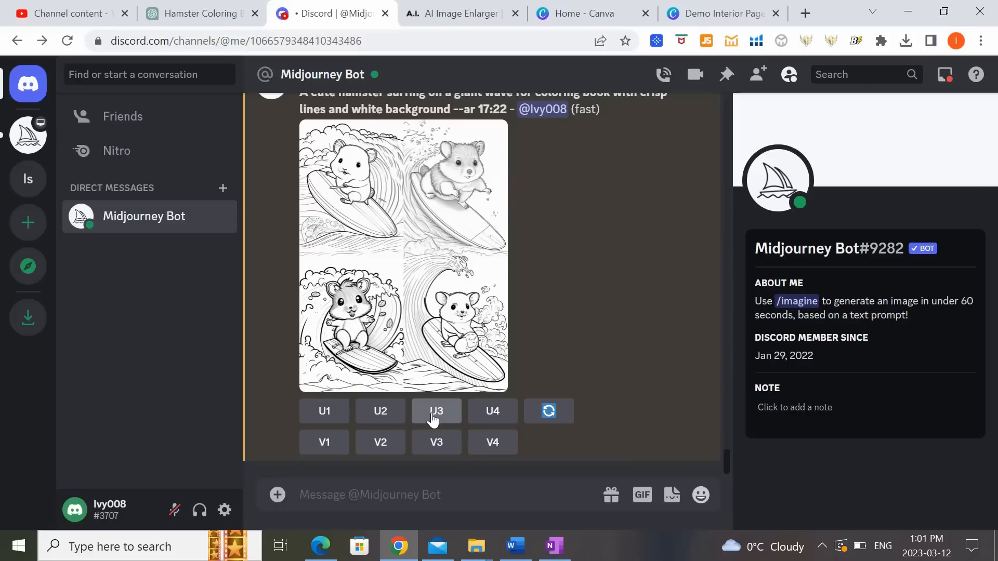
Enlarge the bottom-left surfing hamster and save it as a PNG in Downloads.
{"action": "left_click", "coordinate": [436, 411]}
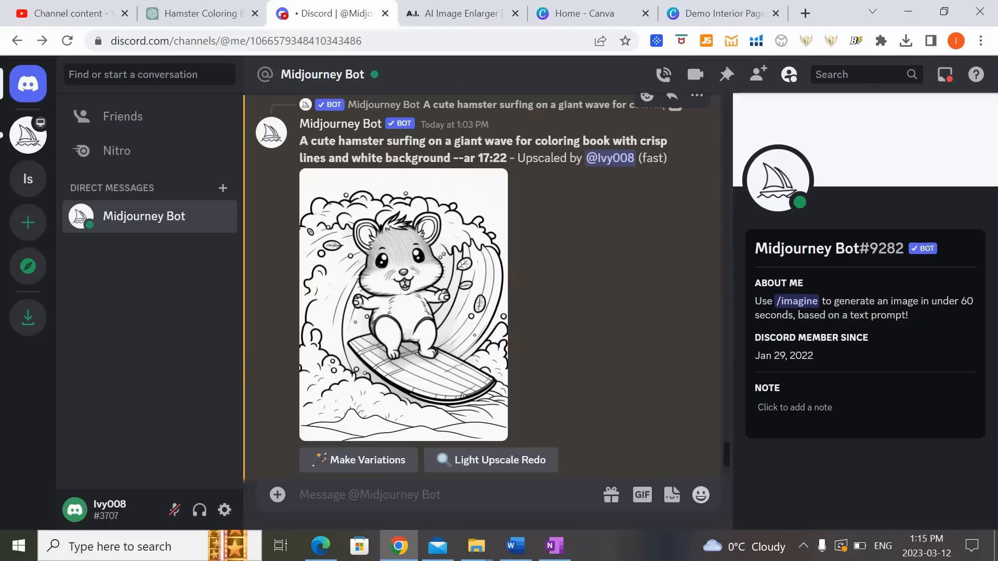
{"action": "mouse_move", "coordinate": [441, 321]}
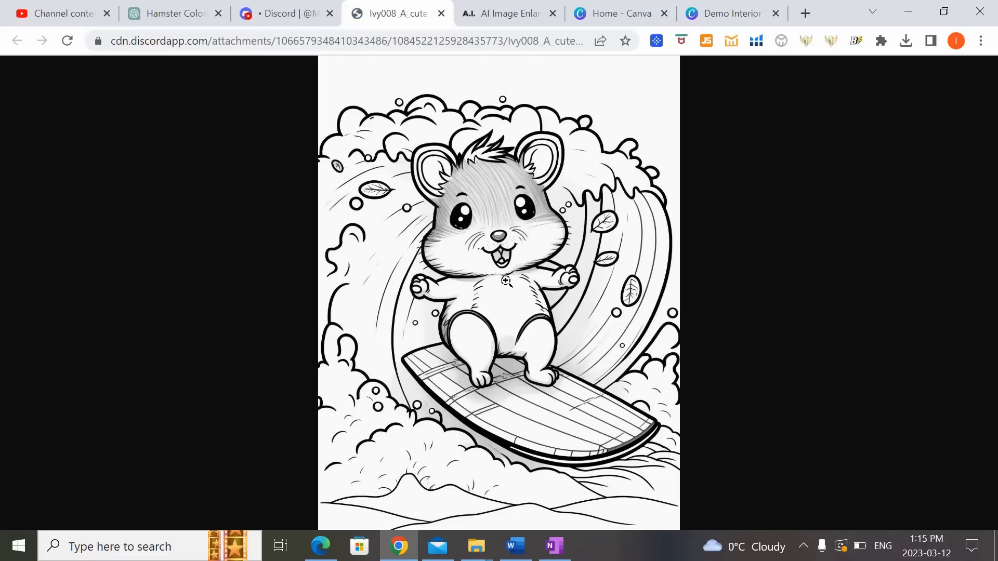
{"action": "mouse_move", "coordinate": [533, 311]}
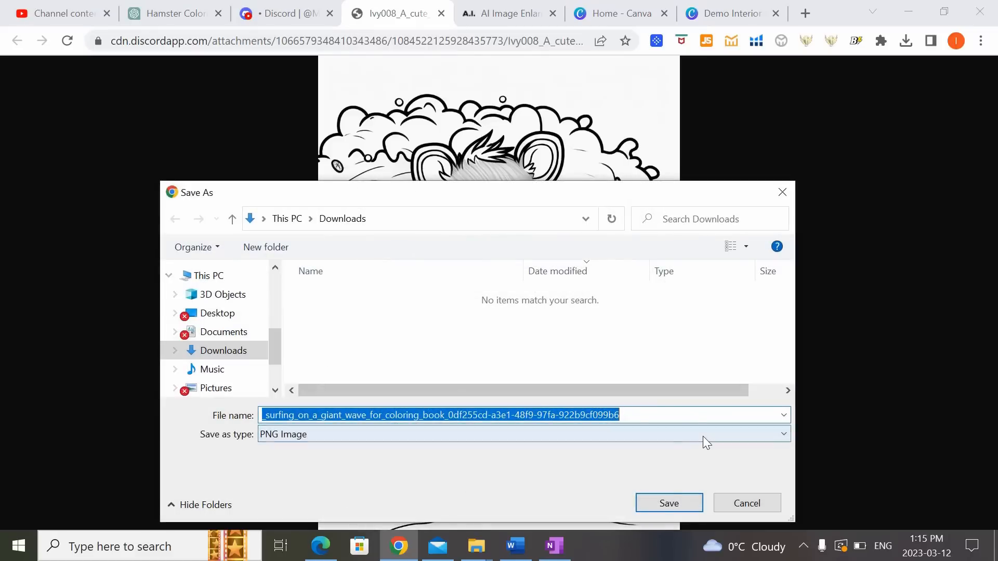
{"action": "left_click", "coordinate": [669, 503]}
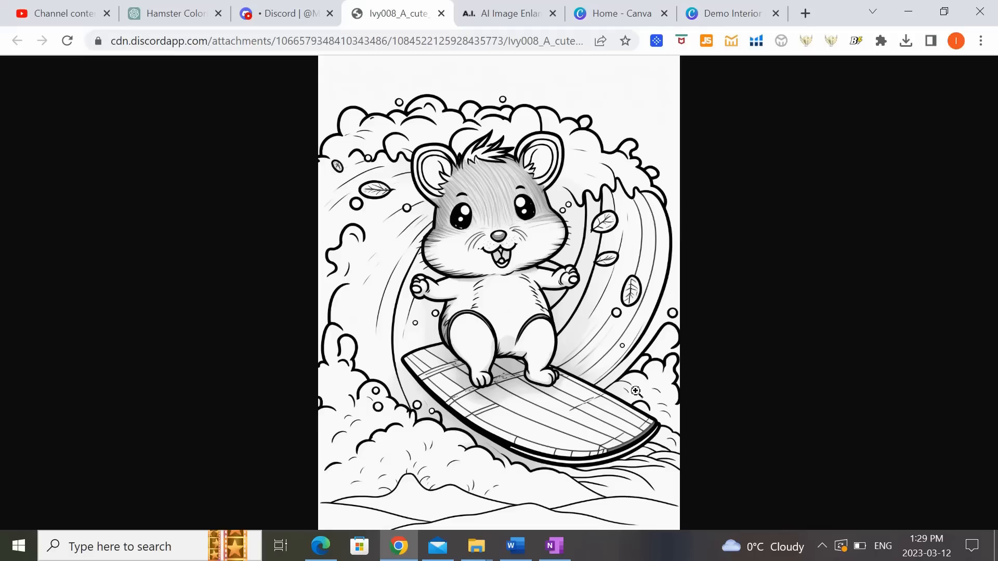
{"action": "mouse_move", "coordinate": [546, 452]}
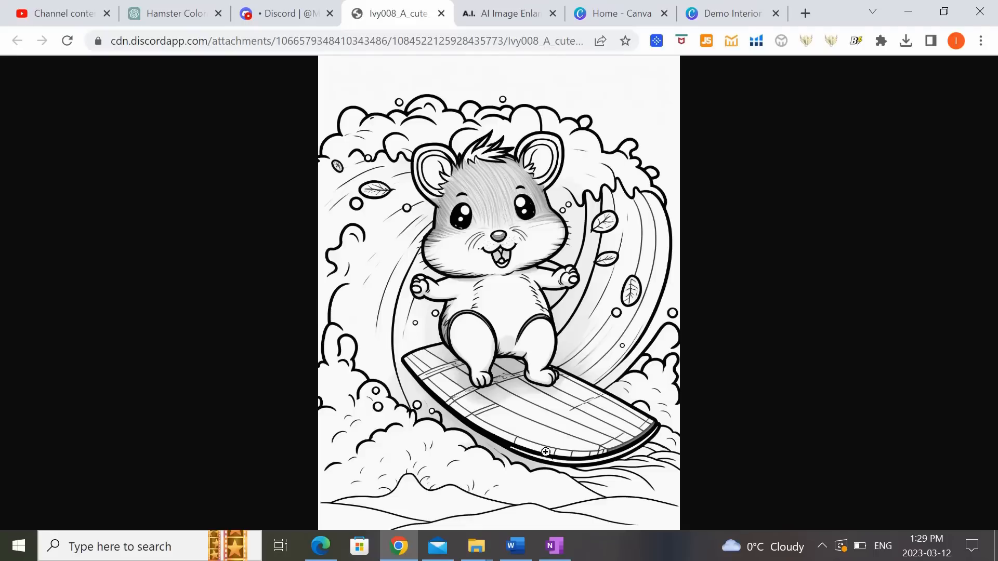
{"action": "mouse_move", "coordinate": [517, 325]}
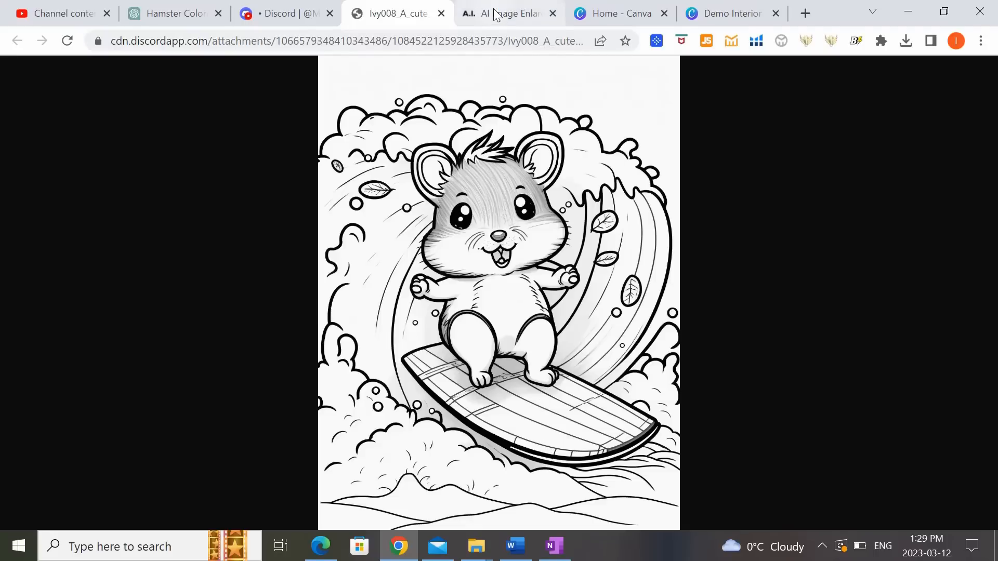
View AI Image Enlarger's Pricing page with Free, Premium $9 and Advanced $19 plans.
{"action": "left_click", "coordinate": [507, 12]}
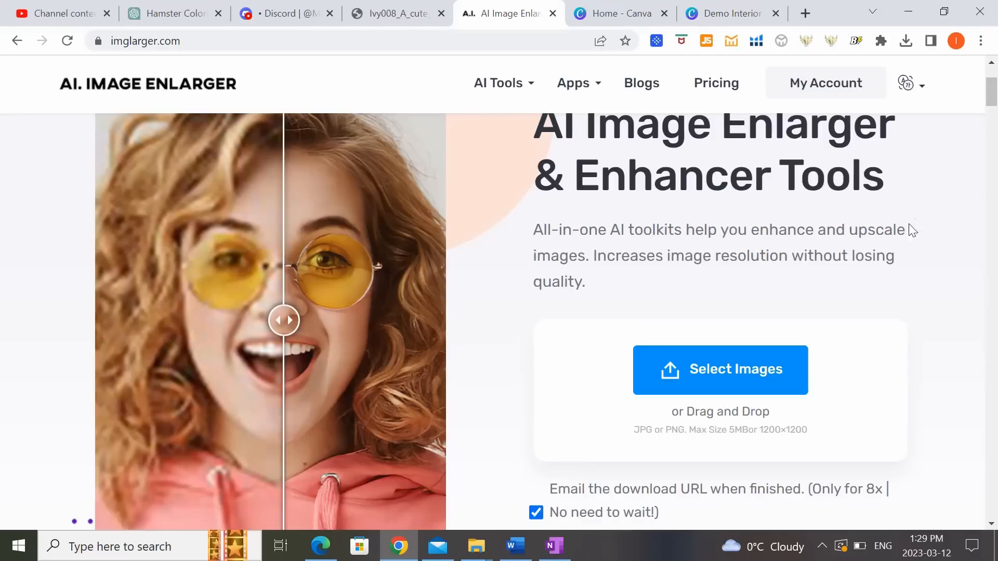
{"action": "mouse_move", "coordinate": [862, 152]}
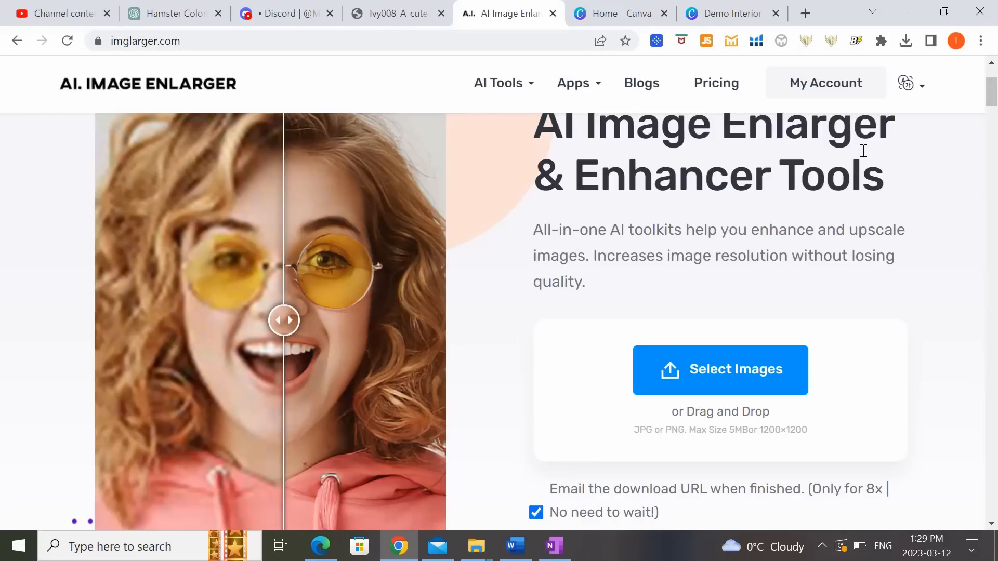
{"action": "mouse_move", "coordinate": [777, 388]}
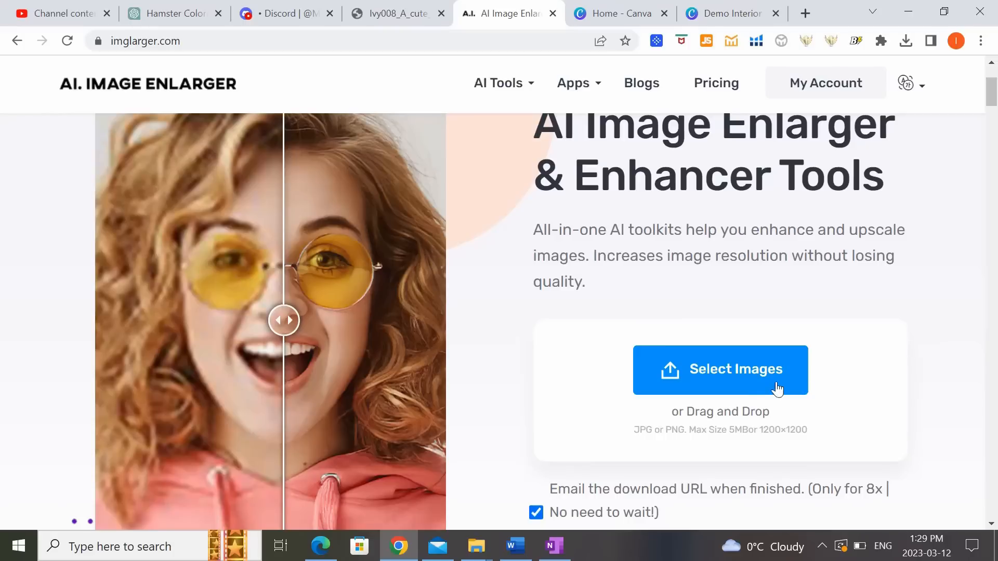
{"action": "mouse_move", "coordinate": [781, 279]}
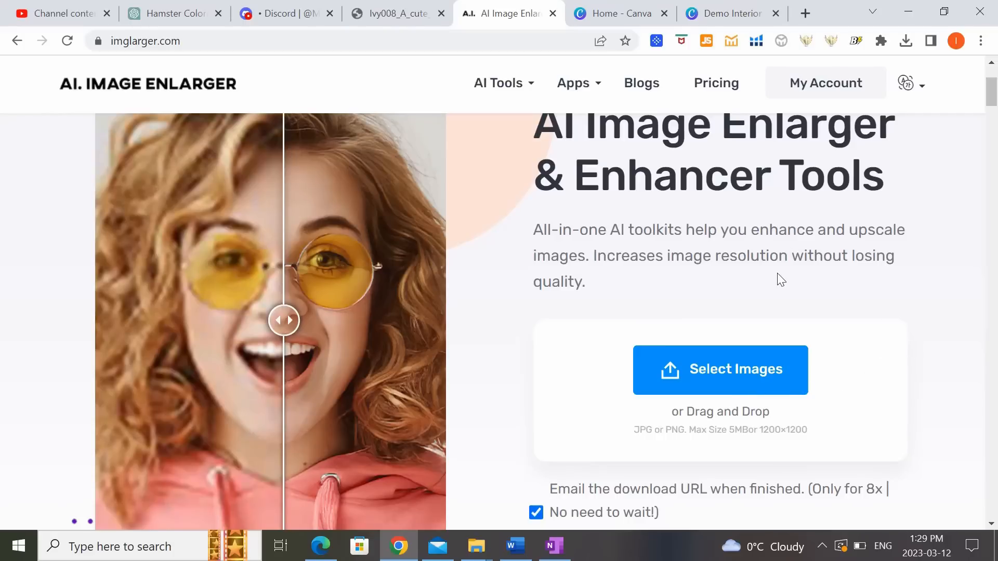
{"action": "mouse_move", "coordinate": [752, 274]}
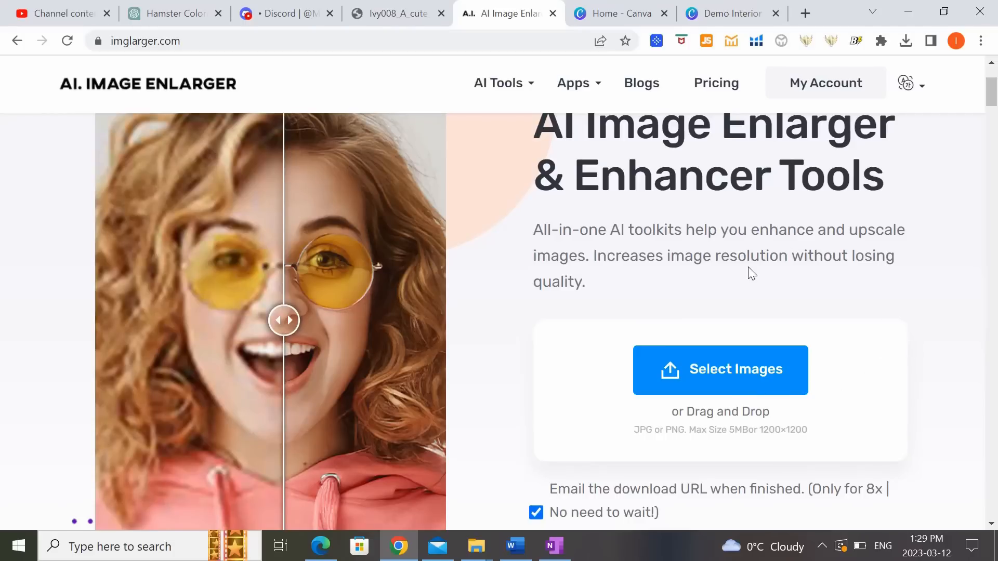
{"action": "left_click", "coordinate": [715, 83]}
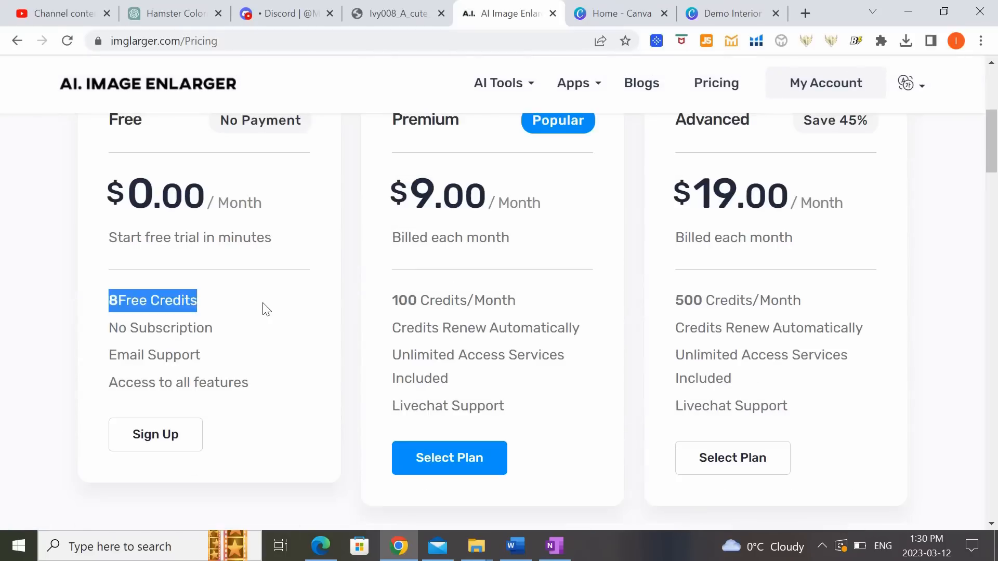
{"action": "left_click", "coordinate": [266, 308]}
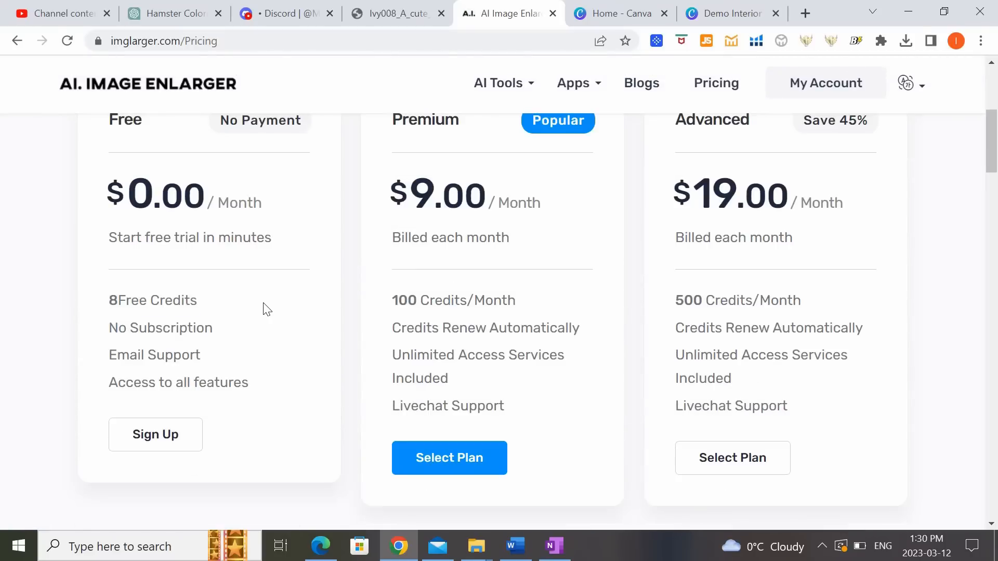
{"action": "scroll", "scroll_direction": "up", "scroll_amount": 3}
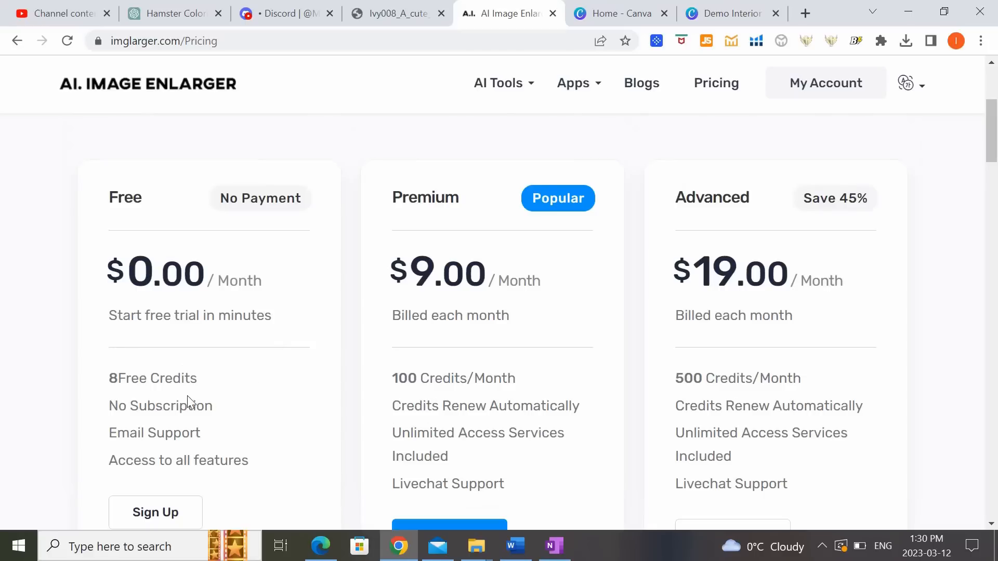
{"action": "mouse_move", "coordinate": [239, 395]}
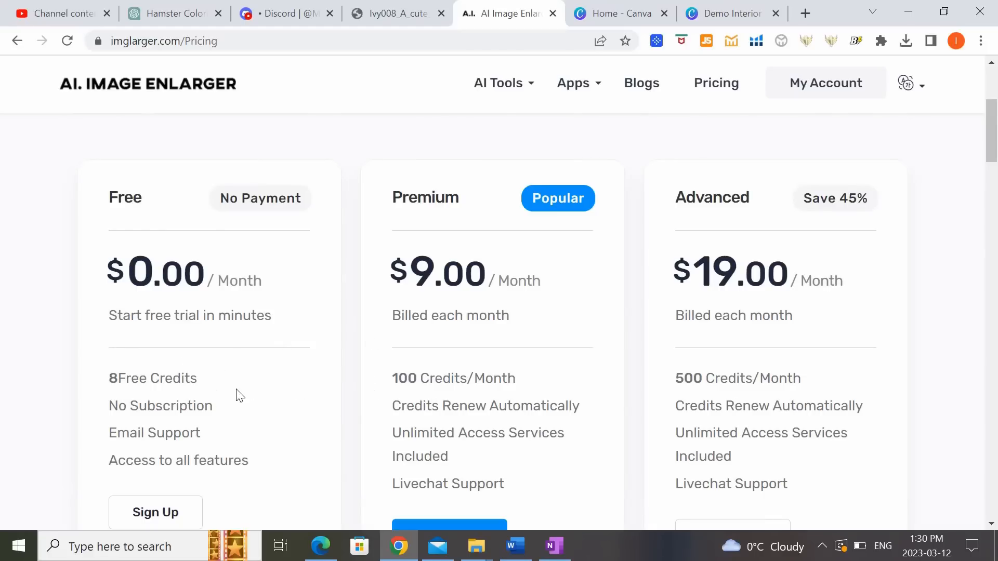
{"action": "mouse_move", "coordinate": [750, 362]}
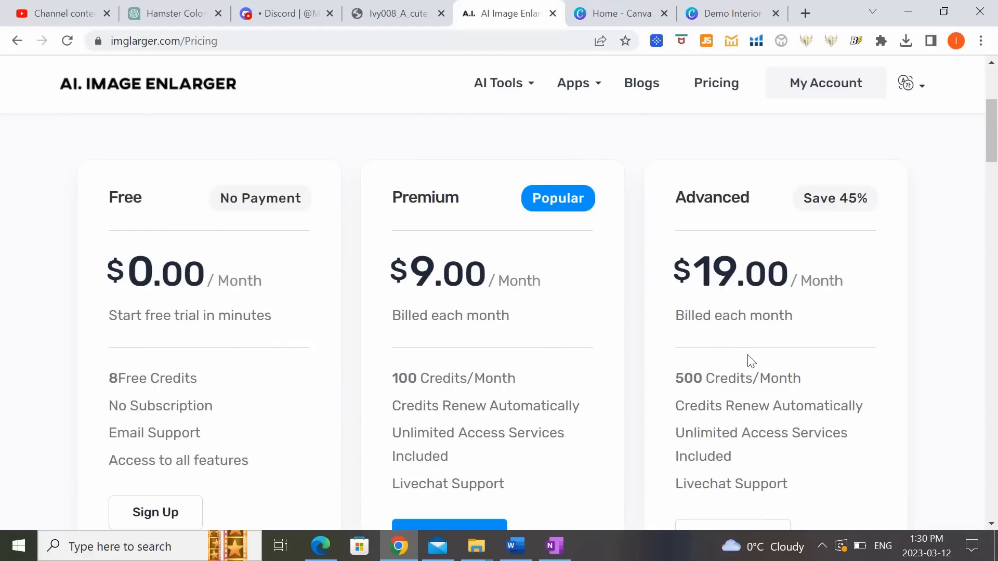
{"action": "mouse_move", "coordinate": [395, 402]}
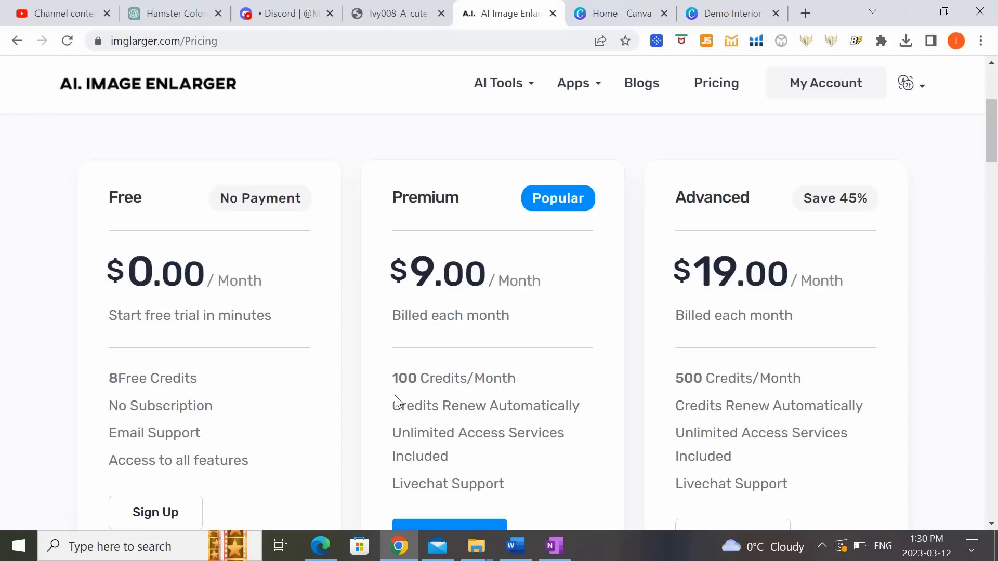
{"action": "mouse_move", "coordinate": [738, 287]}
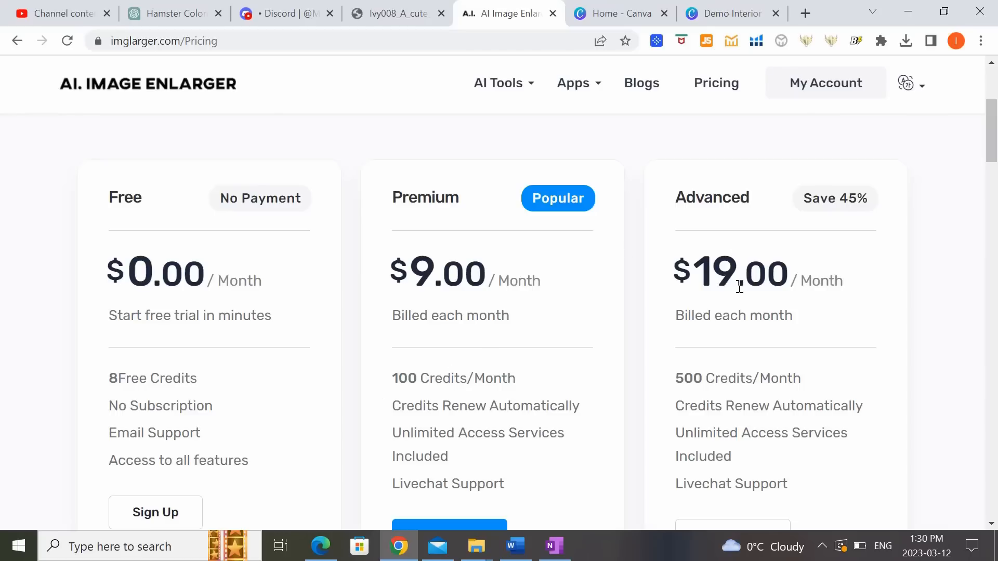
{"action": "mouse_move", "coordinate": [807, 385]}
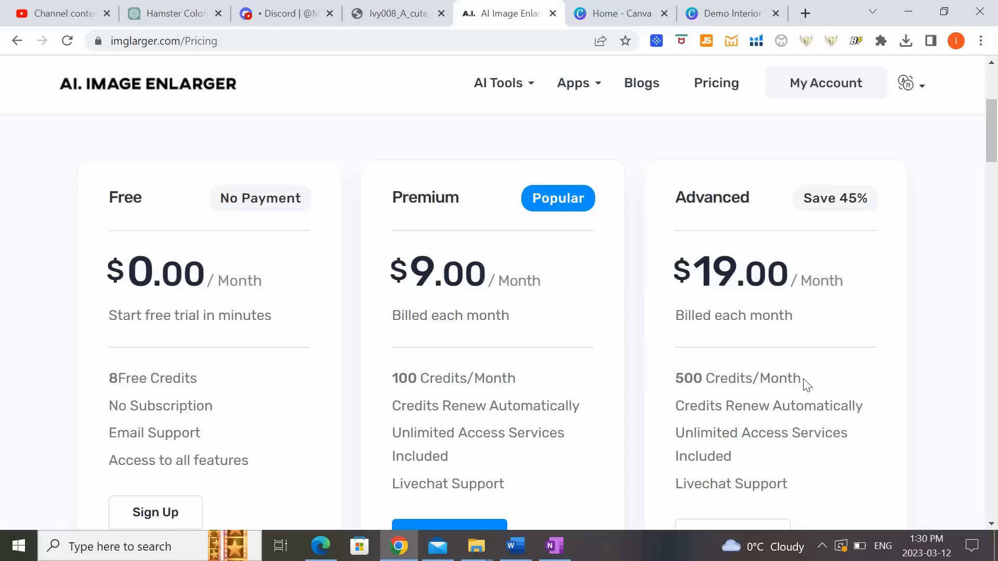
From the enlarger home page, upload the surfing hamster PNG from Downloads.
{"action": "left_click", "coordinate": [146, 83]}
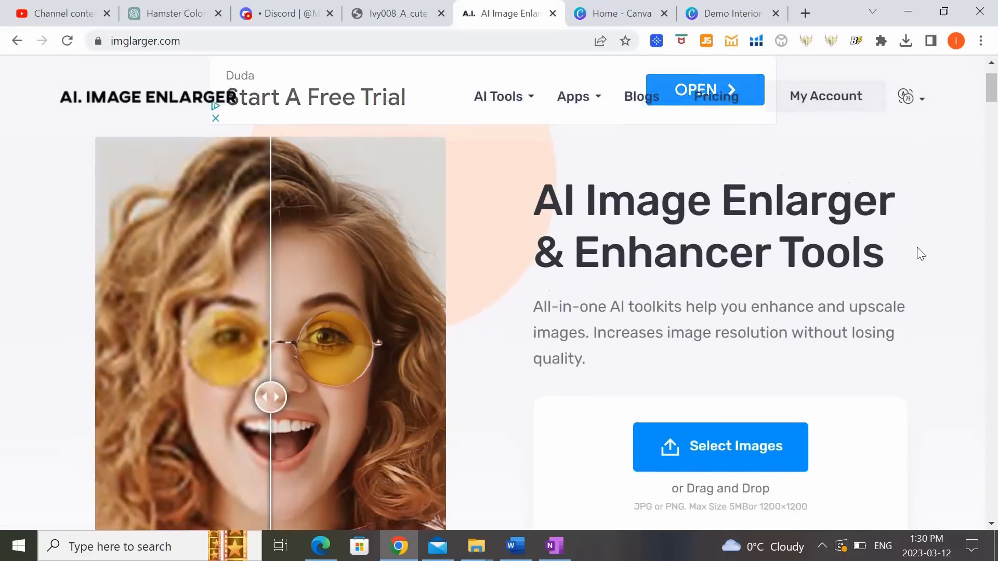
{"action": "scroll", "scroll_direction": "down", "scroll_amount": 3}
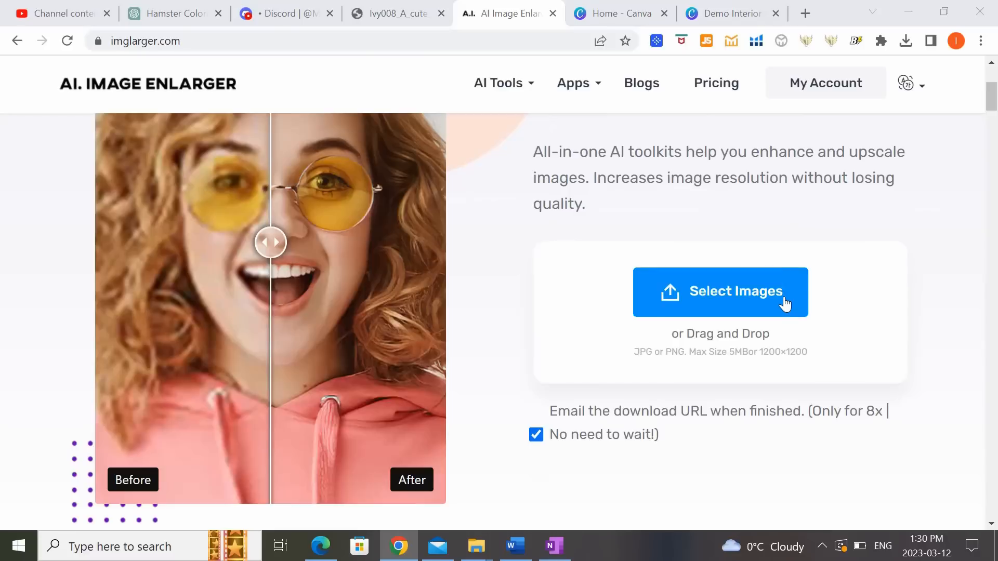
{"action": "left_click", "coordinate": [719, 291]}
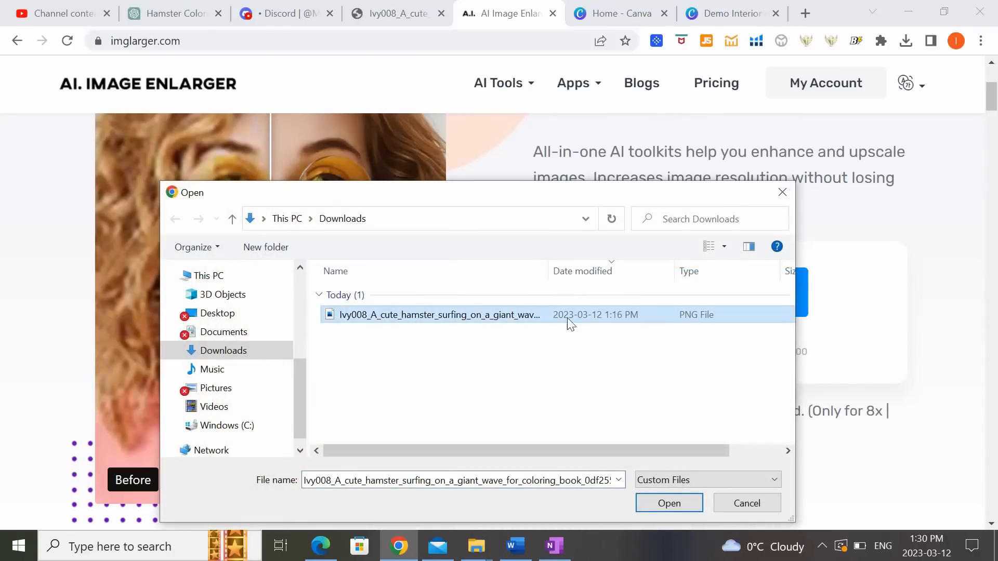
{"action": "left_click", "coordinate": [669, 504]}
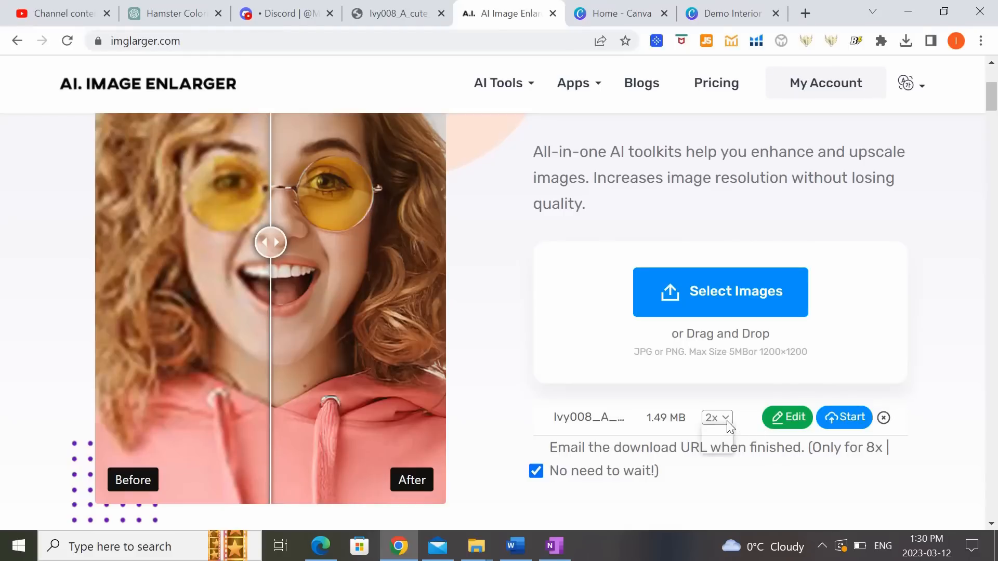
Keep the scale at 2x and start enlarging the image.
{"action": "left_click", "coordinate": [716, 418]}
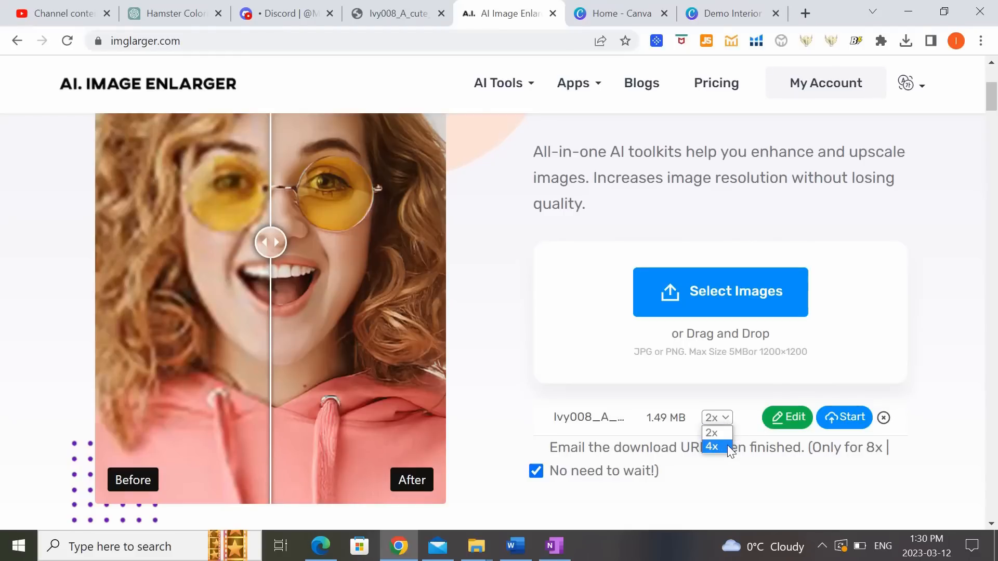
{"action": "mouse_move", "coordinate": [711, 432]}
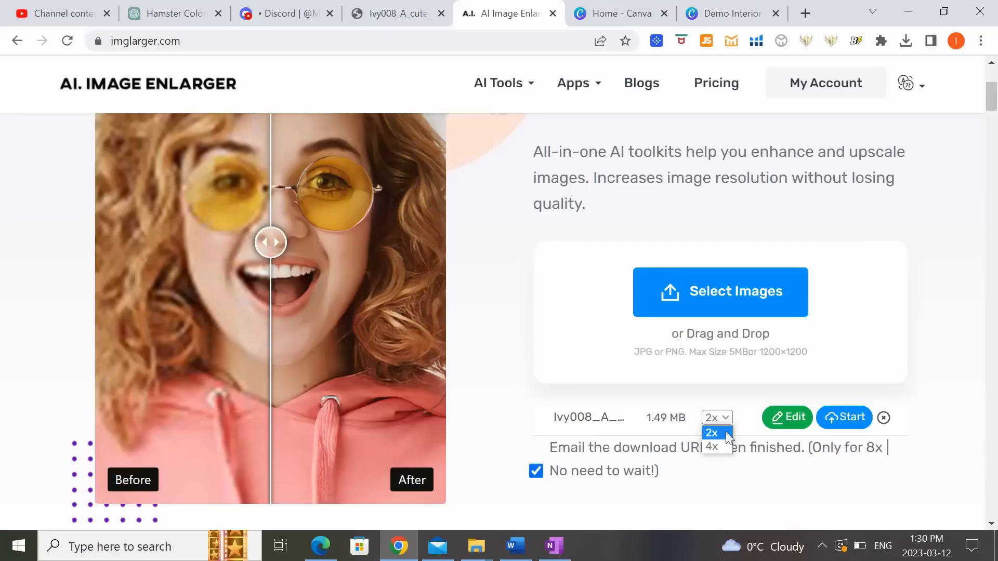
{"action": "left_click", "coordinate": [716, 418]}
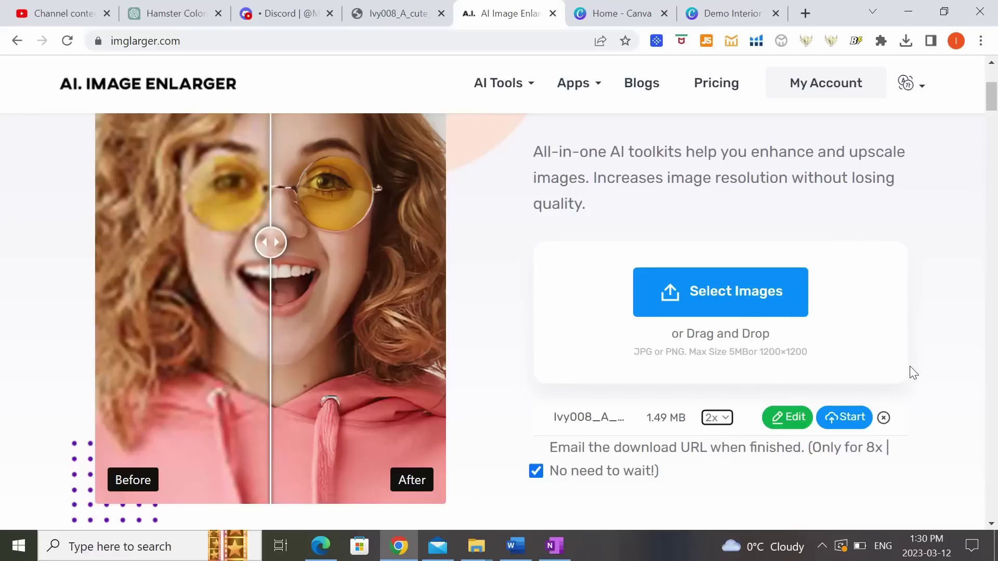
{"action": "left_click", "coordinate": [843, 418]}
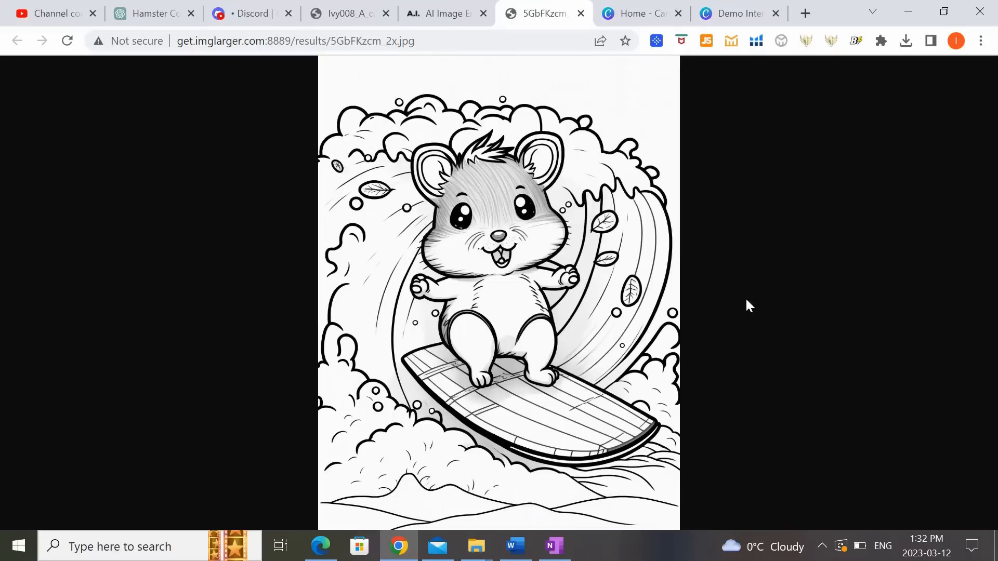
Save the 2x-enlarged surfing hamster image to Downloads as hamster01 and return to Canva.
{"action": "right_click", "coordinate": [534, 352]}
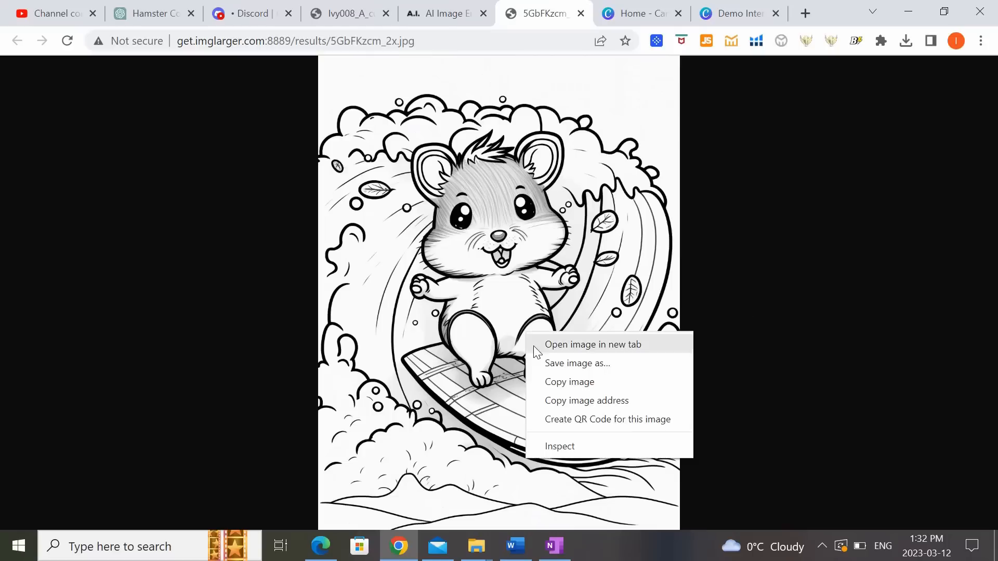
{"action": "left_click", "coordinate": [576, 362]}
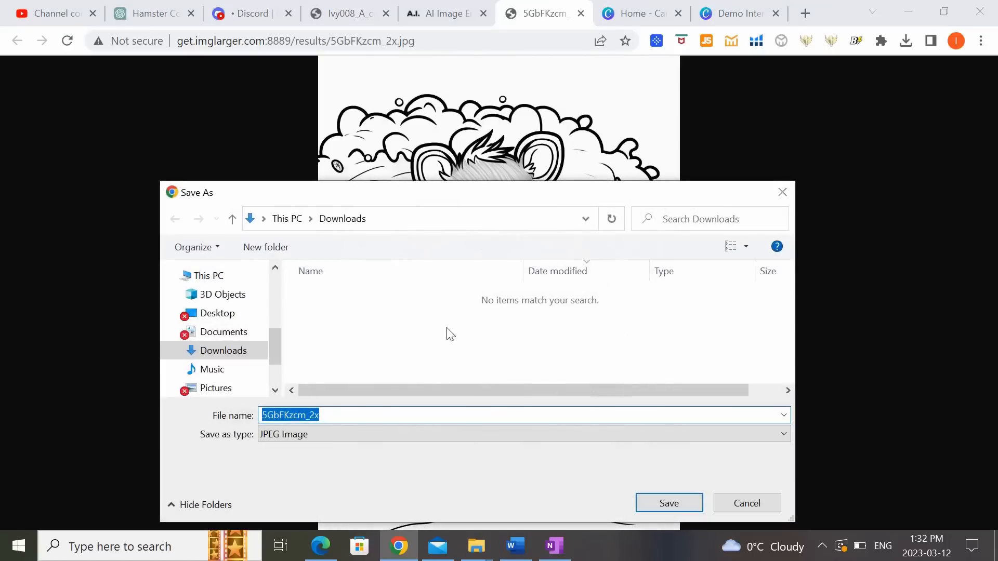
{"action": "type", "text": "h"}
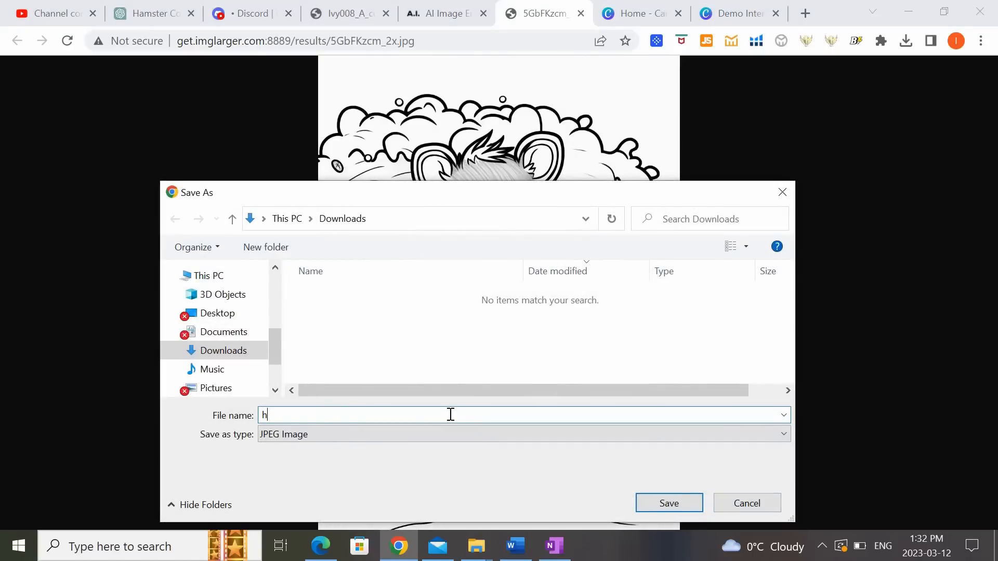
{"action": "type", "text": "amster01"}
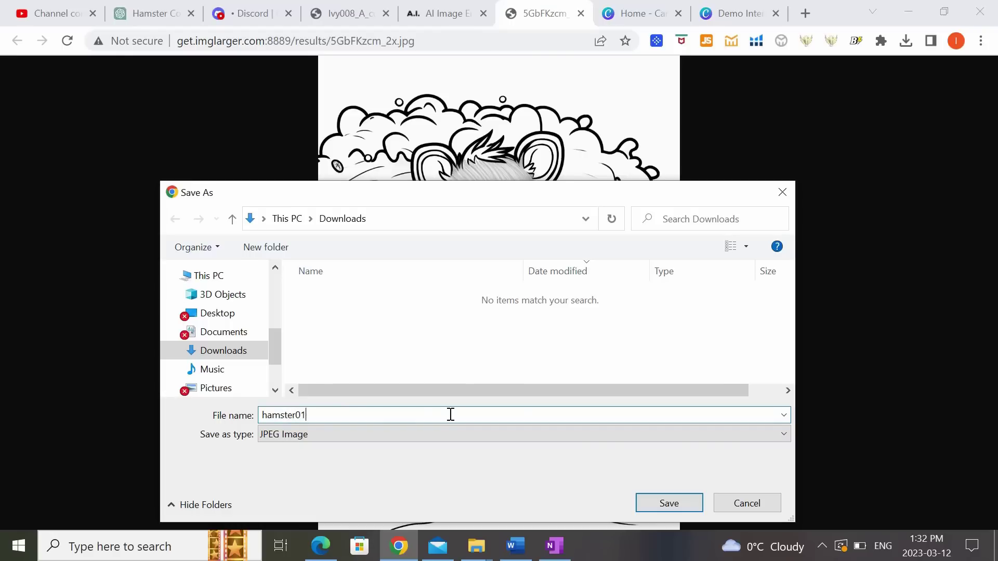
{"action": "left_click", "coordinate": [669, 503]}
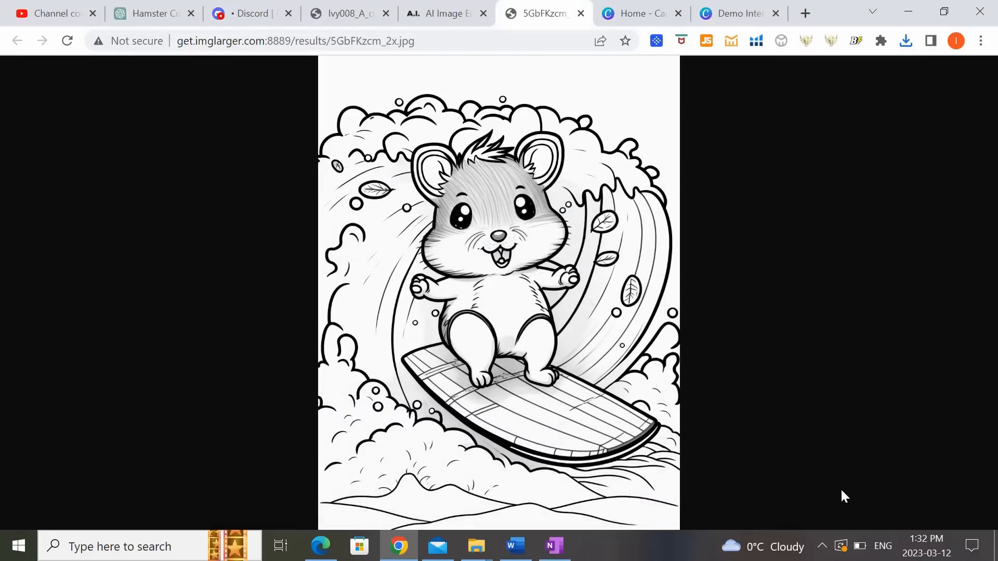
{"action": "left_click", "coordinate": [620, 13]}
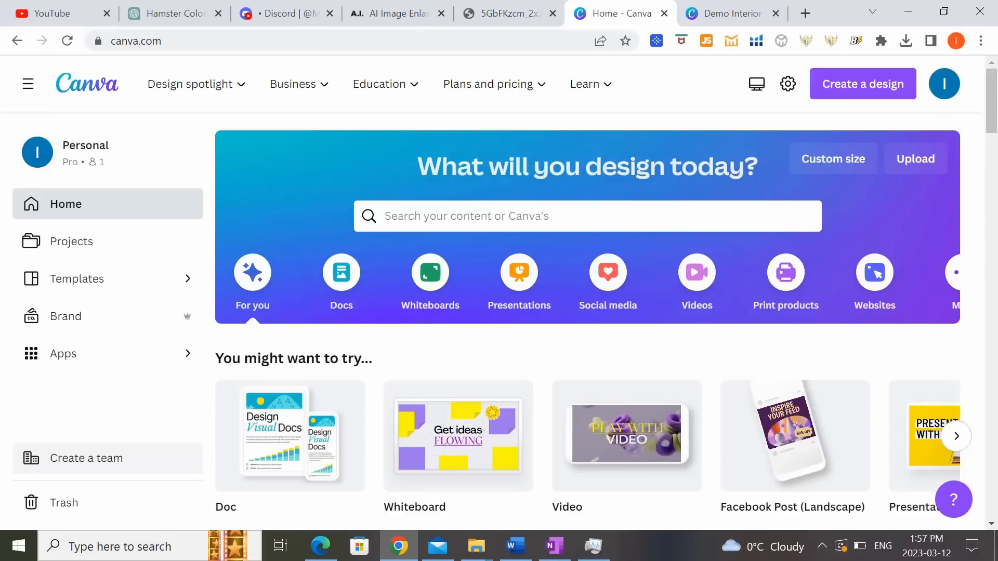
{"action": "left_click", "coordinate": [733, 12]}
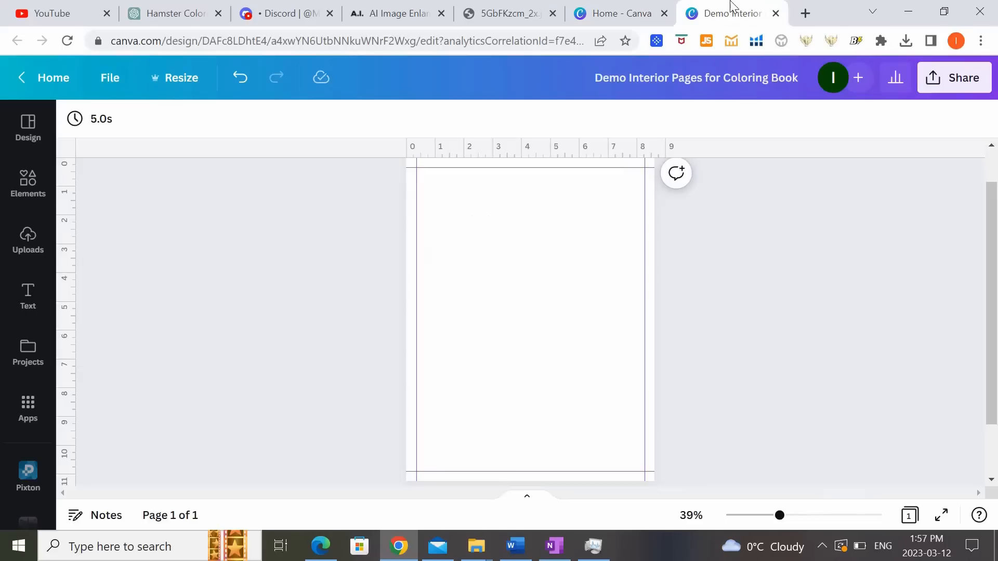
{"action": "mouse_move", "coordinate": [756, 385]}
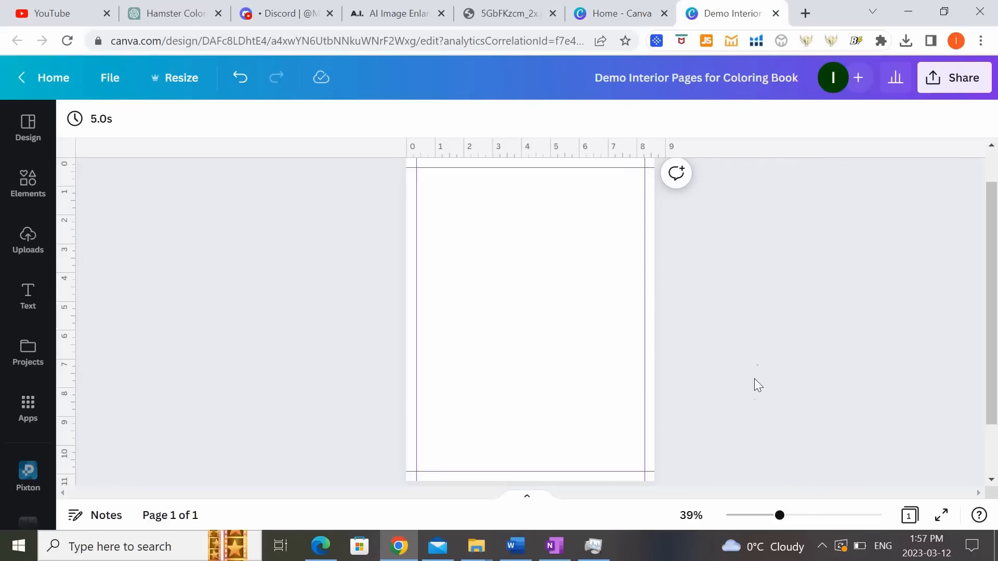
{"action": "mouse_move", "coordinate": [758, 402]}
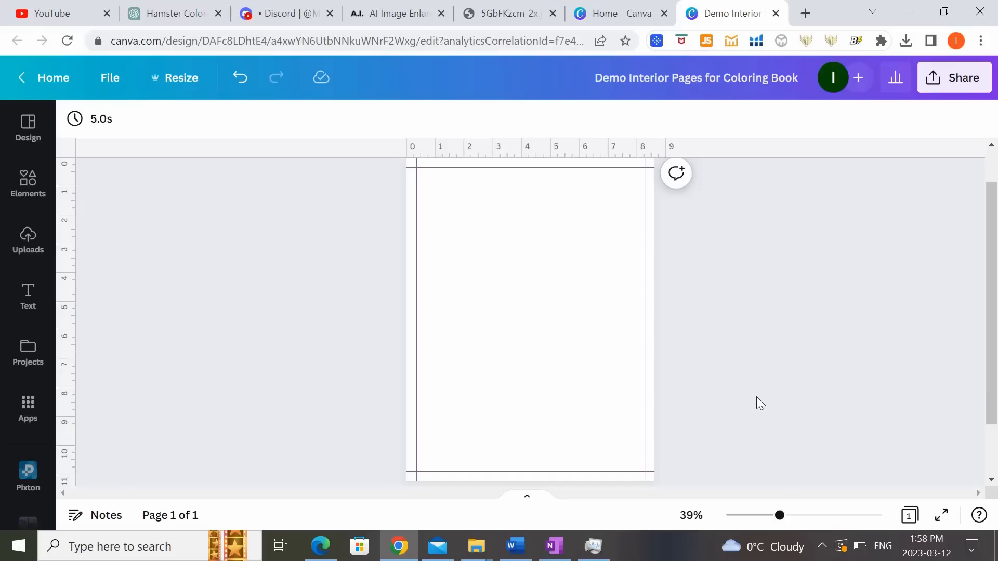
{"action": "mouse_move", "coordinate": [766, 390]}
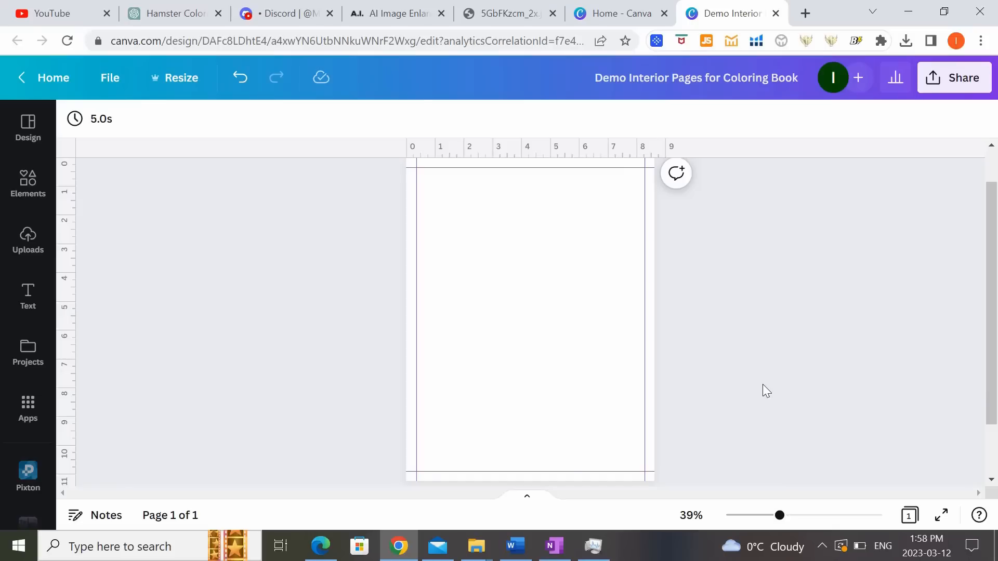
{"action": "mouse_move", "coordinate": [734, 237]}
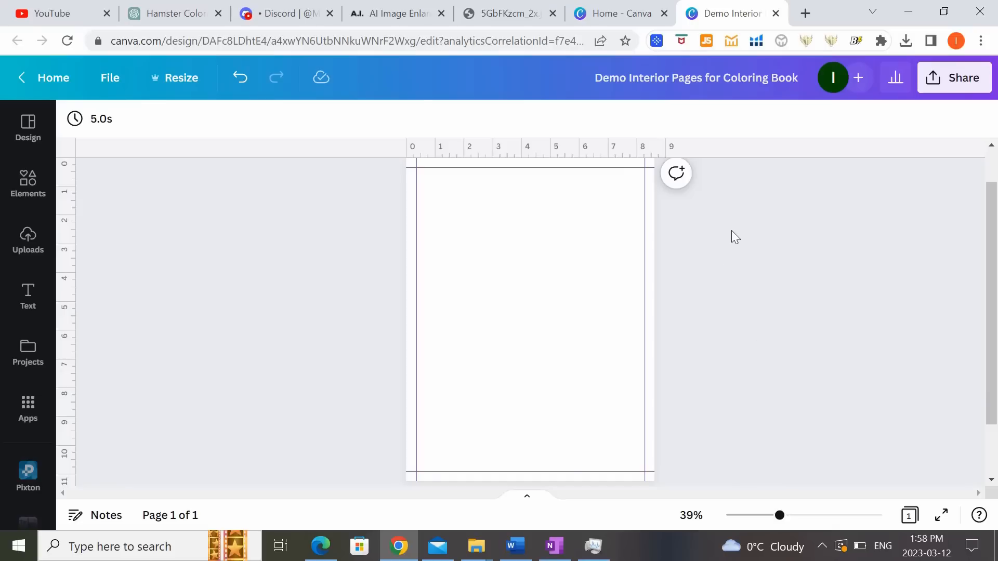
{"action": "mouse_move", "coordinate": [730, 305]}
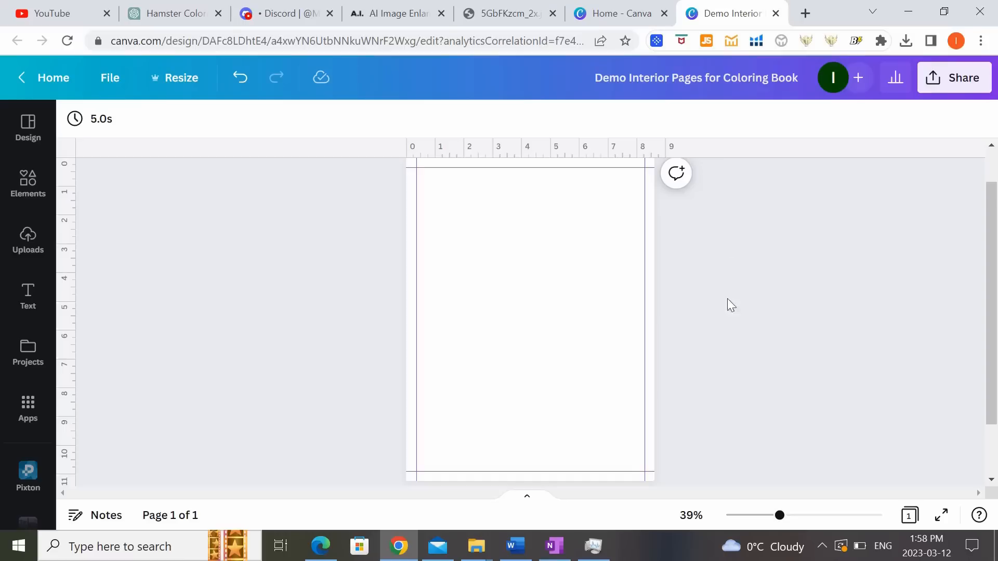
{"action": "mouse_move", "coordinate": [727, 325]}
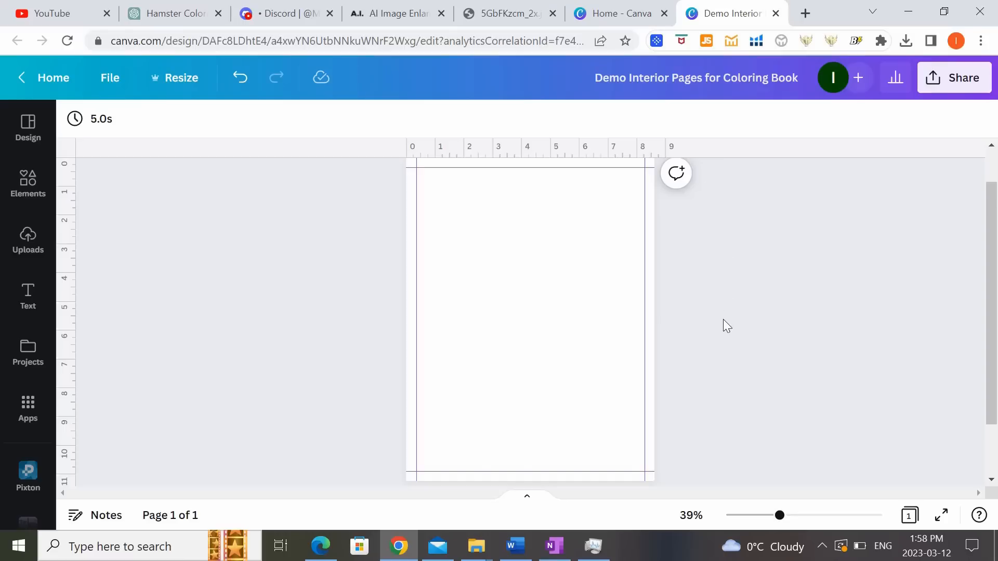
{"action": "mouse_move", "coordinate": [890, 353]}
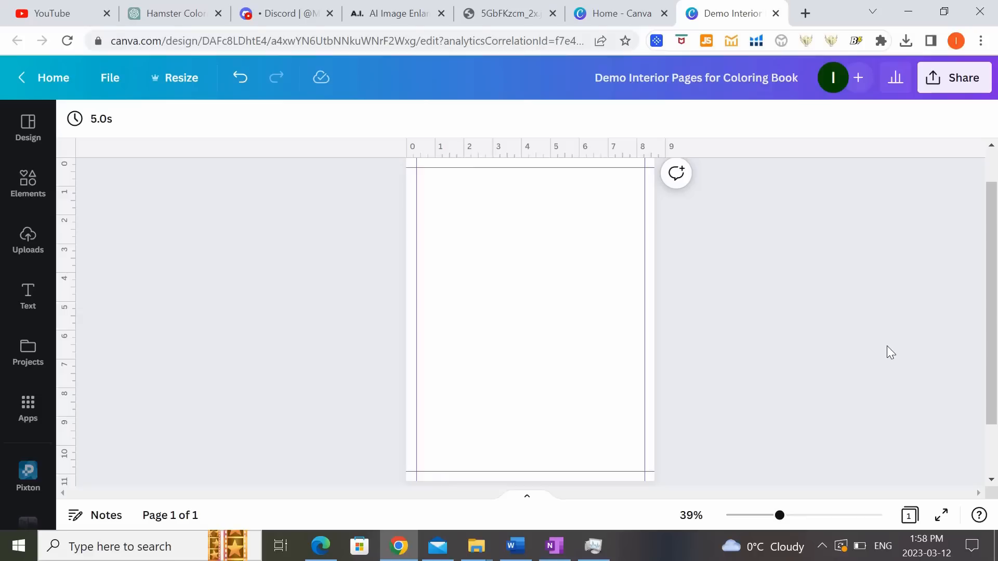
{"action": "mouse_move", "coordinate": [846, 311]}
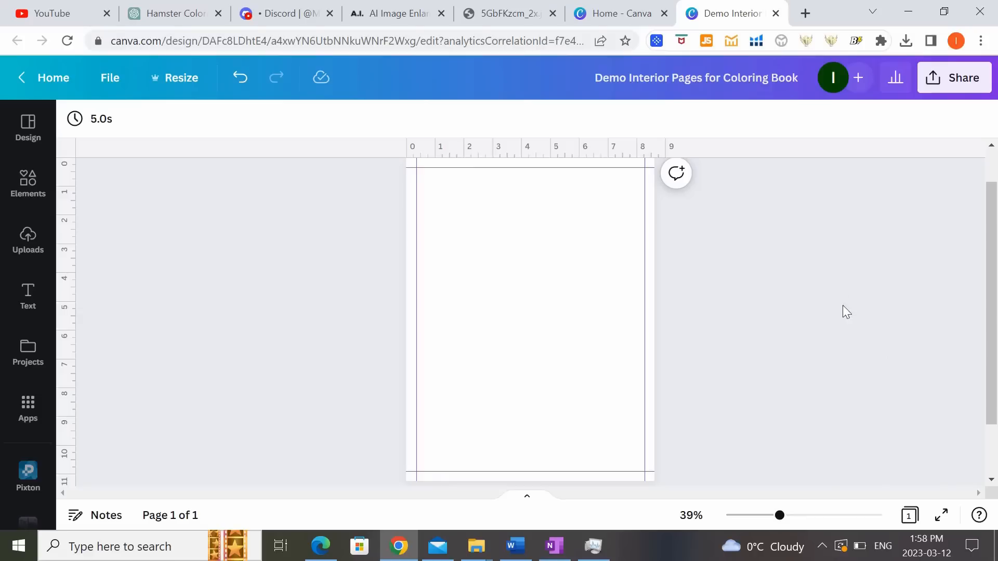
Upload hamster01 from Downloads and place the surfing hamster on the interior page.
{"action": "left_click", "coordinate": [28, 240]}
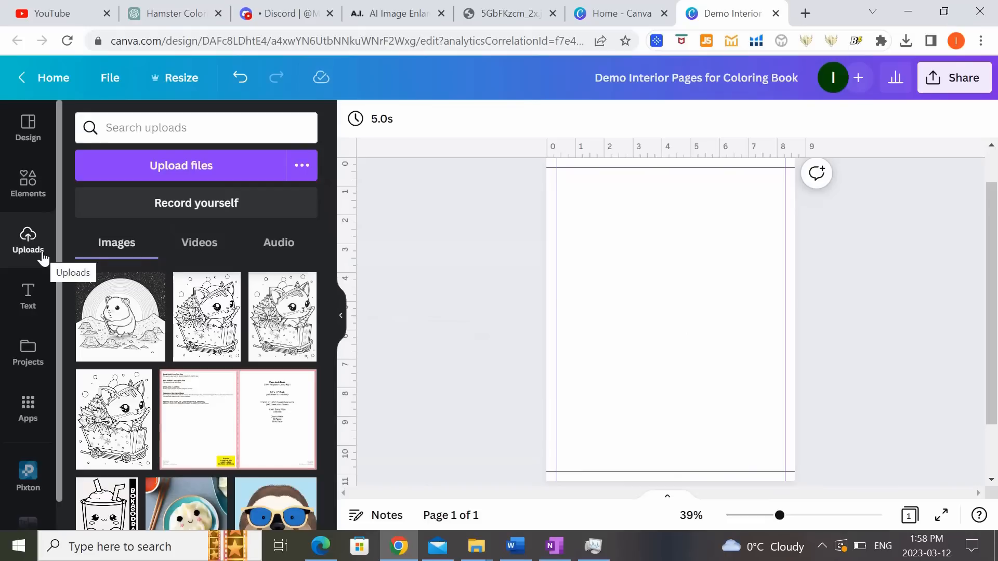
{"action": "mouse_move", "coordinate": [378, 156]}
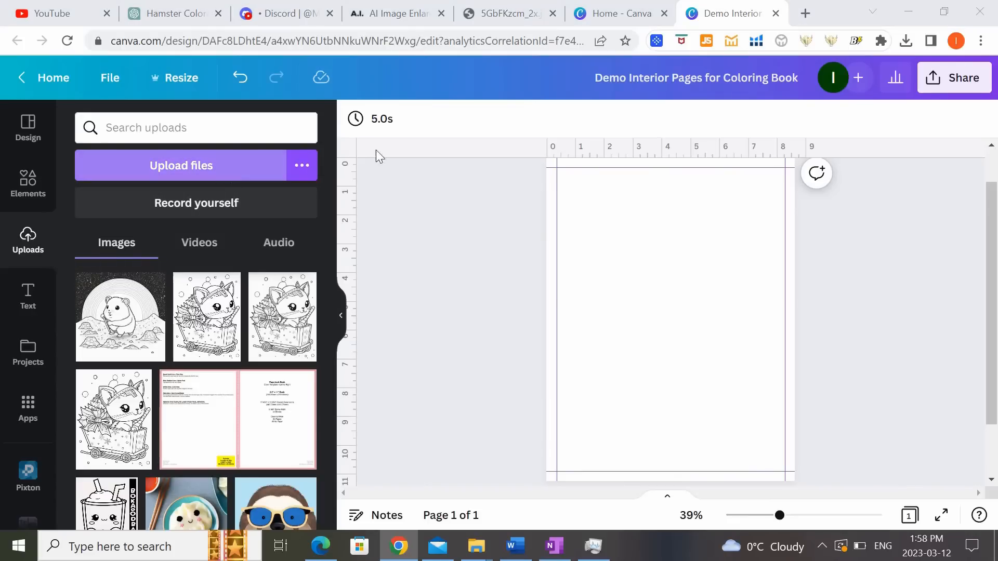
{"action": "left_click", "coordinate": [181, 165]}
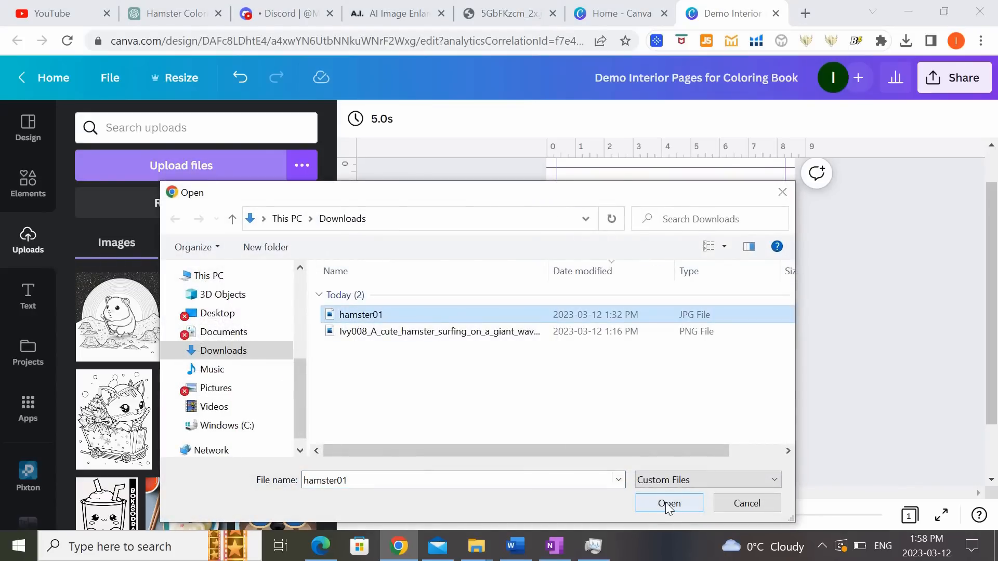
{"action": "left_click", "coordinate": [668, 503]}
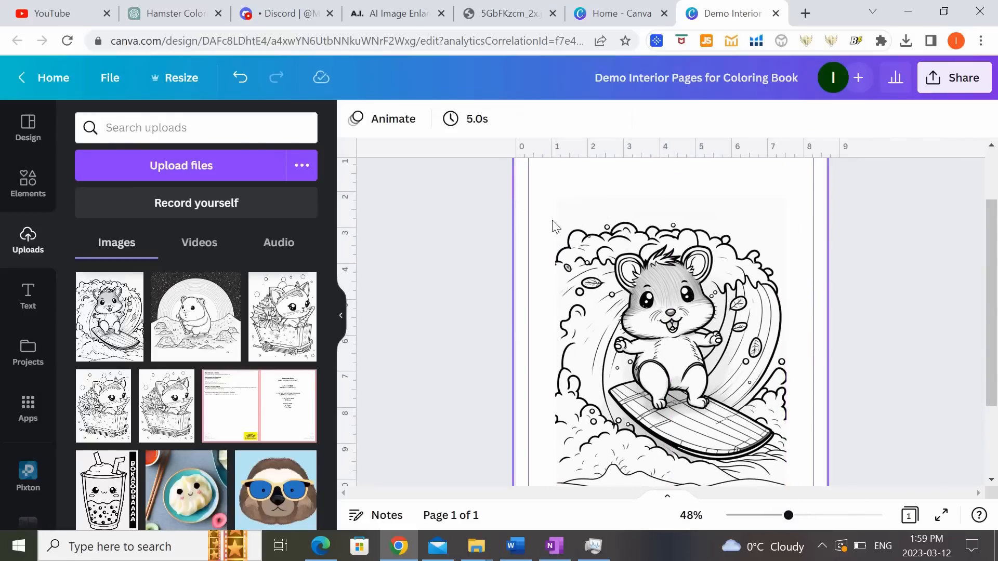
{"action": "left_click", "coordinate": [668, 330]}
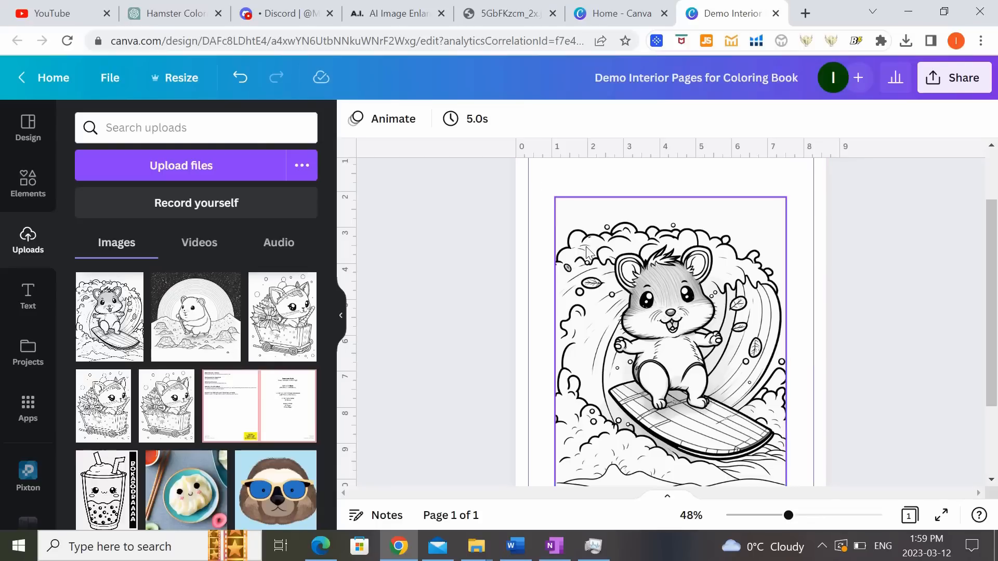
{"action": "left_click", "coordinate": [669, 318]}
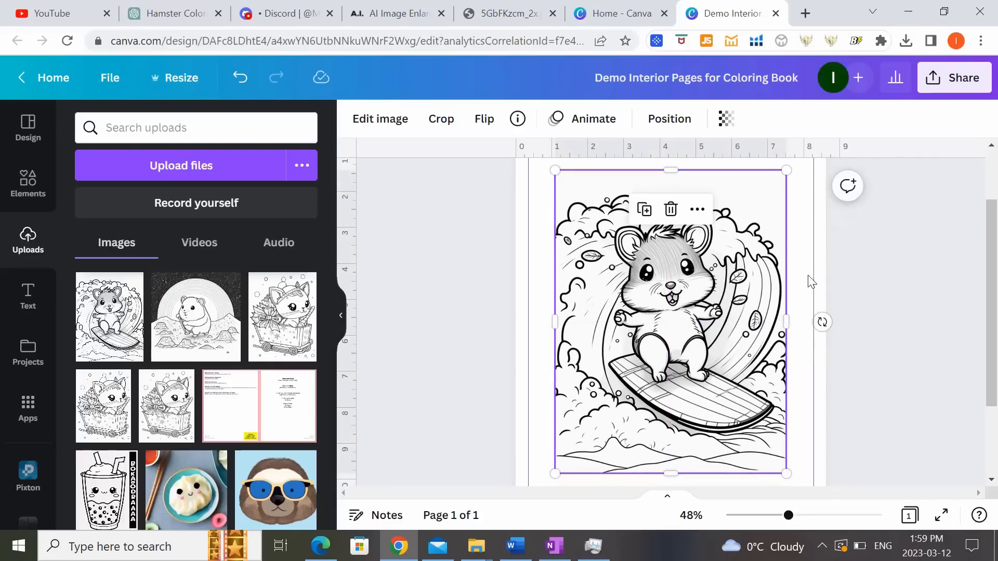
Stretch the surfing hamster drawing out to the page margins.
{"action": "left_click", "coordinate": [380, 118]}
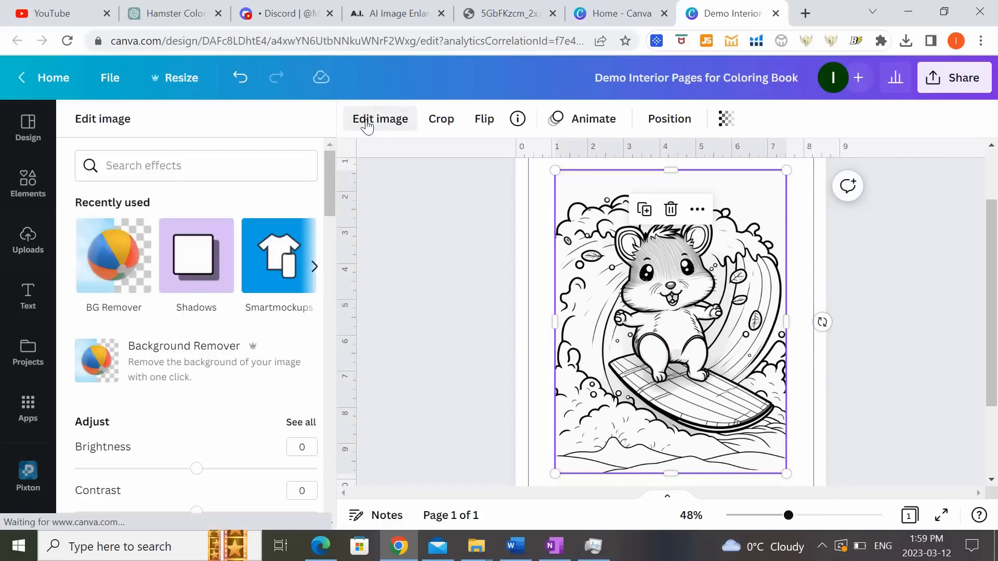
{"action": "mouse_move", "coordinate": [113, 256]}
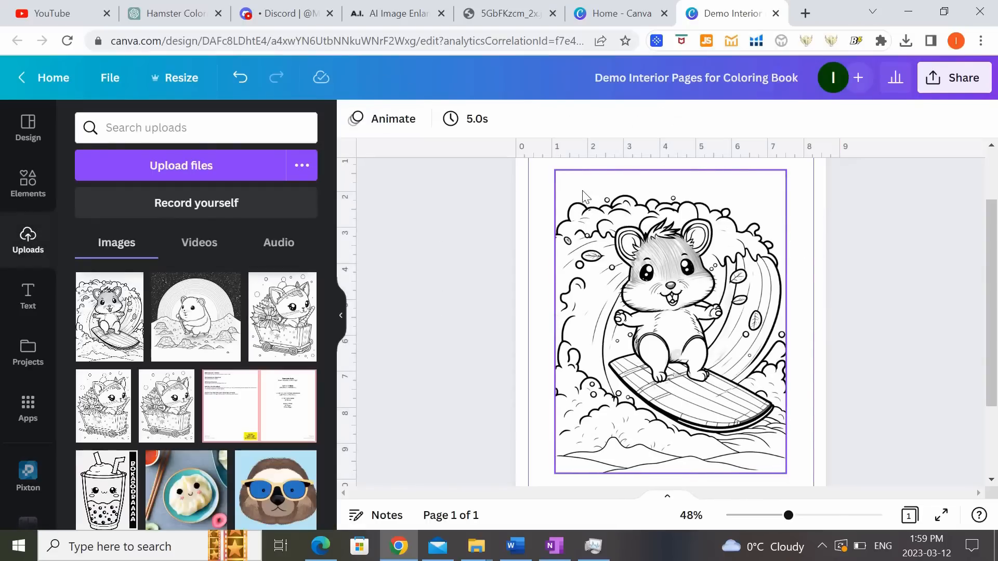
{"action": "mouse_move", "coordinate": [778, 197]}
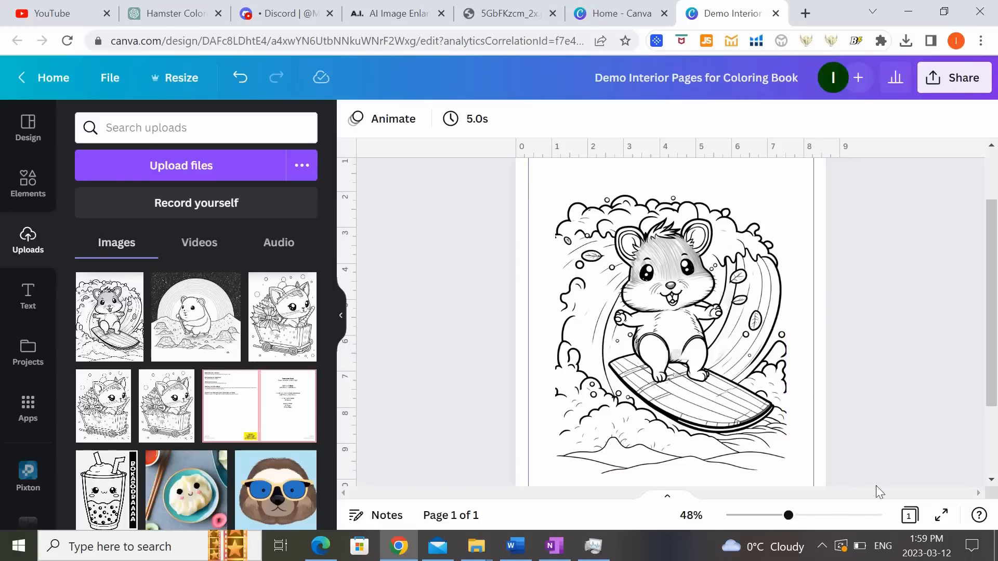
{"action": "left_click", "coordinate": [656, 299]}
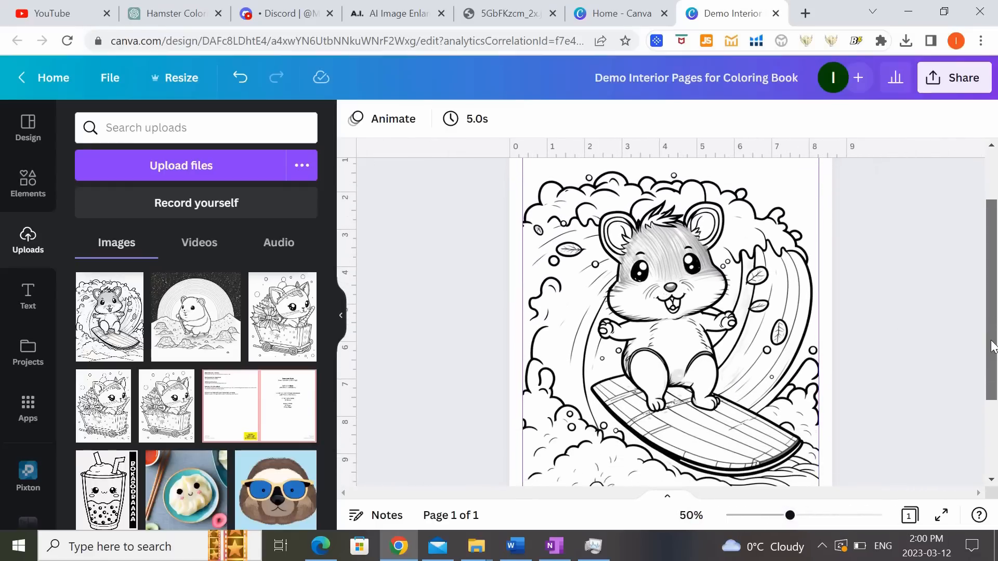
{"action": "scroll", "scroll_direction": "down", "scroll_amount": 3}
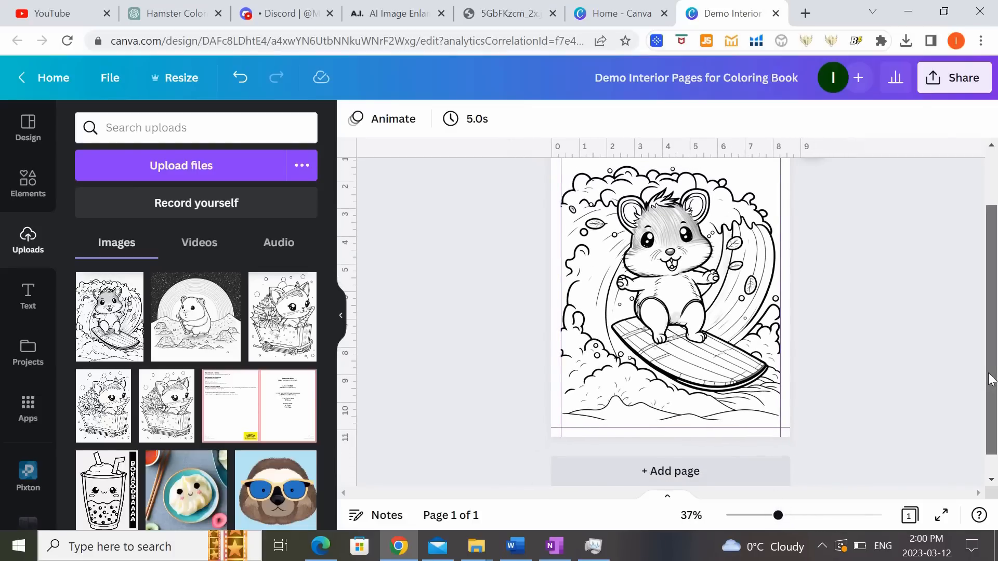
Add a square shape from Elements and colour it black.
{"action": "left_click", "coordinate": [27, 183]}
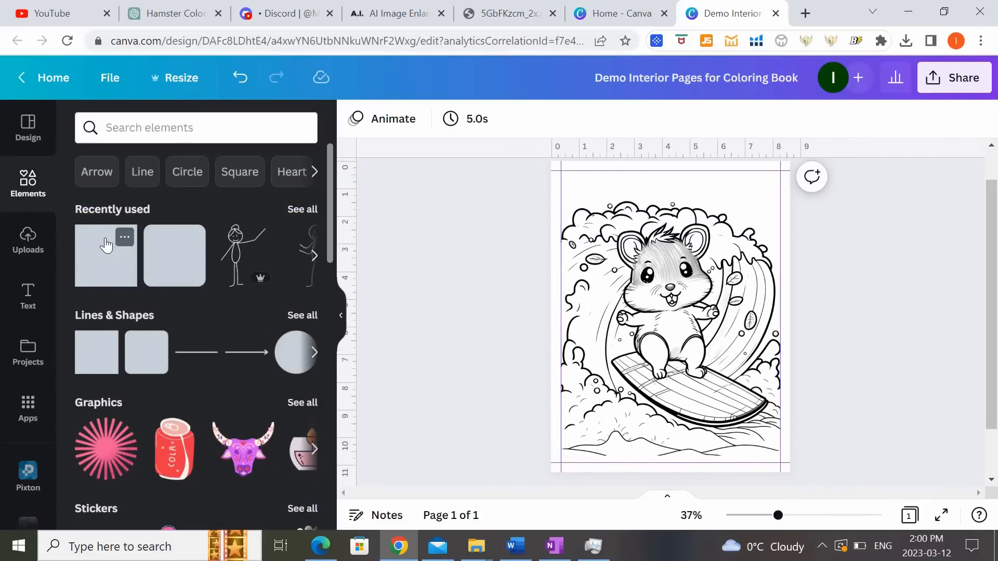
{"action": "left_click", "coordinate": [105, 255]}
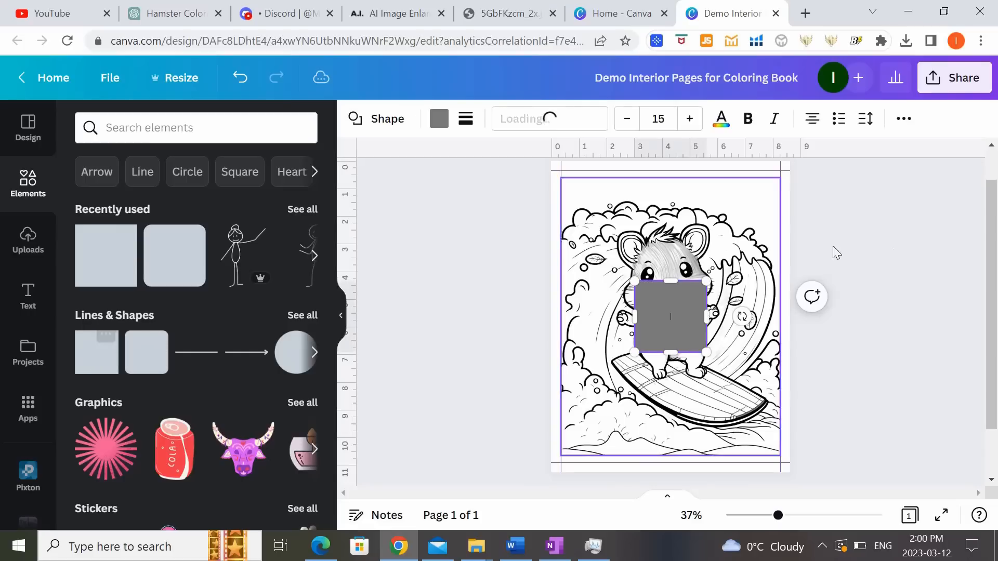
{"action": "left_click", "coordinate": [439, 118]}
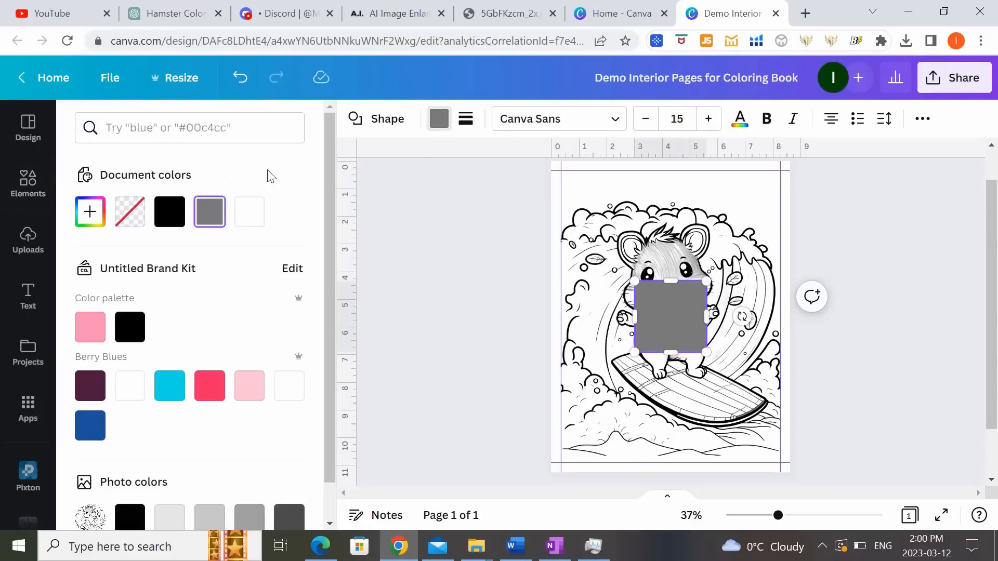
{"action": "left_click", "coordinate": [28, 185]}
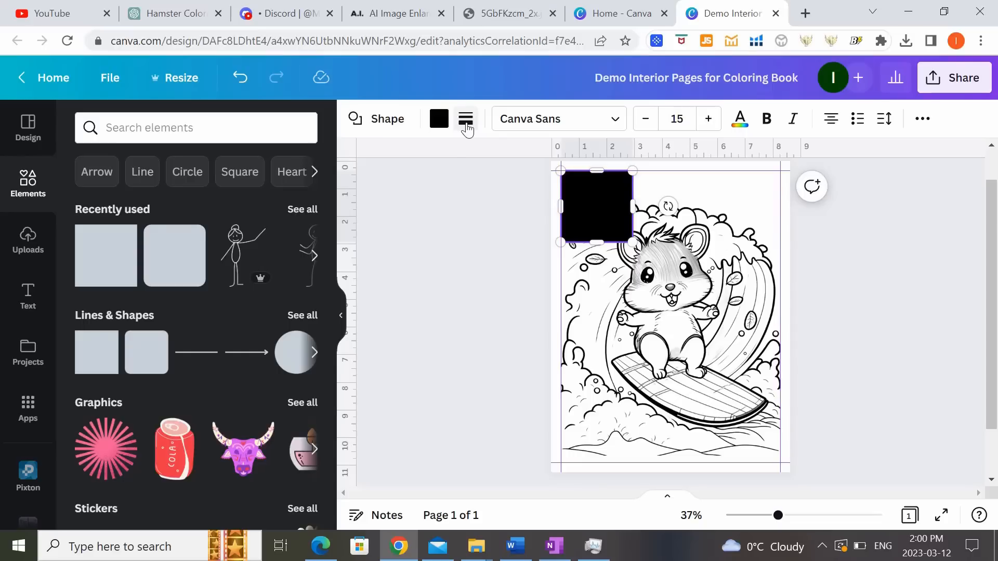
Make the square a transparent-fill outline and resize it as a border around the page.
{"action": "left_click", "coordinate": [439, 118]}
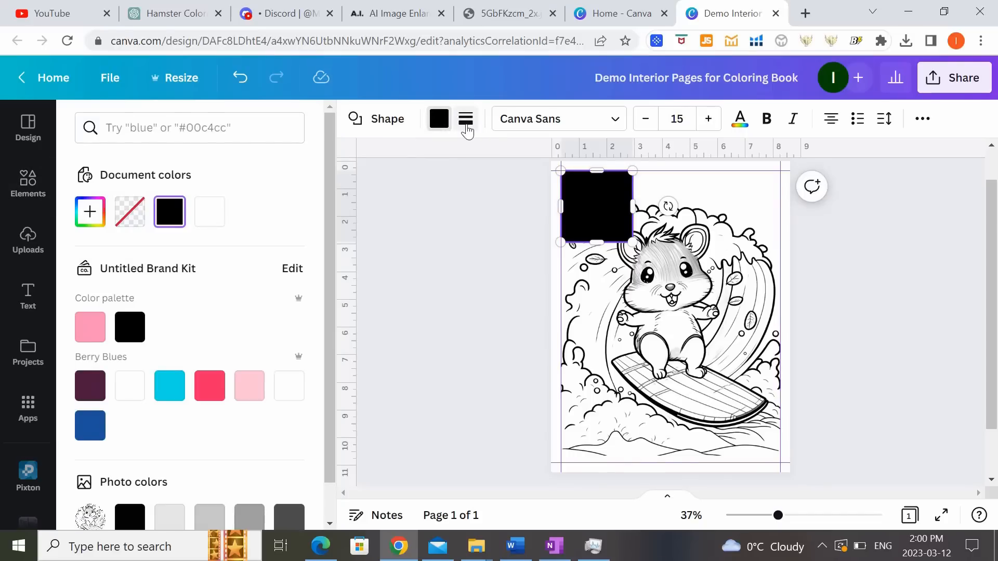
{"action": "left_click", "coordinate": [465, 119]}
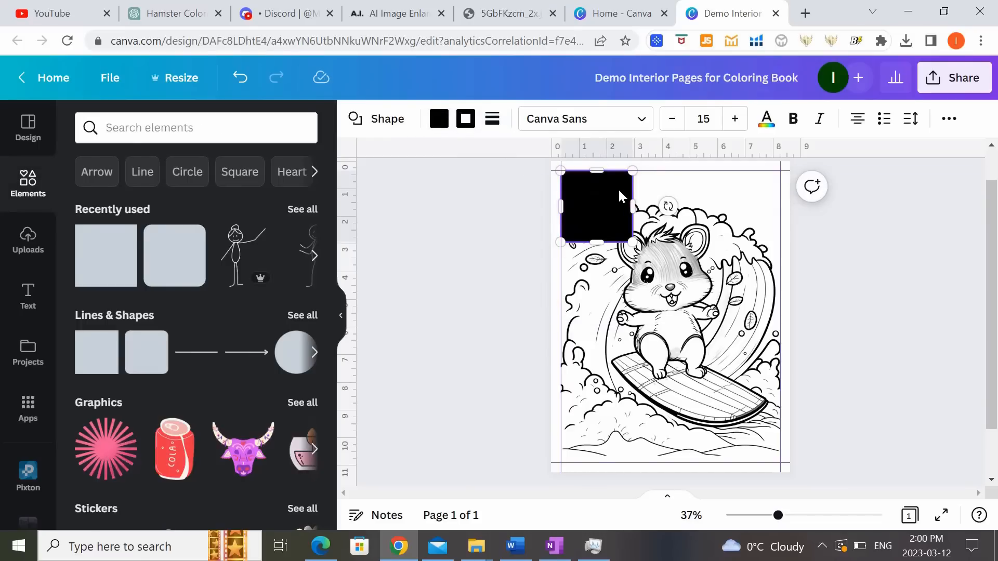
{"action": "left_click", "coordinate": [438, 118]}
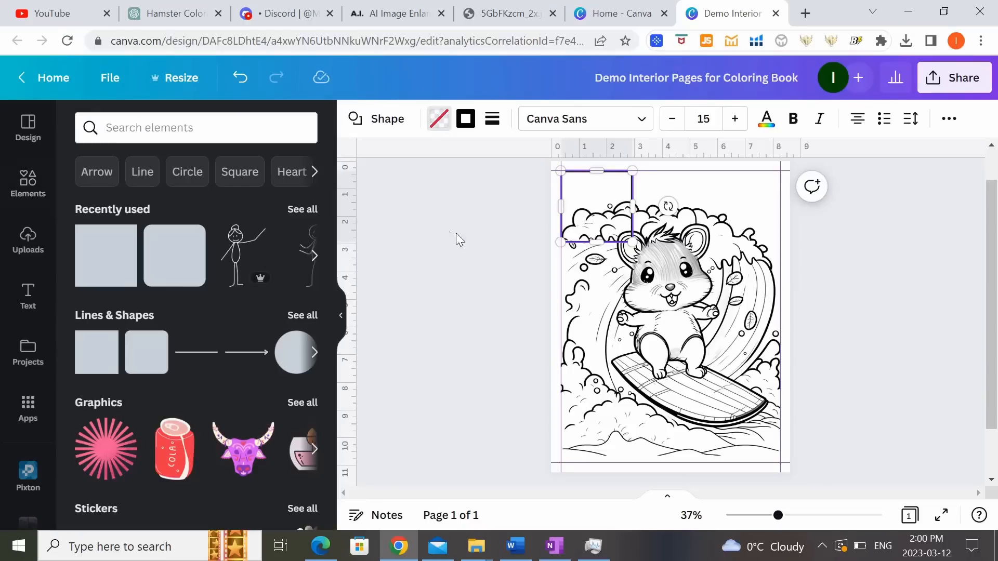
{"action": "left_click", "coordinate": [595, 206]}
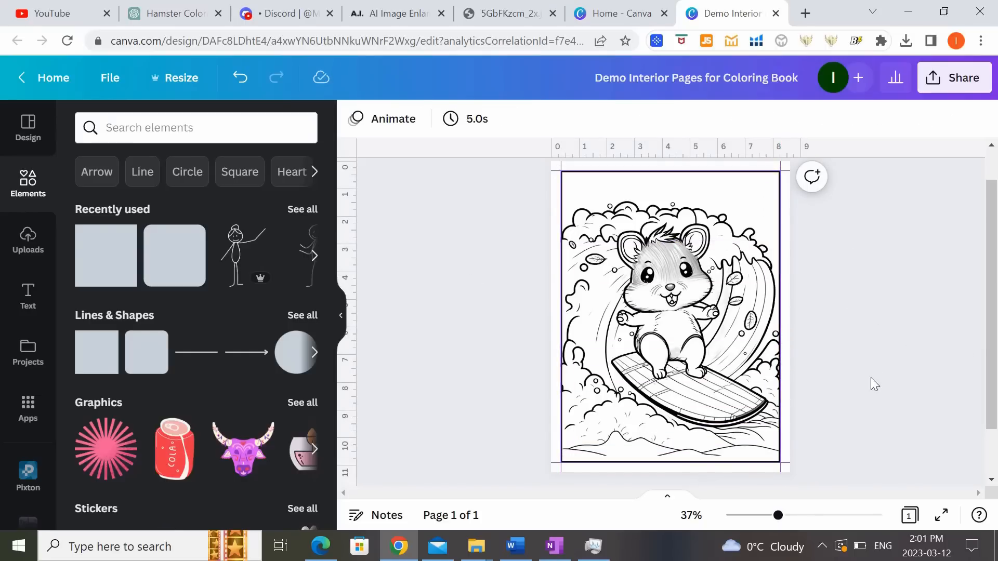
Add a blank page after the hamster page and select it.
{"action": "scroll", "scroll_direction": "down", "scroll_amount": 3}
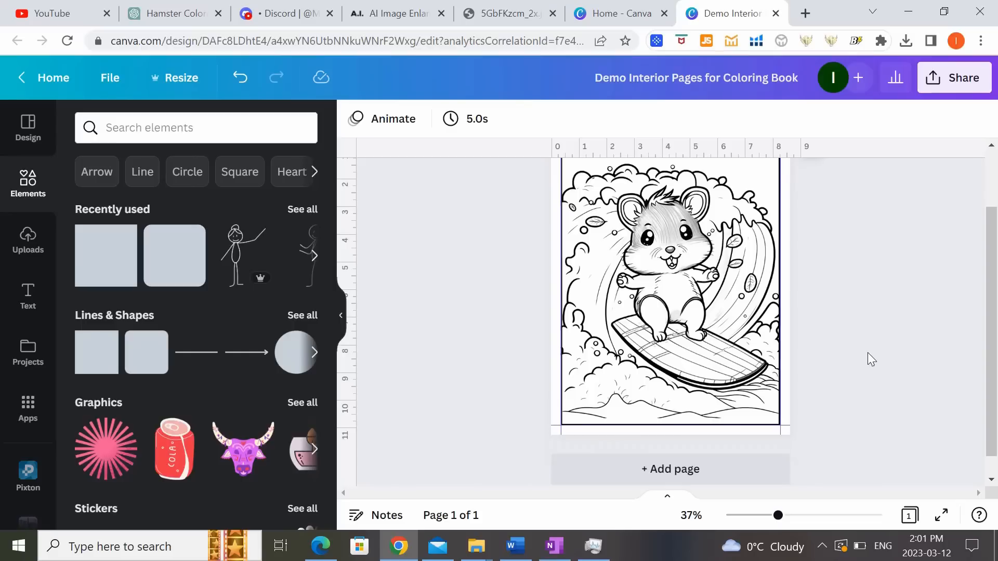
{"action": "left_click", "coordinate": [670, 469]}
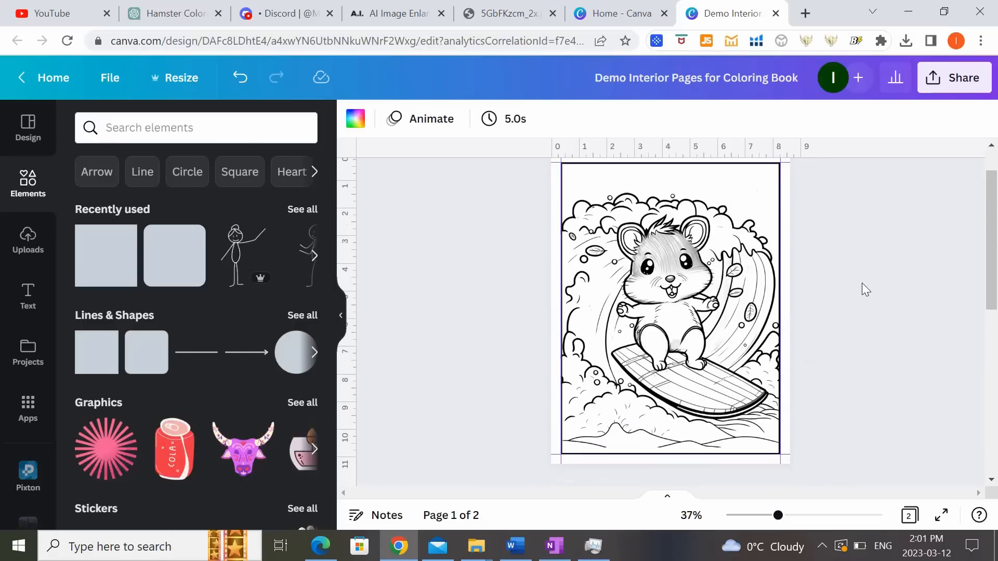
{"action": "scroll", "scroll_direction": "down", "scroll_amount": 3}
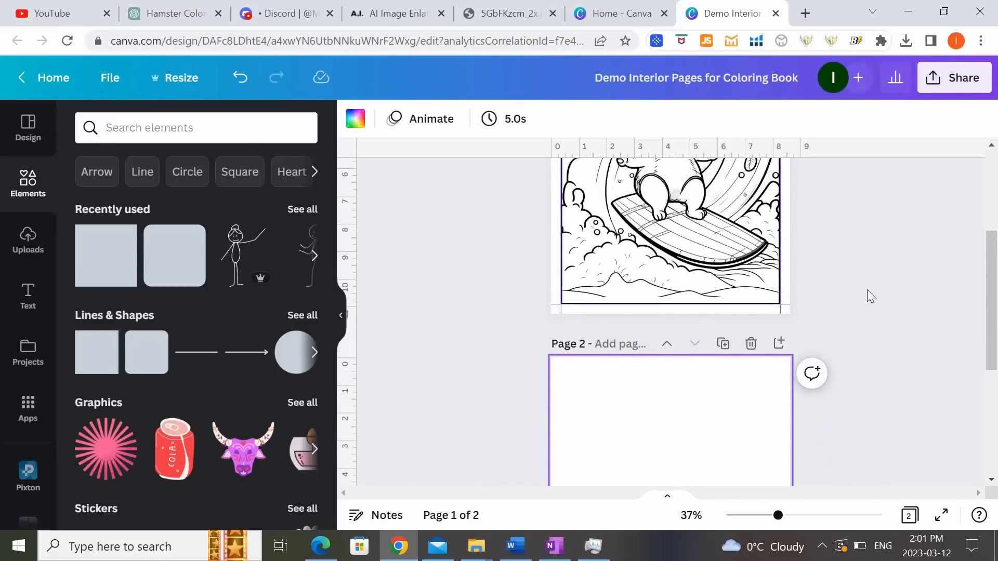
{"action": "left_click", "coordinate": [668, 236]}
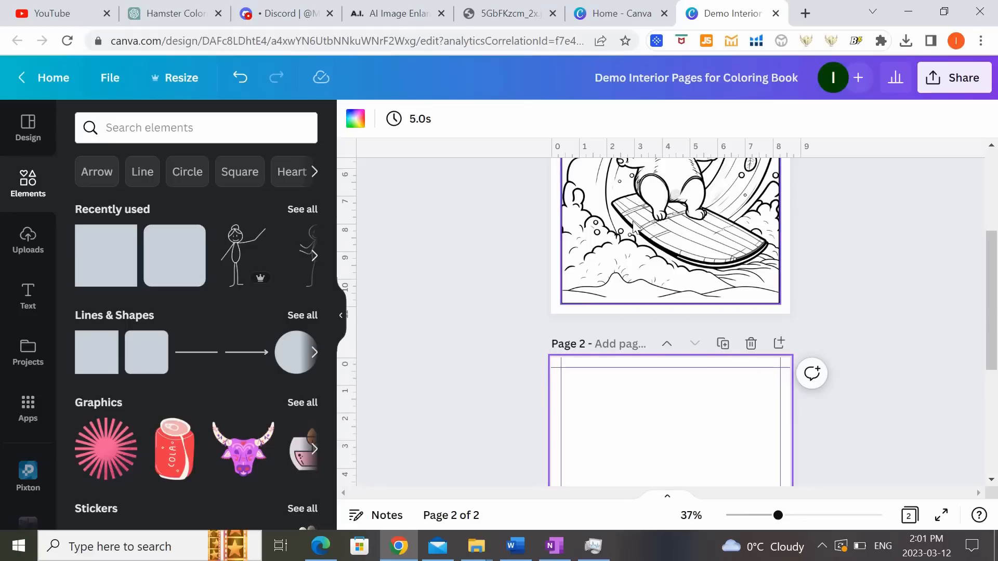
Scroll through all 19 interior pages, view them as a thumbnail grid, then go to the Canva home tab.
{"action": "scroll", "scroll_direction": "down", "scroll_amount": 3}
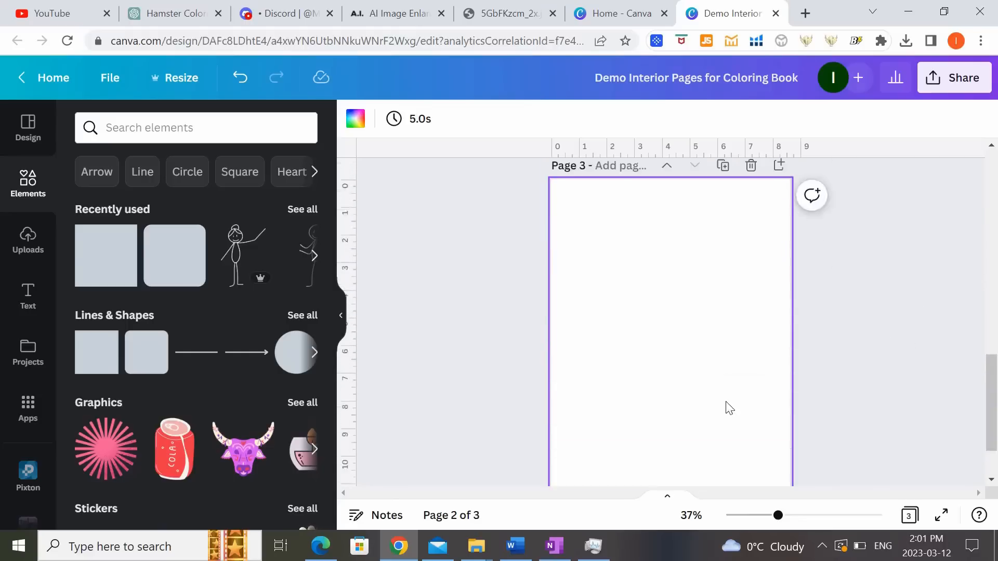
{"action": "scroll", "scroll_direction": "down", "scroll_amount": 3}
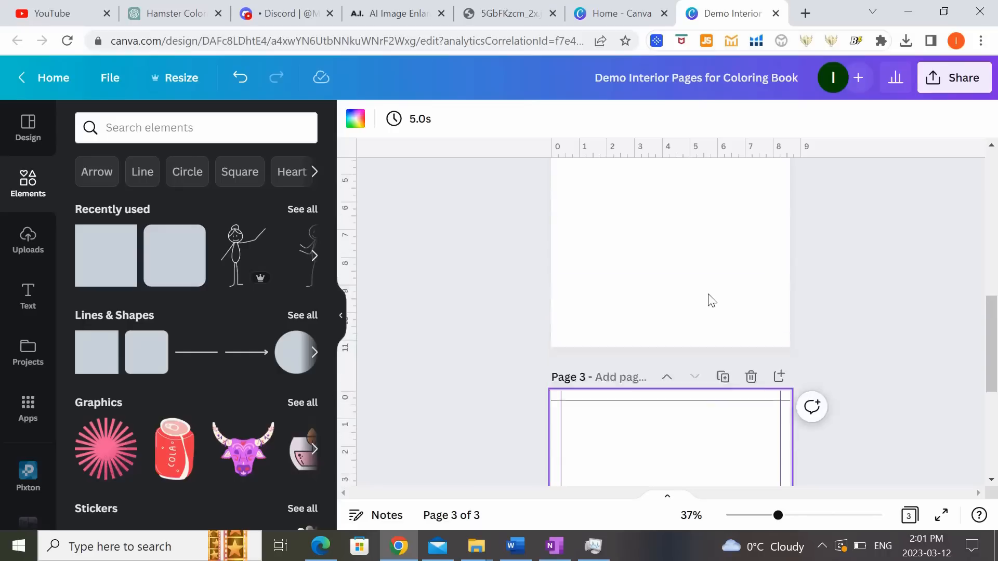
{"action": "scroll", "scroll_direction": "up", "scroll_amount": 3}
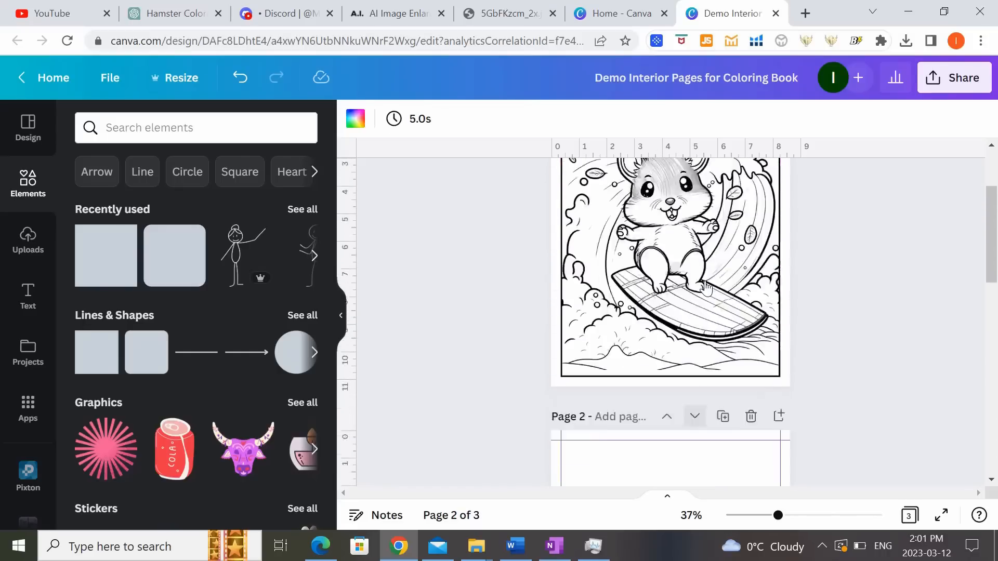
{"action": "scroll", "scroll_direction": "down", "scroll_amount": 3}
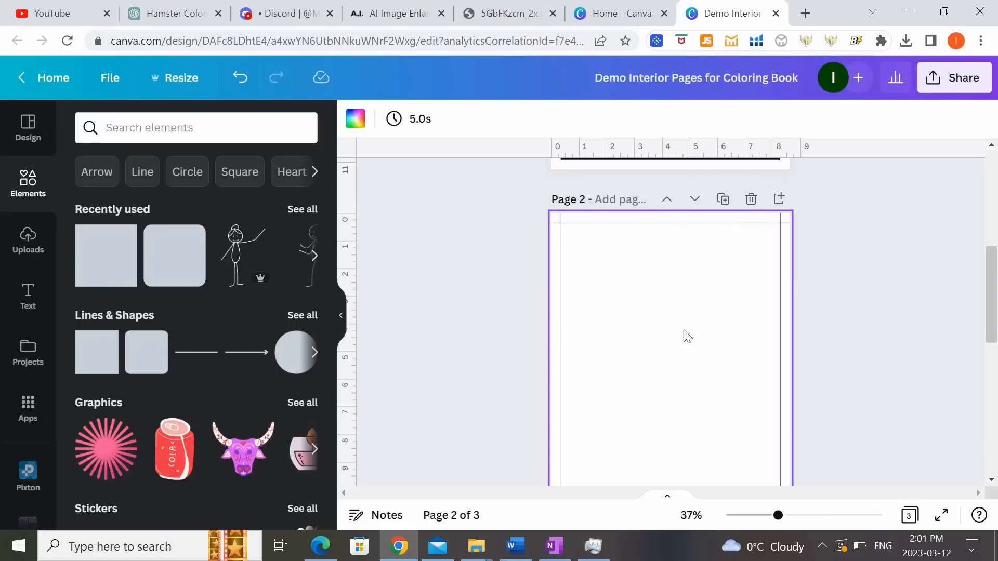
{"action": "scroll", "scroll_direction": "up", "scroll_amount": 3}
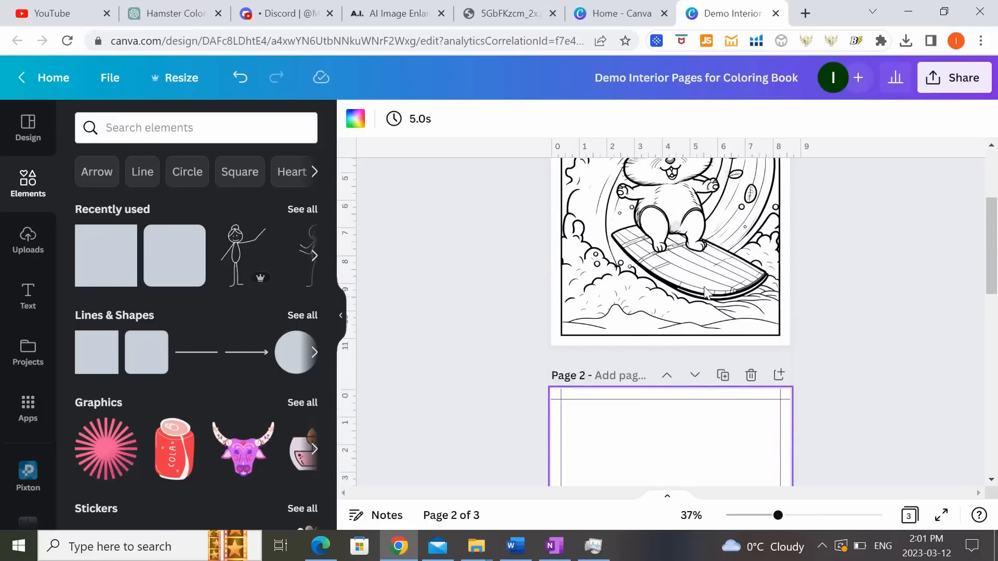
{"action": "scroll", "scroll_direction": "up", "scroll_amount": 3}
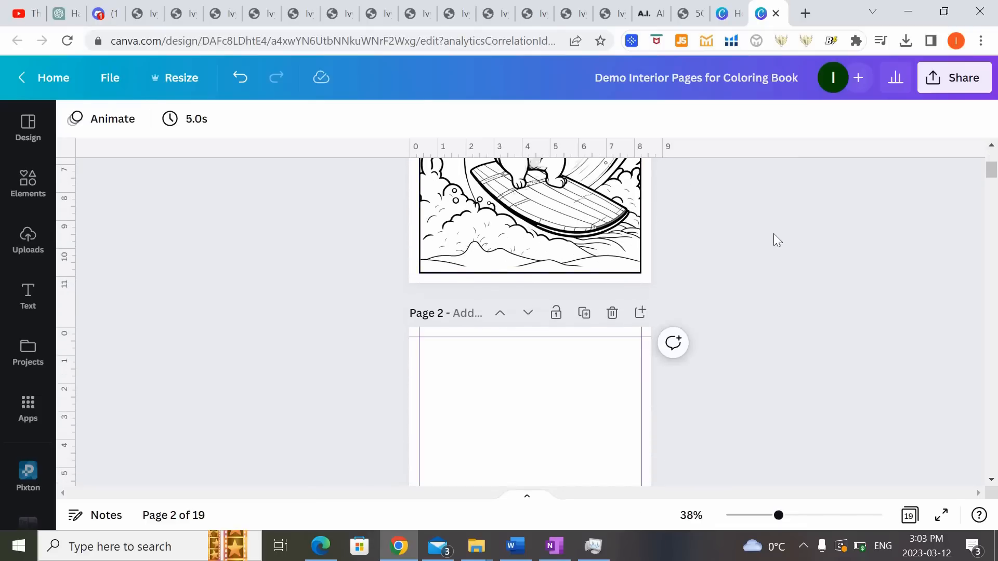
{"action": "scroll", "scroll_direction": "down", "scroll_amount": 3}
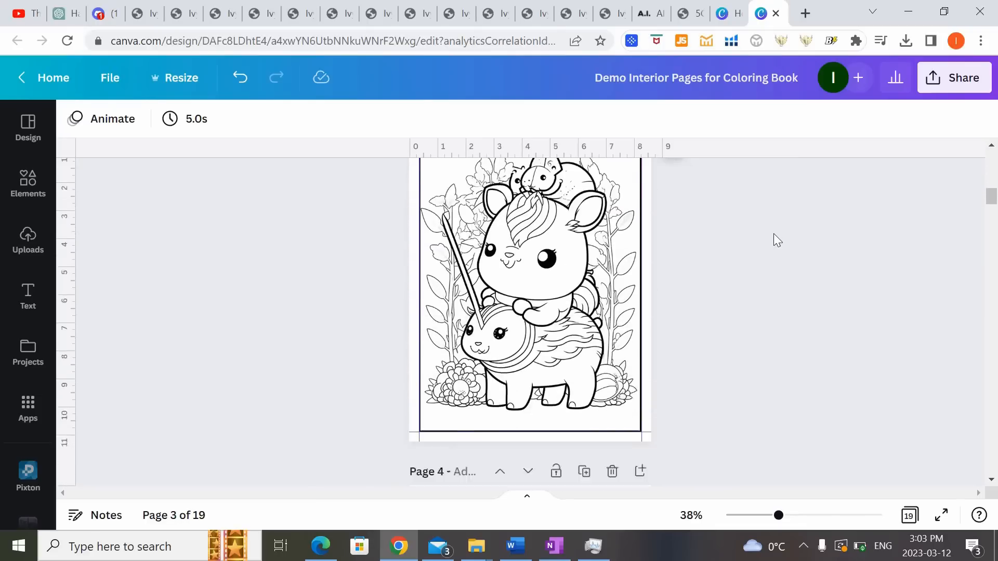
{"action": "scroll", "scroll_direction": "down", "scroll_amount": 3}
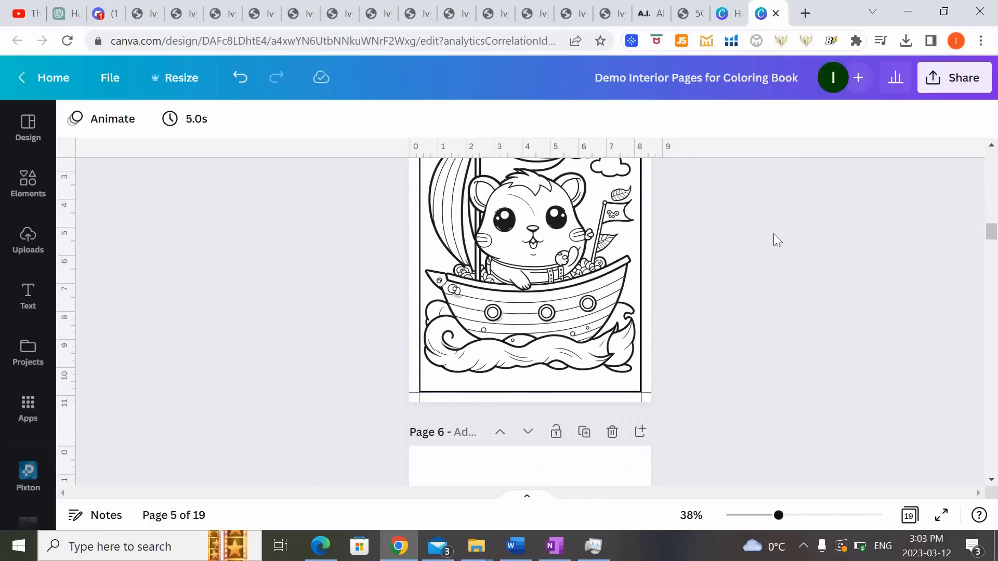
{"action": "scroll", "scroll_direction": "down", "scroll_amount": 3}
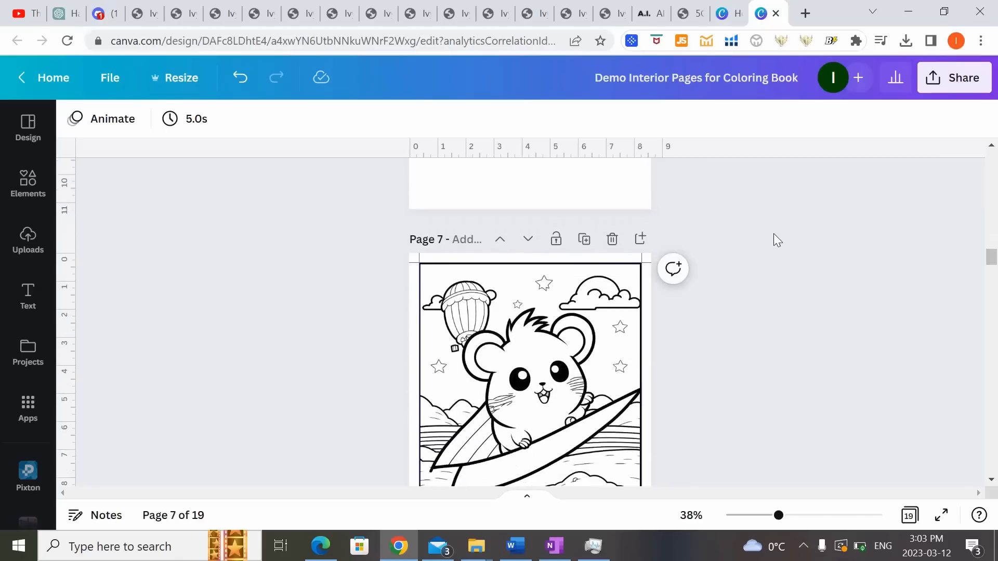
{"action": "scroll", "scroll_direction": "down", "scroll_amount": 3}
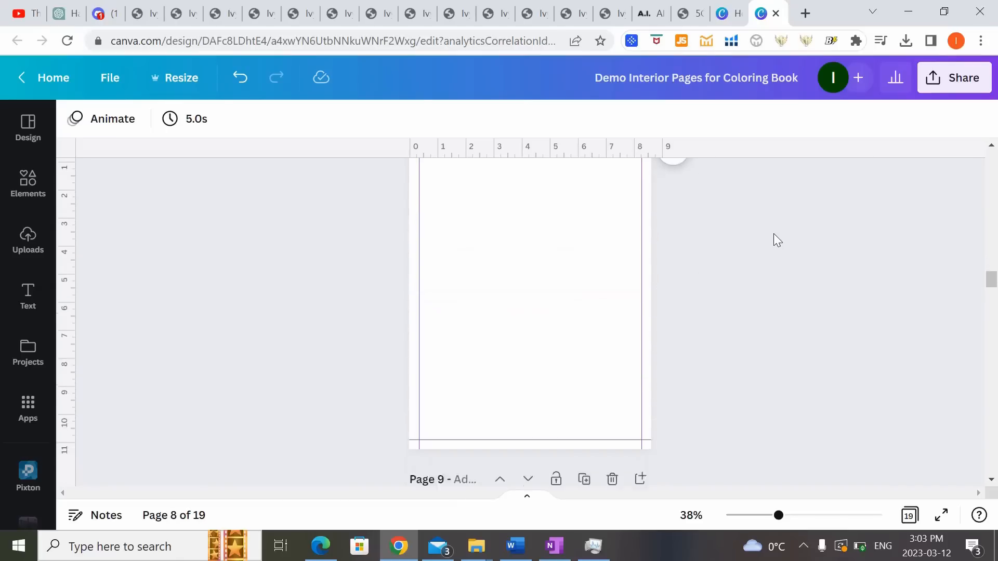
{"action": "left_click", "coordinate": [908, 514]}
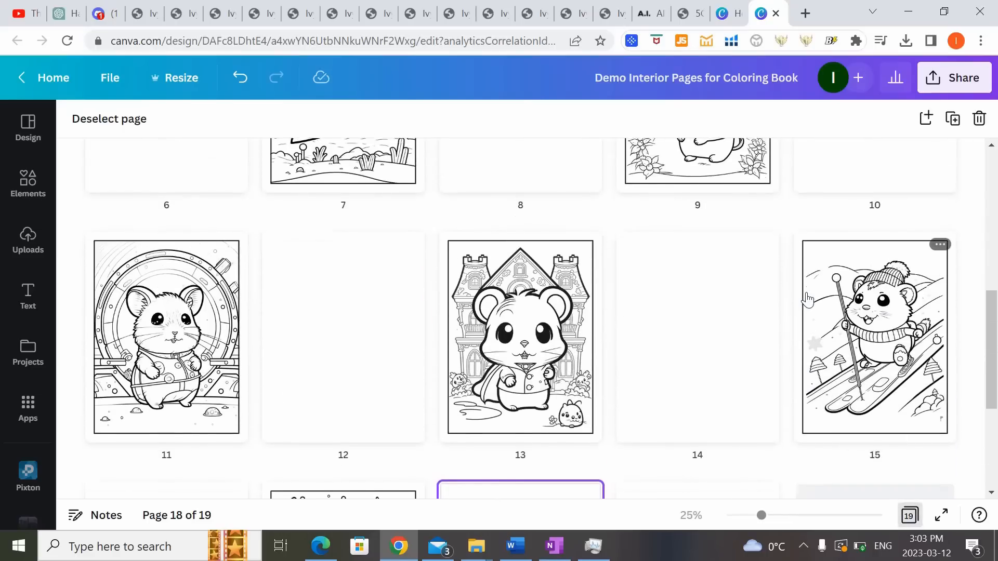
{"action": "left_click", "coordinate": [583, 12]}
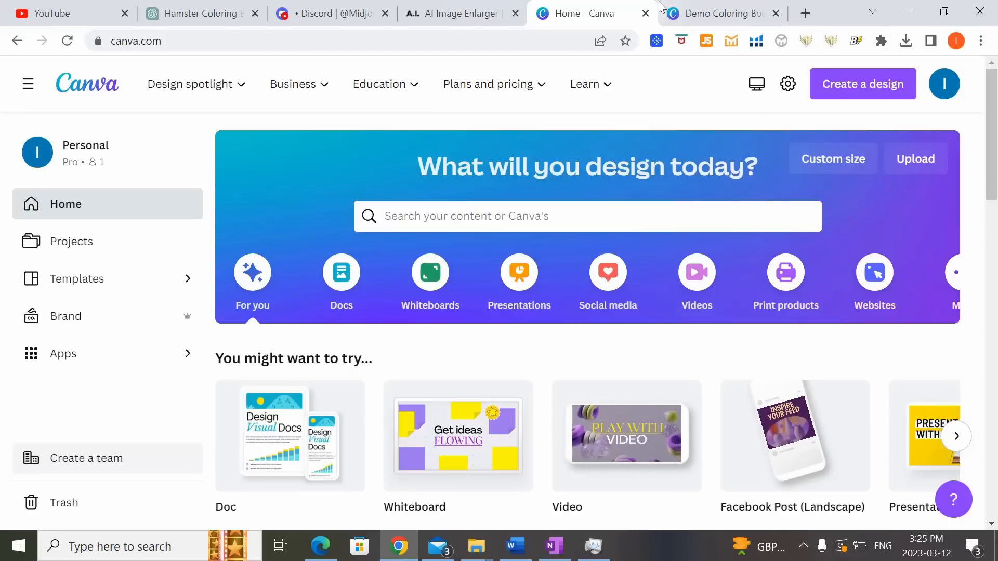
Open the Demo Coloring Book Cover design and lower the template image's transparency.
{"action": "left_click", "coordinate": [719, 12]}
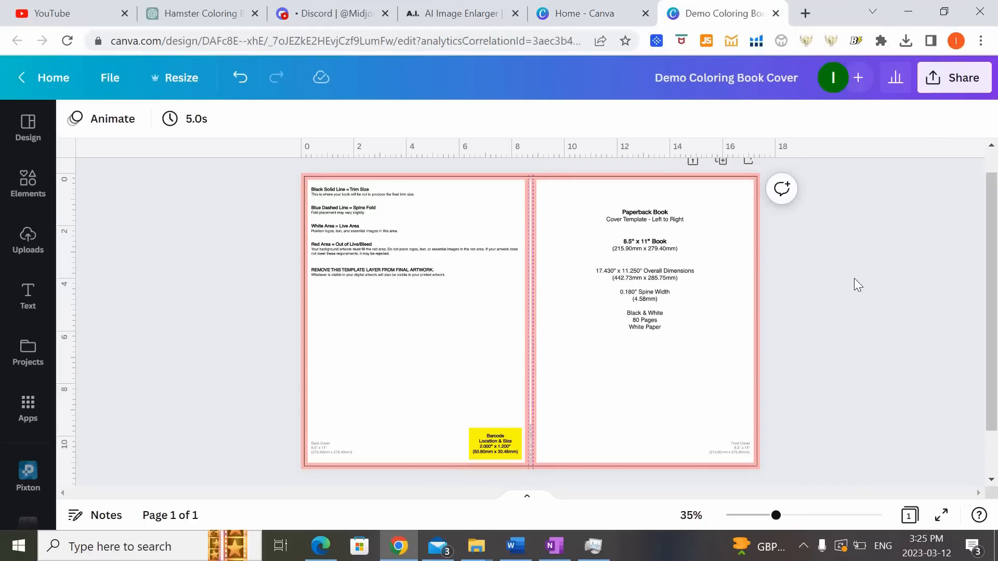
{"action": "mouse_move", "coordinate": [860, 291]}
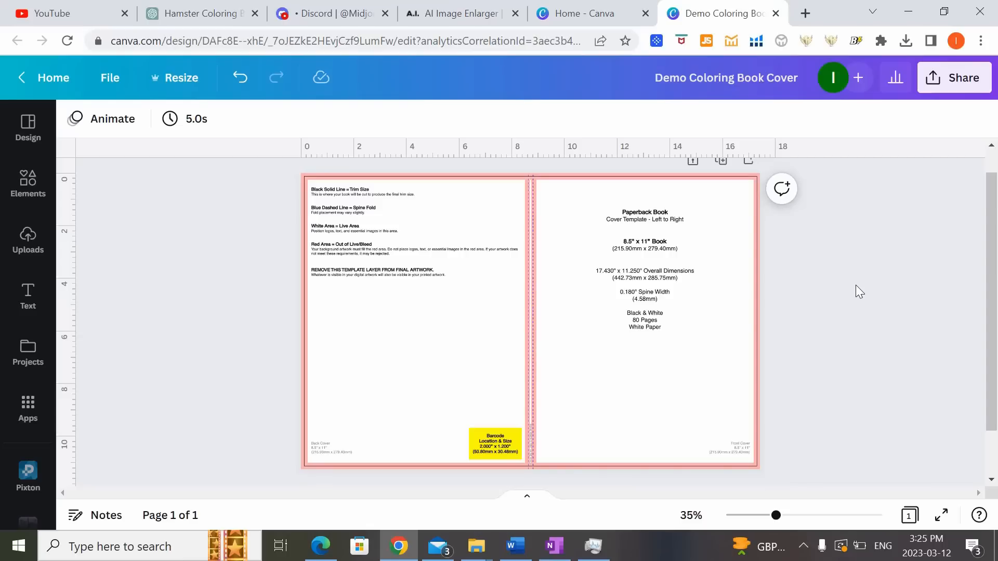
{"action": "left_click", "coordinate": [730, 420]}
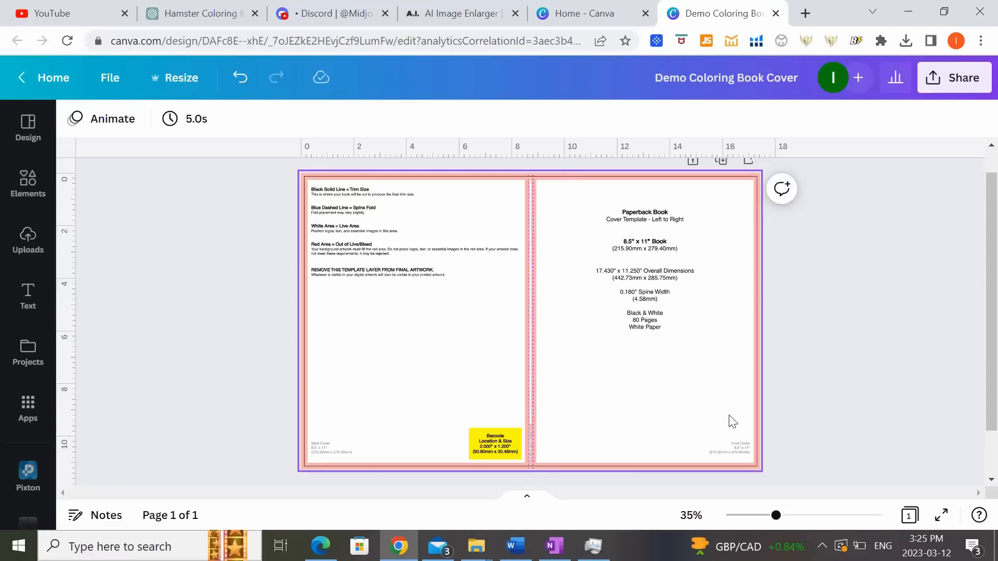
{"action": "mouse_move", "coordinate": [708, 339]}
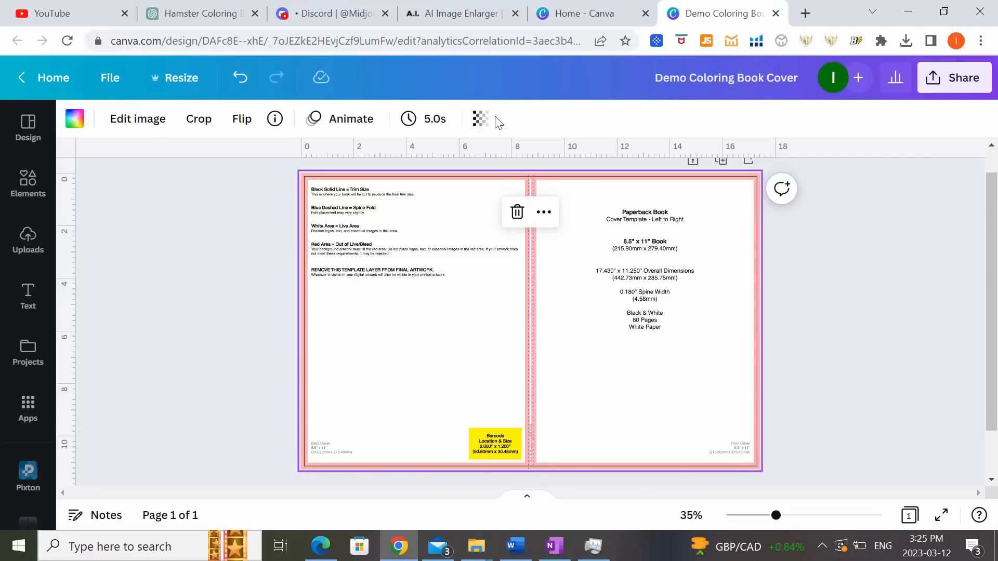
{"action": "left_click", "coordinate": [479, 118]}
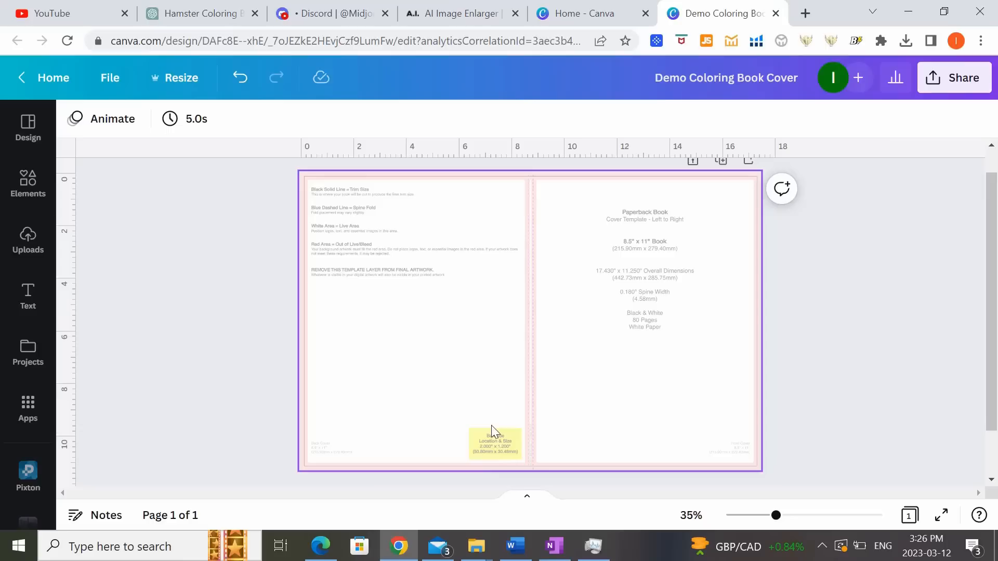
{"action": "mouse_move", "coordinate": [463, 200]}
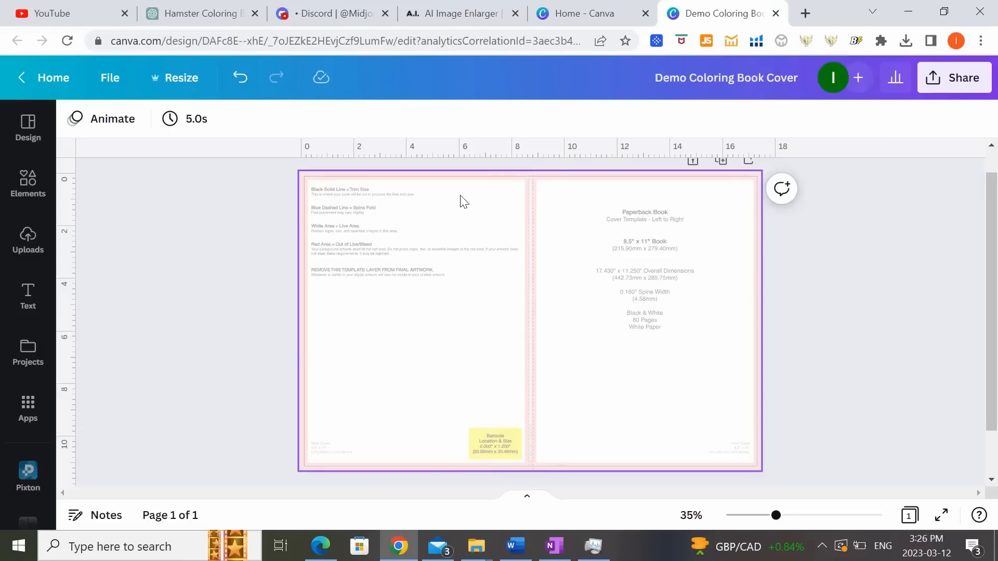
{"action": "mouse_move", "coordinate": [478, 310]}
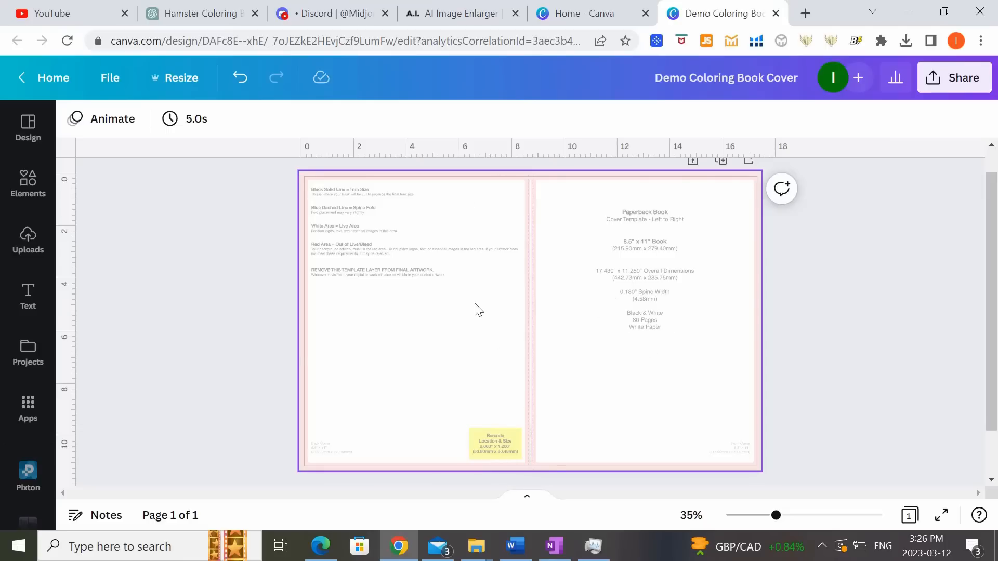
{"action": "mouse_move", "coordinate": [577, 285]}
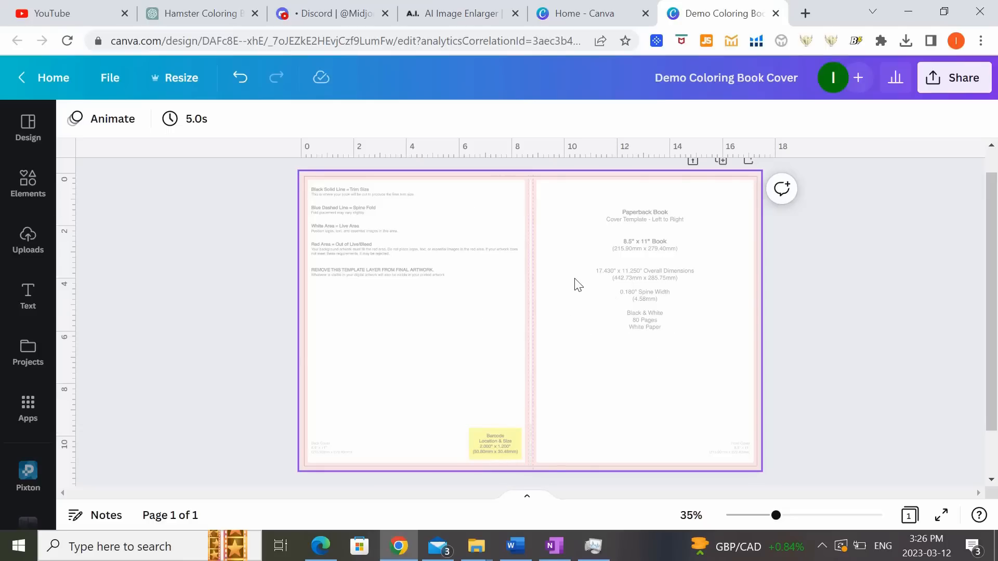
{"action": "mouse_move", "coordinate": [474, 280]}
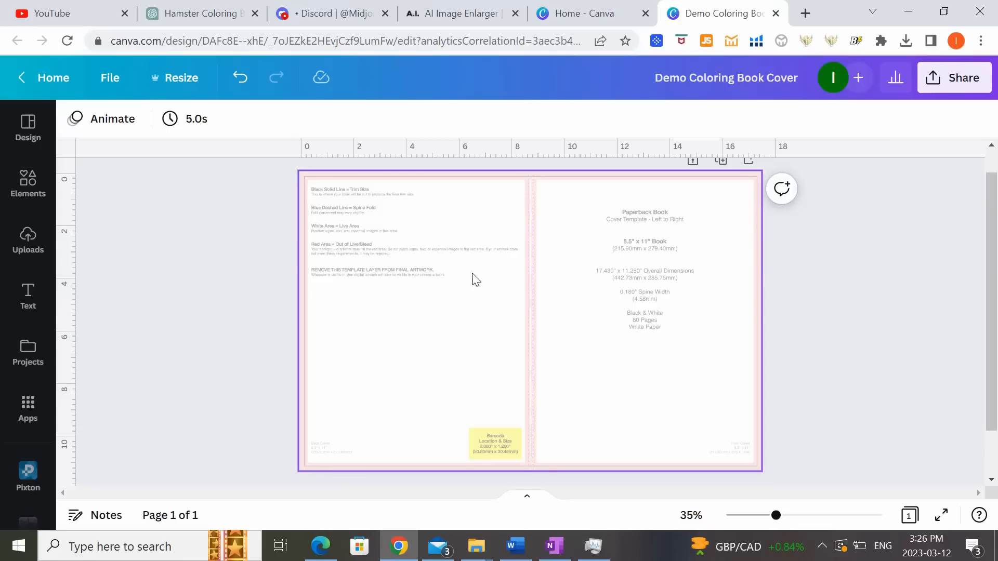
{"action": "mouse_move", "coordinate": [442, 458]}
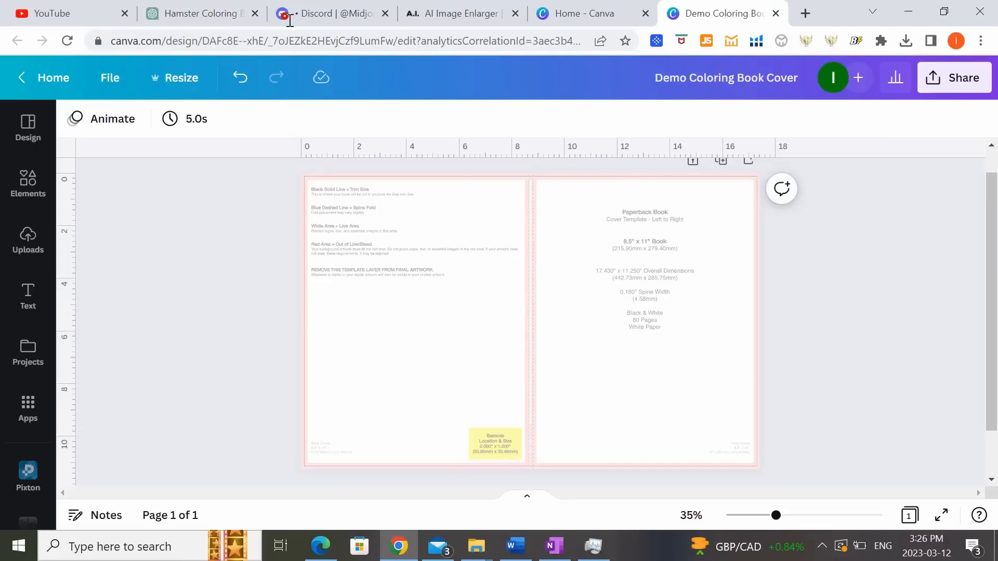
Send Midjourney '/imagine cute hamsters dreaming illustration --ar 17:22'.
{"action": "left_click", "coordinate": [327, 14]}
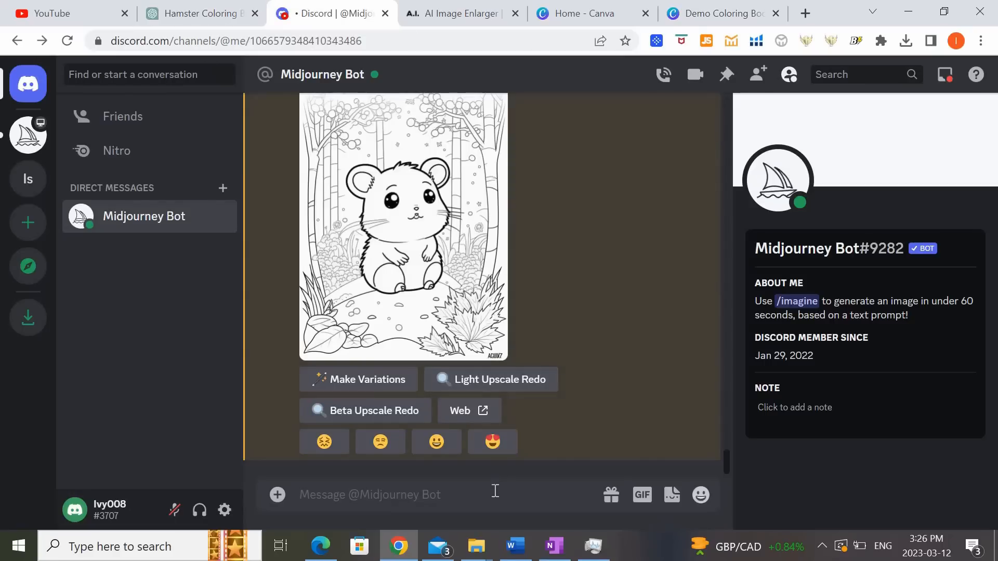
{"action": "mouse_move", "coordinate": [498, 488]}
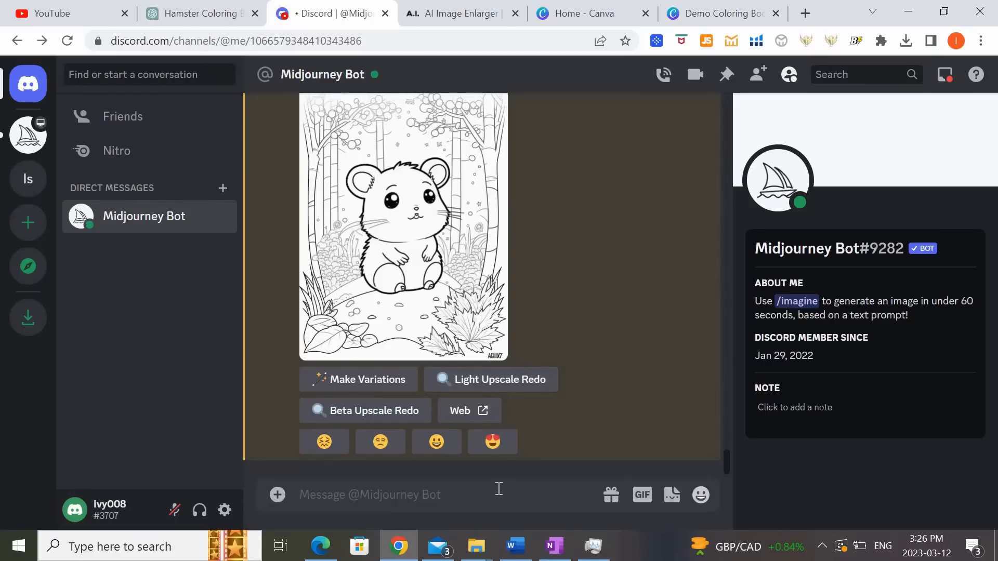
{"action": "left_click", "coordinate": [370, 495]}
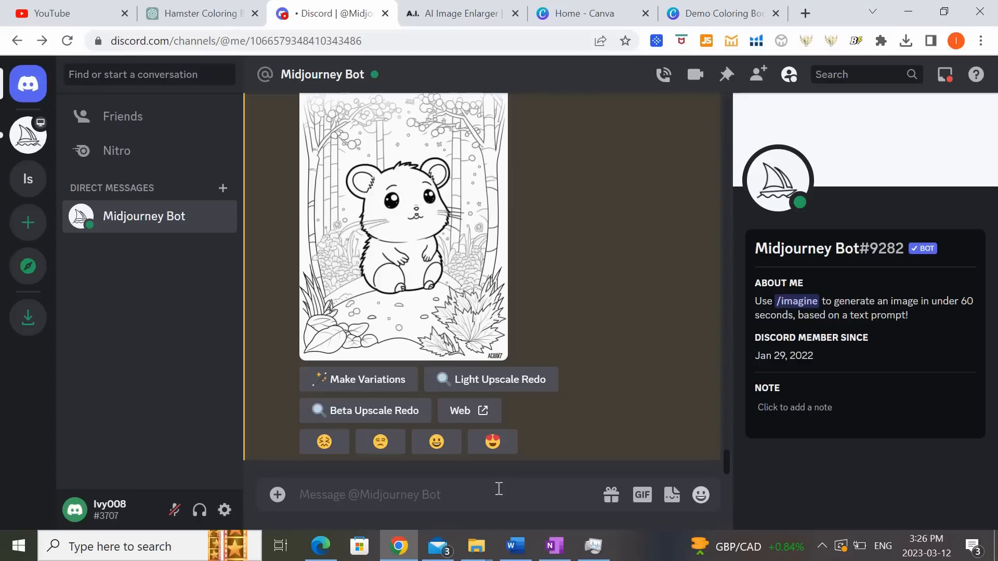
{"action": "type", "text": "/imagine prompt"}
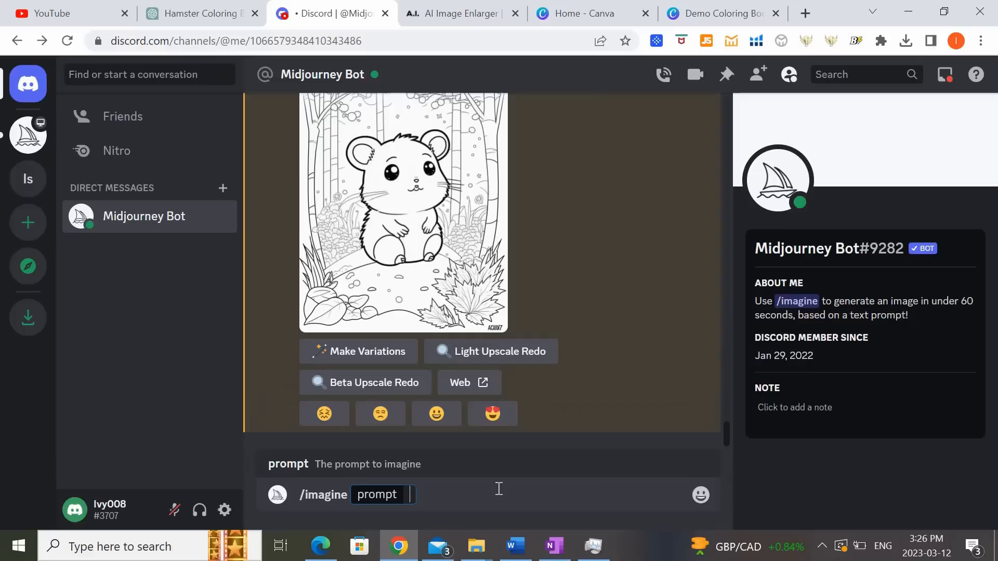
{"action": "type", "text": "cute ham"}
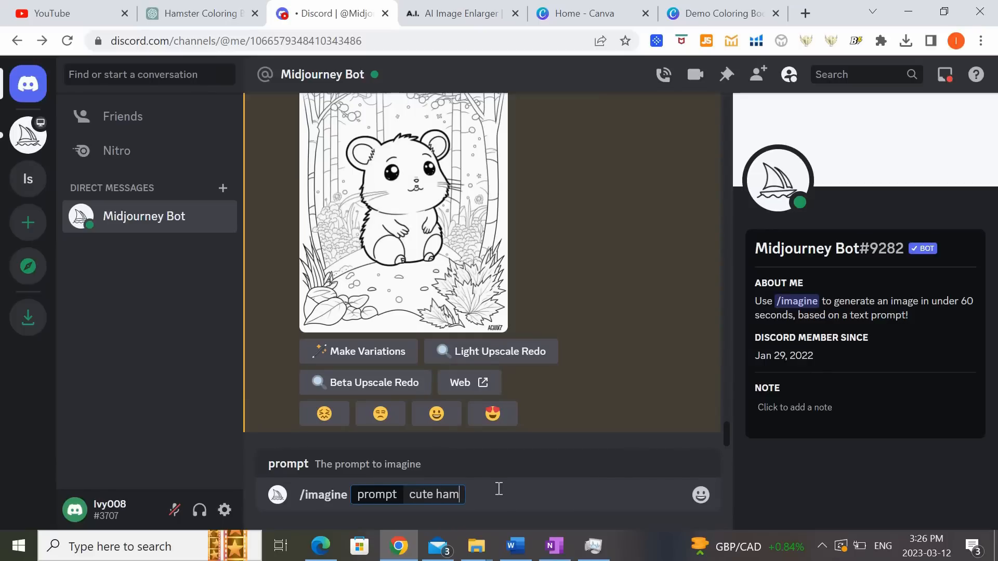
{"action": "type", "text": "sters dreaming"}
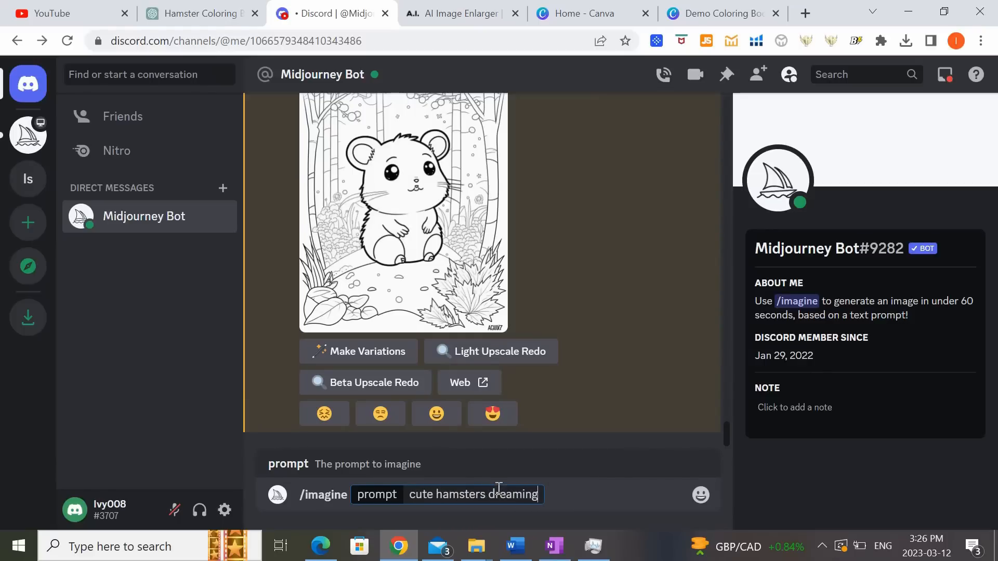
{"action": "type", "text": "illustration --"}
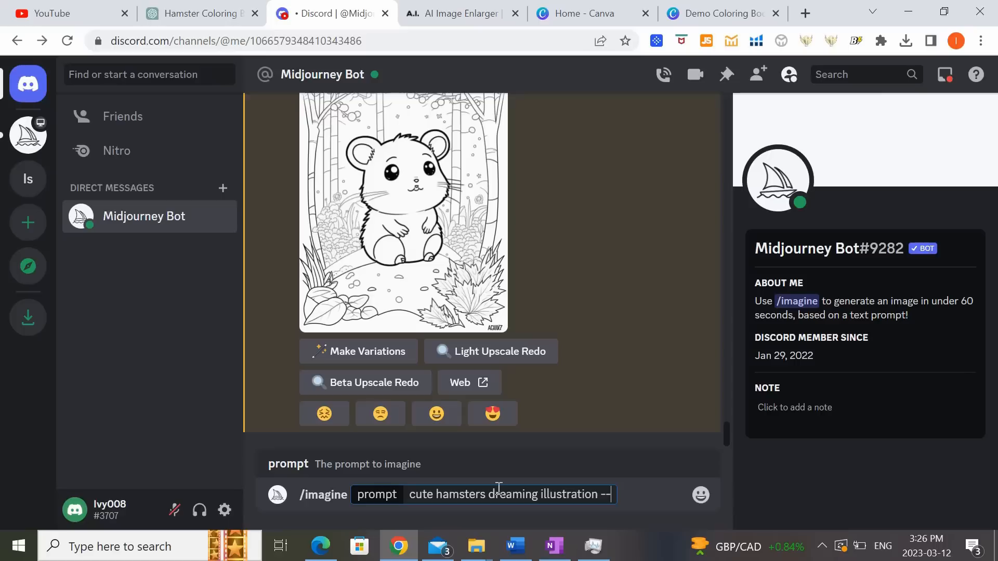
{"action": "type", "text": "ar"}
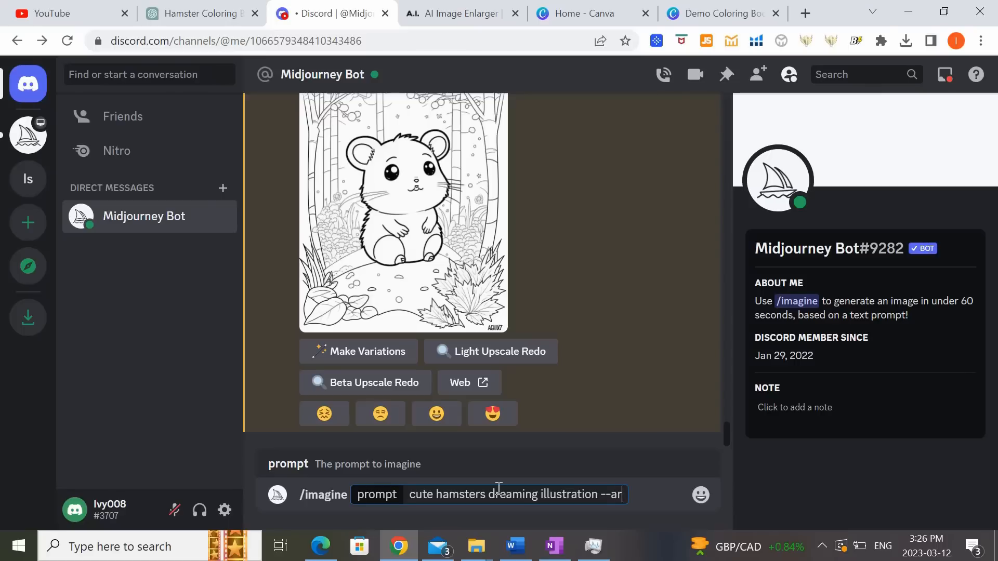
{"action": "type", "text": "17:22"}
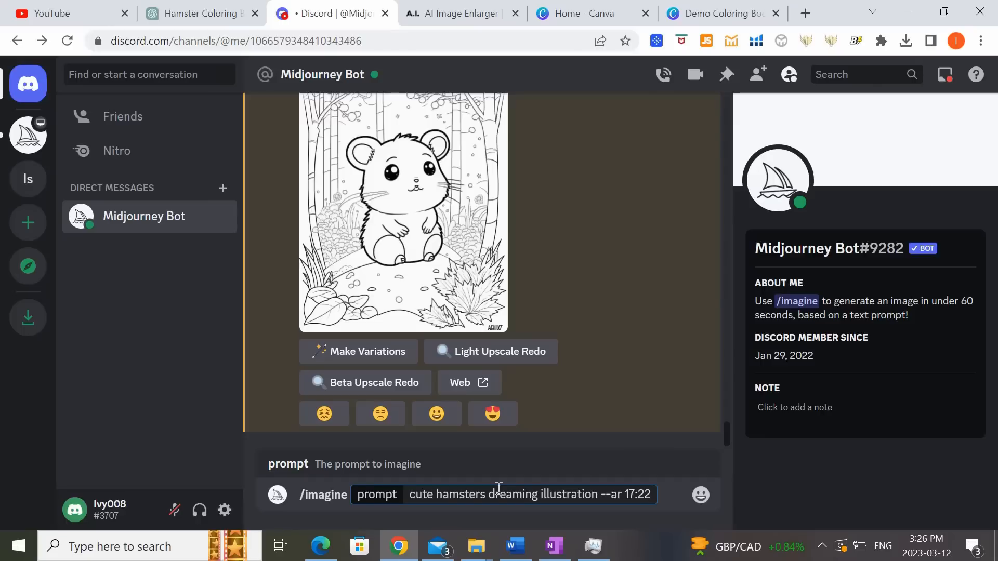
{"action": "key", "text": "Return"}
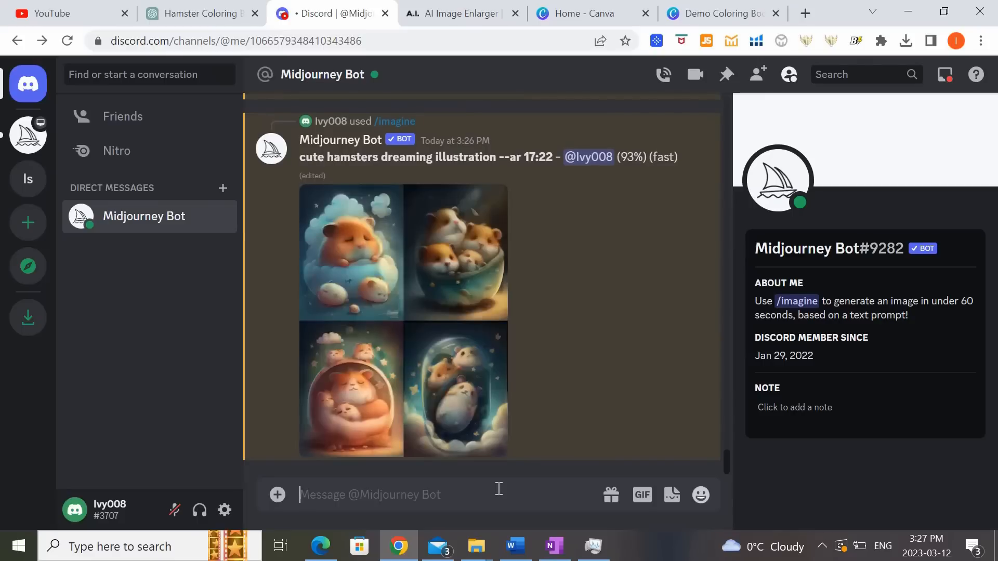
Enlarge the returned four-image hamster grid for a closer look.
{"action": "scroll", "scroll_direction": "down", "scroll_amount": 3}
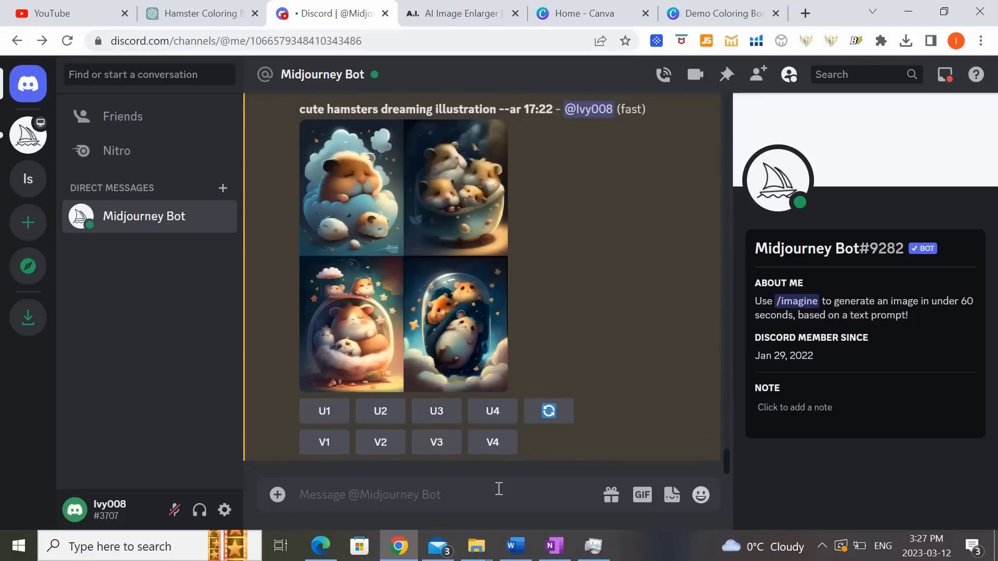
{"action": "mouse_move", "coordinate": [483, 294]}
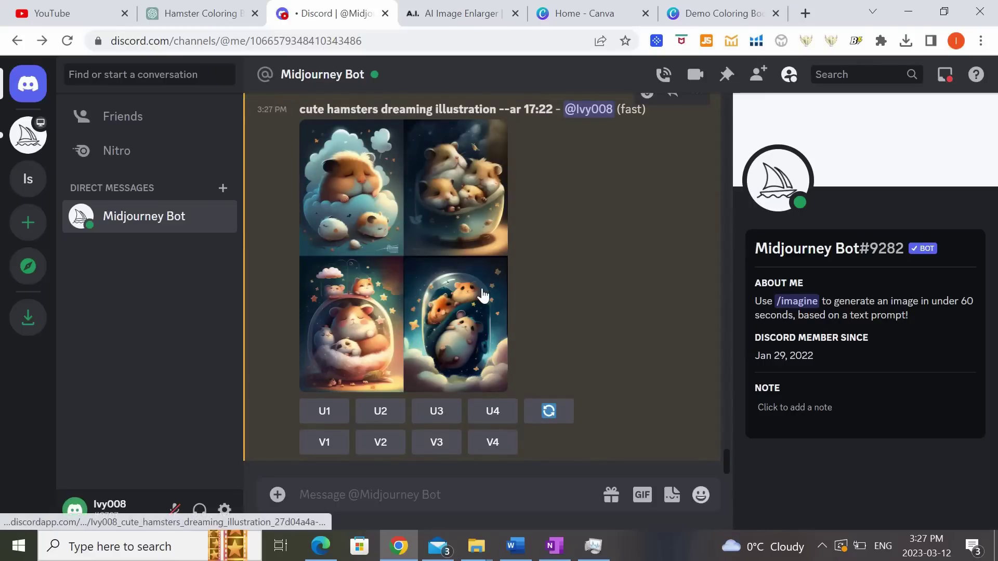
{"action": "left_click", "coordinate": [404, 255]}
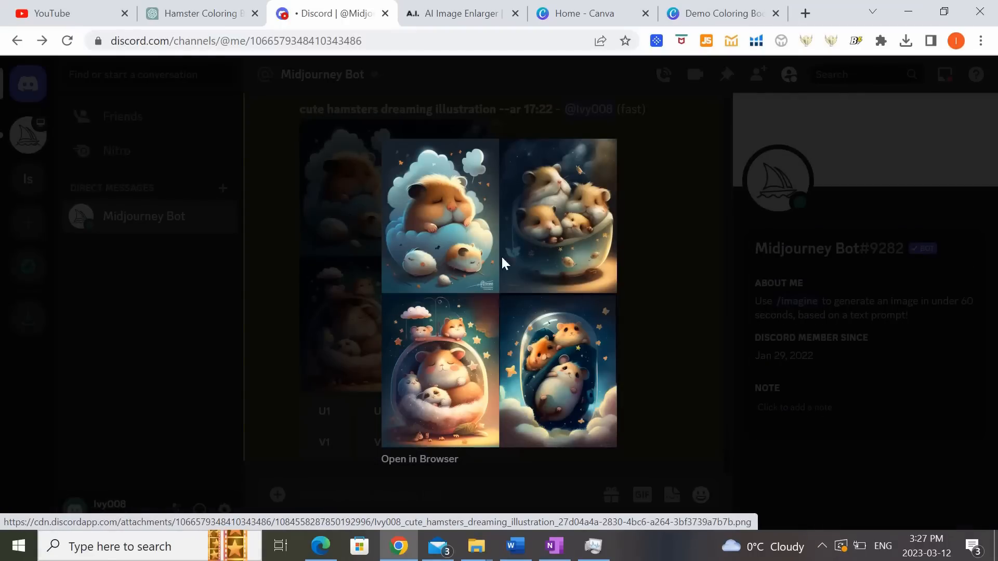
{"action": "mouse_move", "coordinate": [500, 411]}
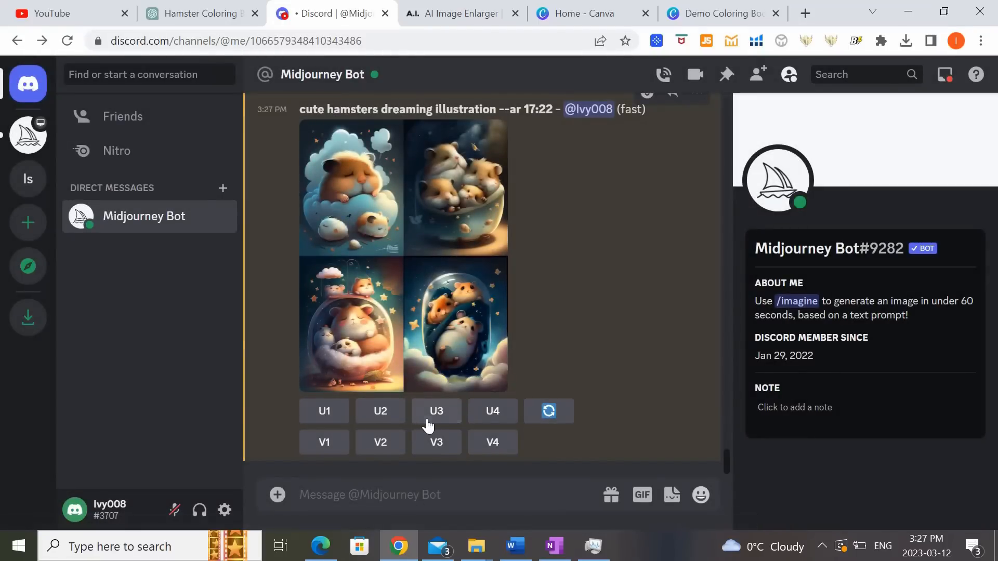
Upscale the third illustration (U3) and save it to Downloads as a hamster cover image.
{"action": "left_click", "coordinate": [435, 410]}
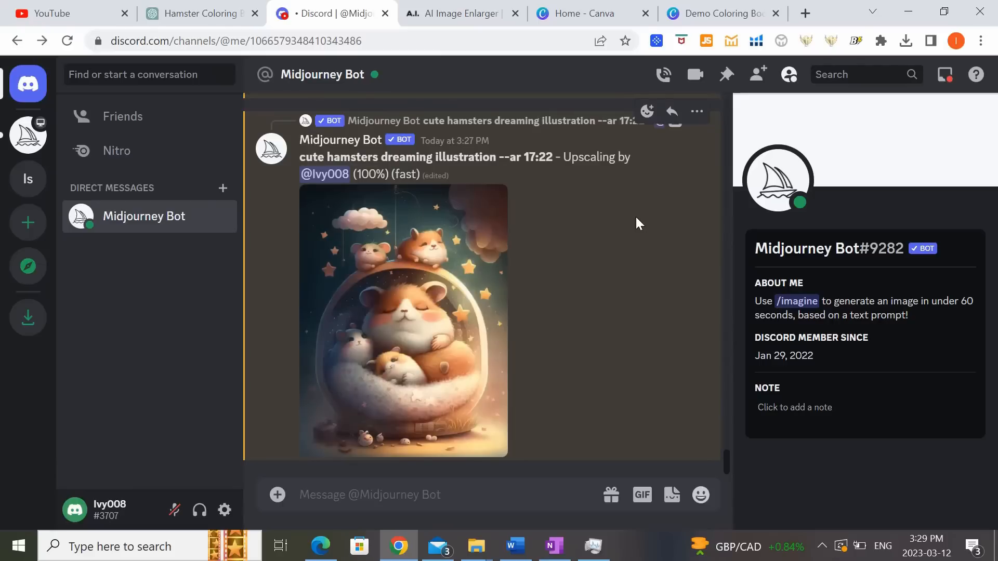
{"action": "scroll", "scroll_direction": "down", "scroll_amount": 3}
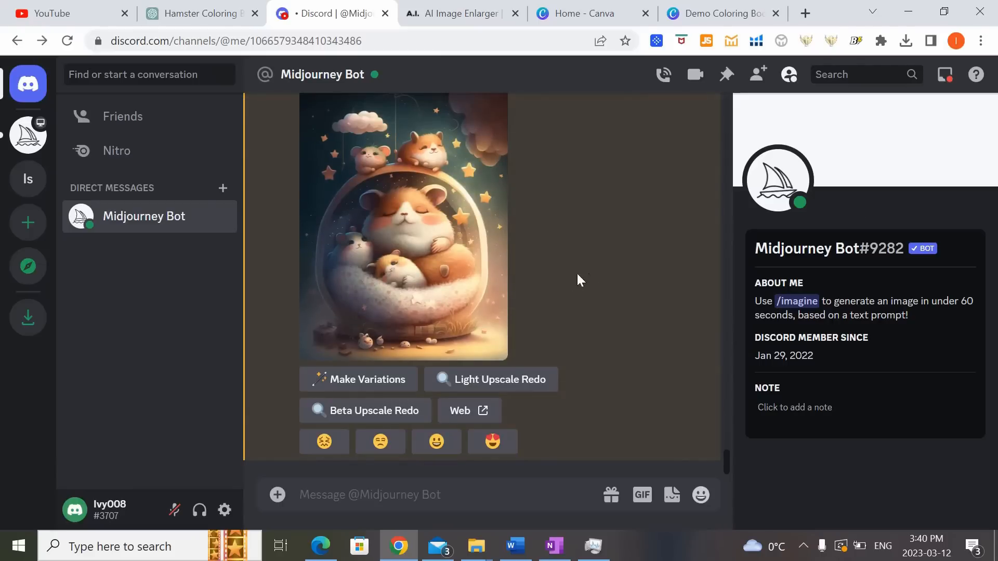
{"action": "mouse_move", "coordinate": [432, 248]}
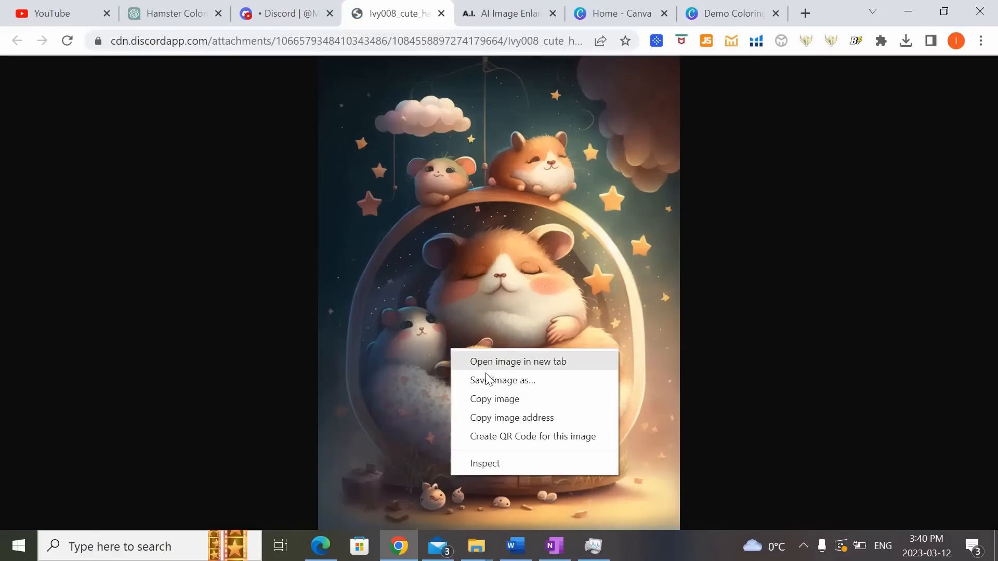
{"action": "left_click", "coordinate": [503, 380]}
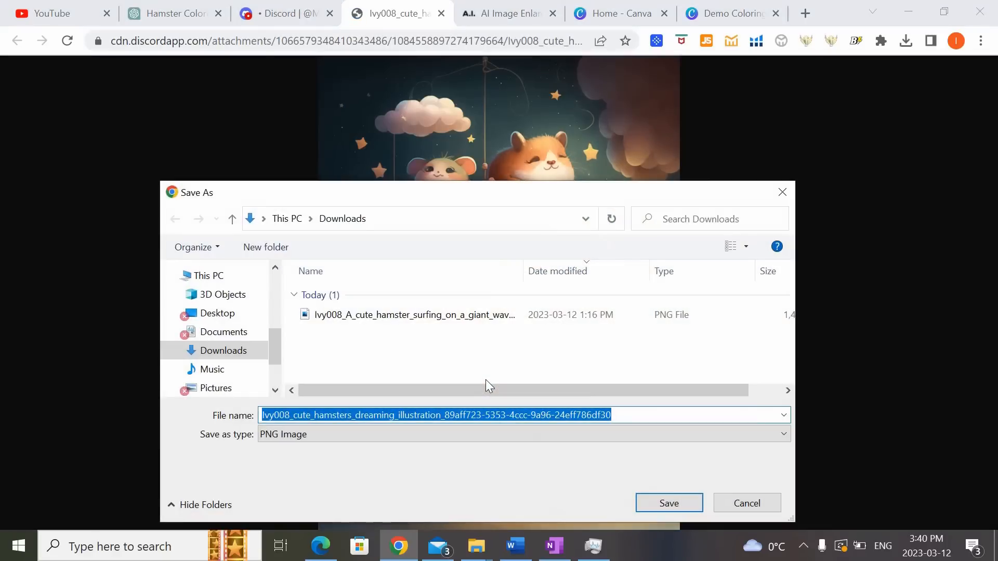
{"action": "type", "text": "hma"}
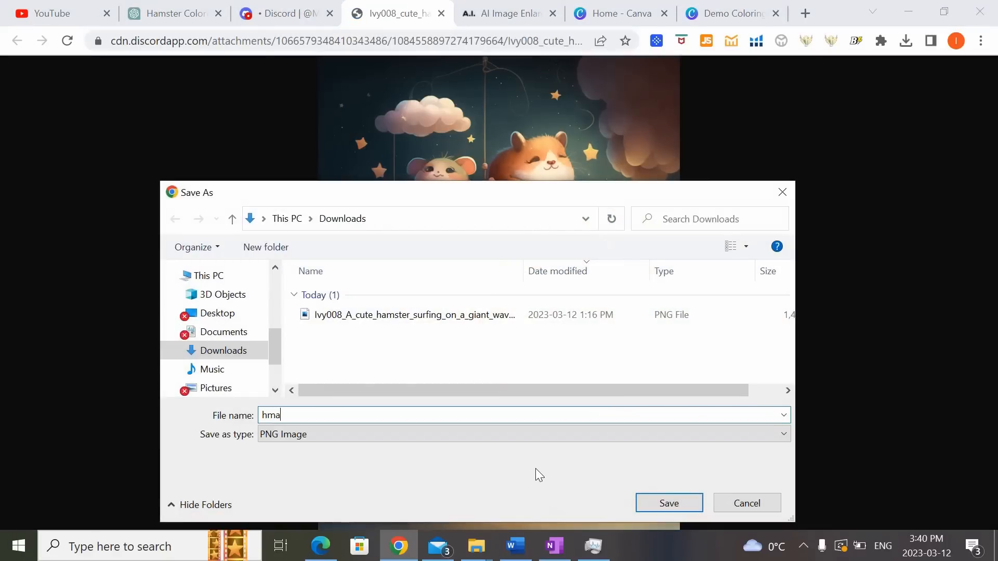
{"action": "type", "text": "hamster cov"}
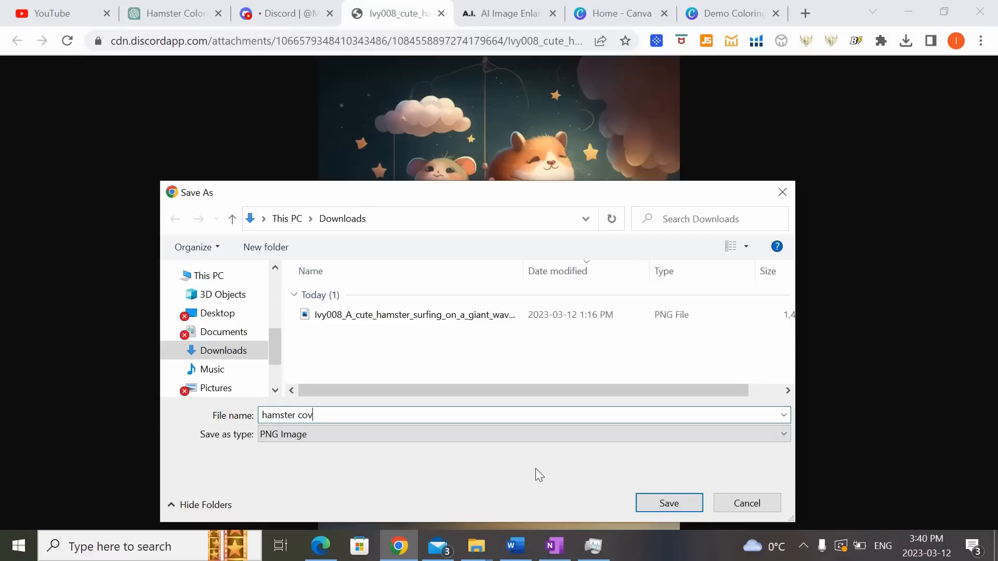
{"action": "left_click", "coordinate": [669, 503]}
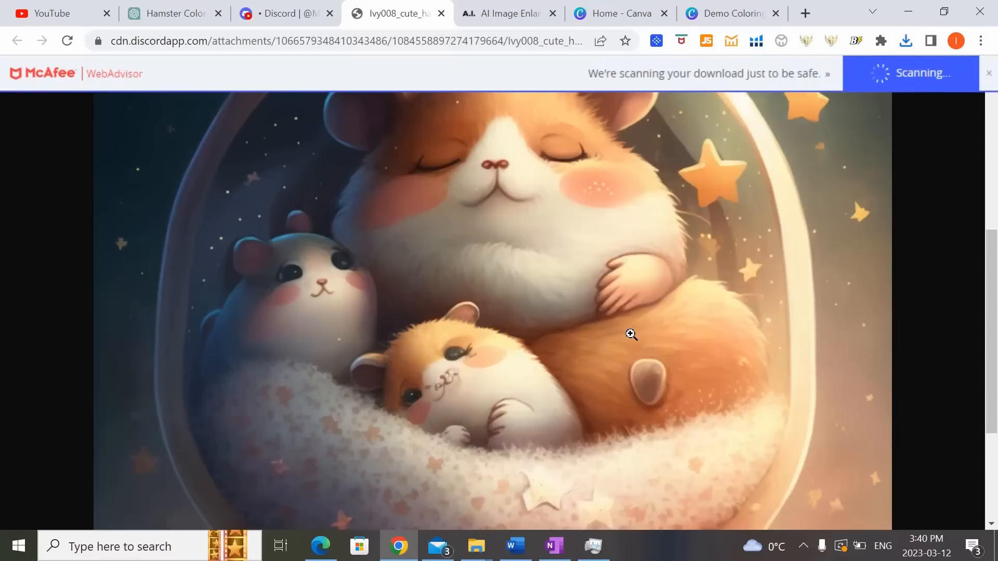
{"action": "left_click", "coordinate": [631, 333]}
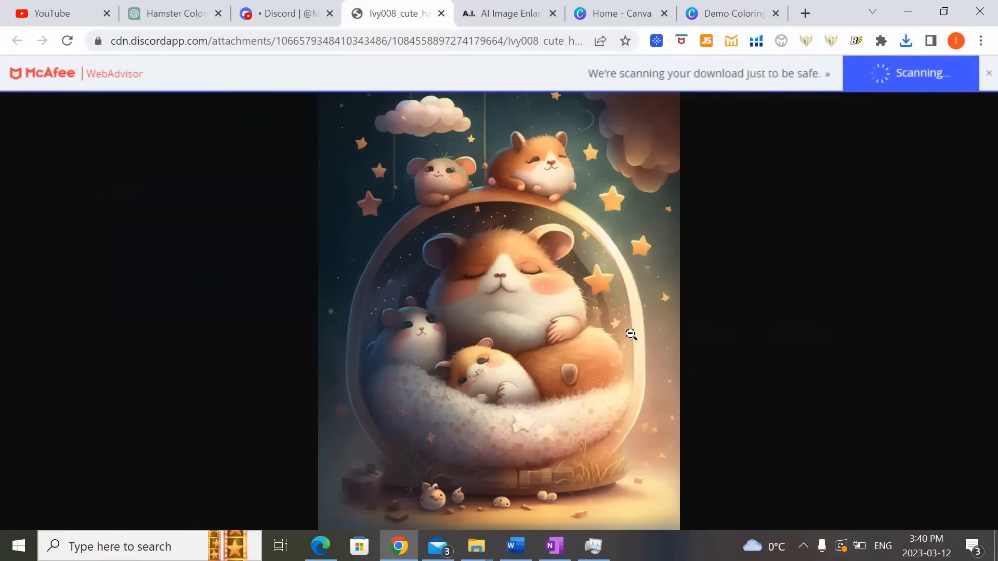
{"action": "left_click", "coordinate": [988, 72]}
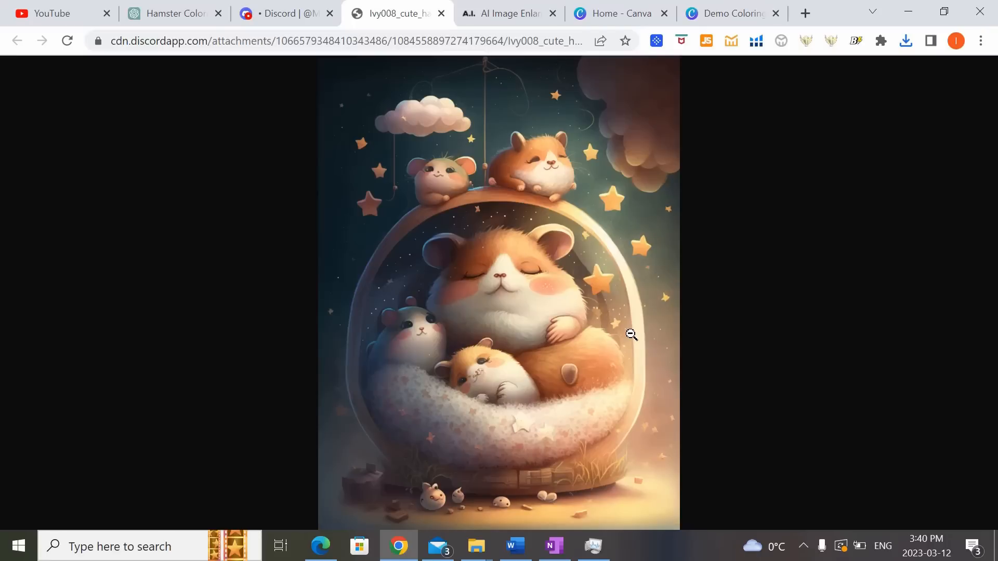
{"action": "mouse_move", "coordinate": [715, 70]}
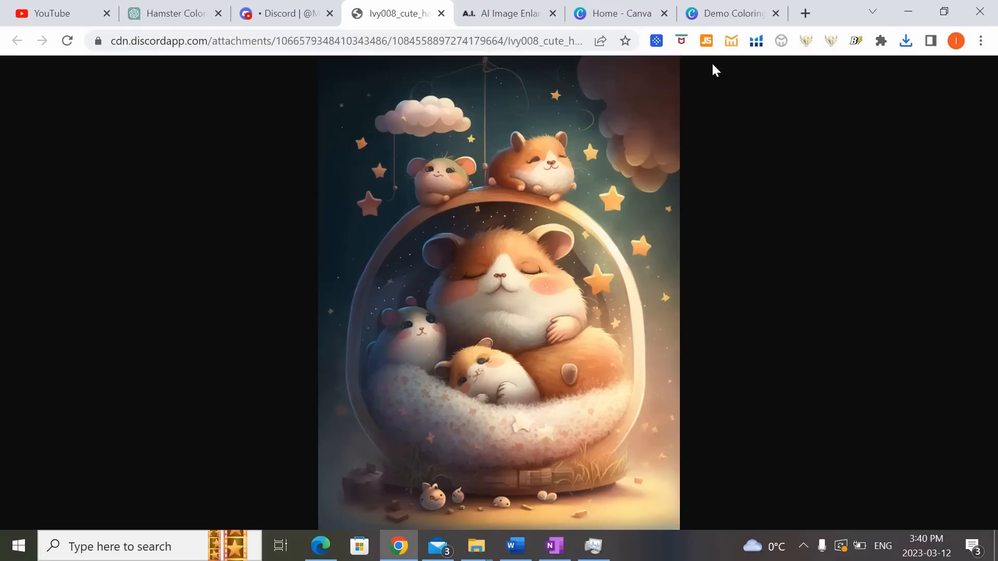
Insert the uploaded hamster illustration over the right (front) half of the cover template.
{"action": "left_click", "coordinate": [731, 13]}
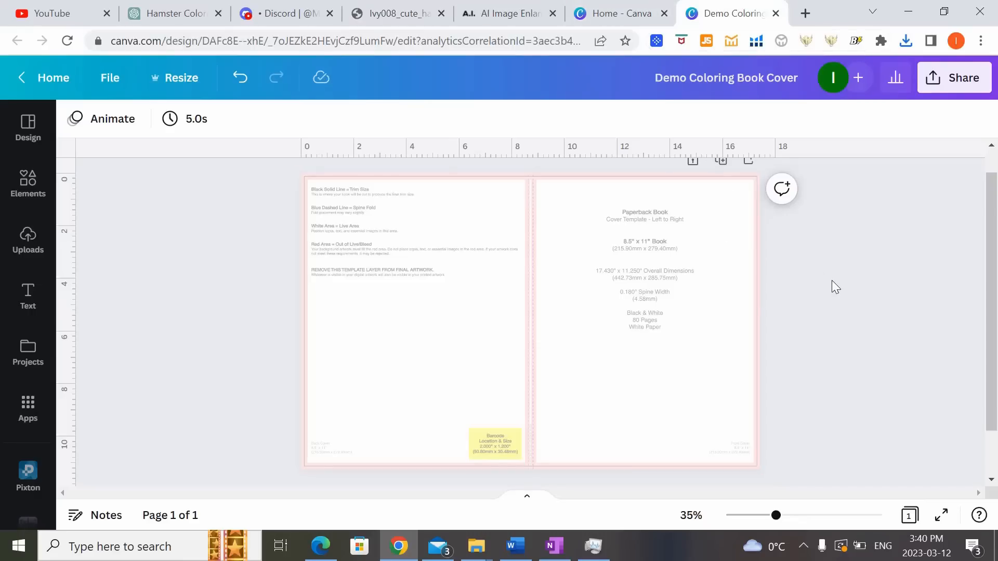
{"action": "left_click", "coordinate": [398, 210]}
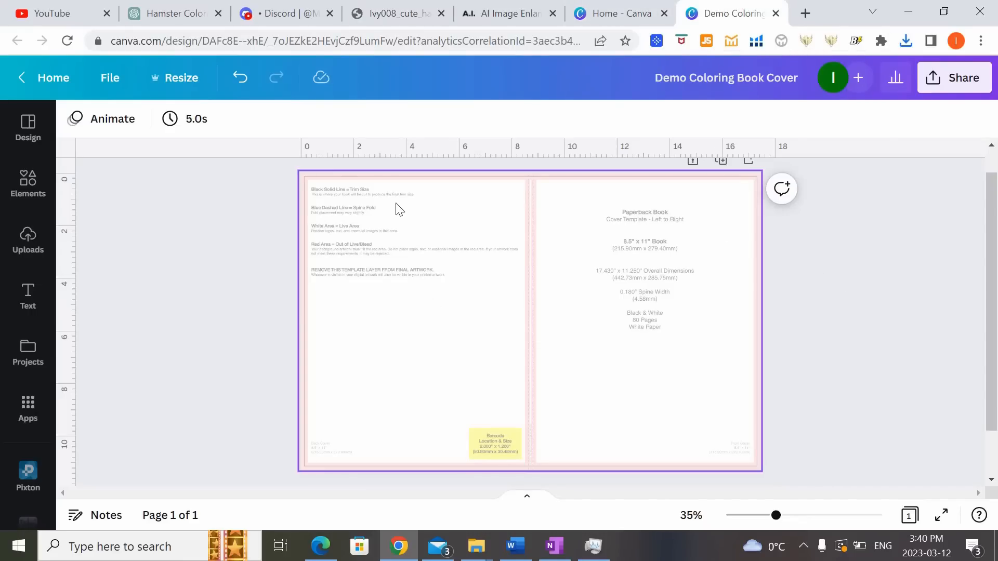
{"action": "left_click", "coordinate": [27, 185]}
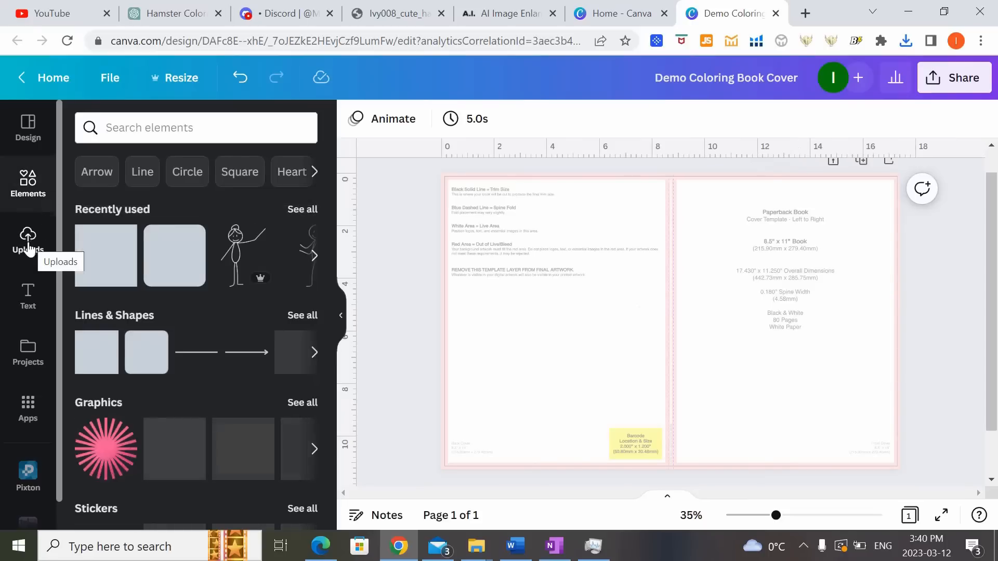
{"action": "left_click", "coordinate": [27, 243]}
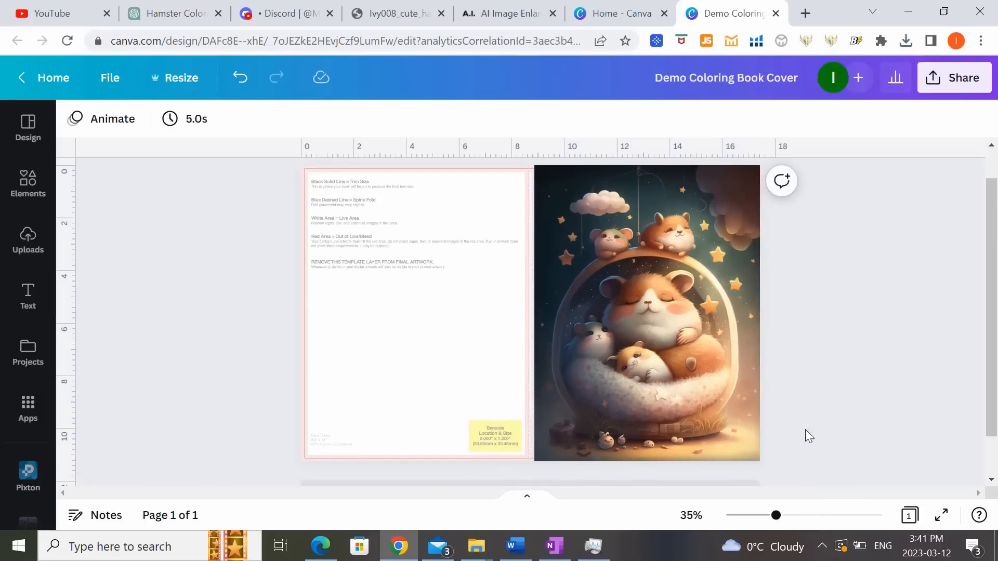
{"action": "left_click", "coordinate": [27, 185]}
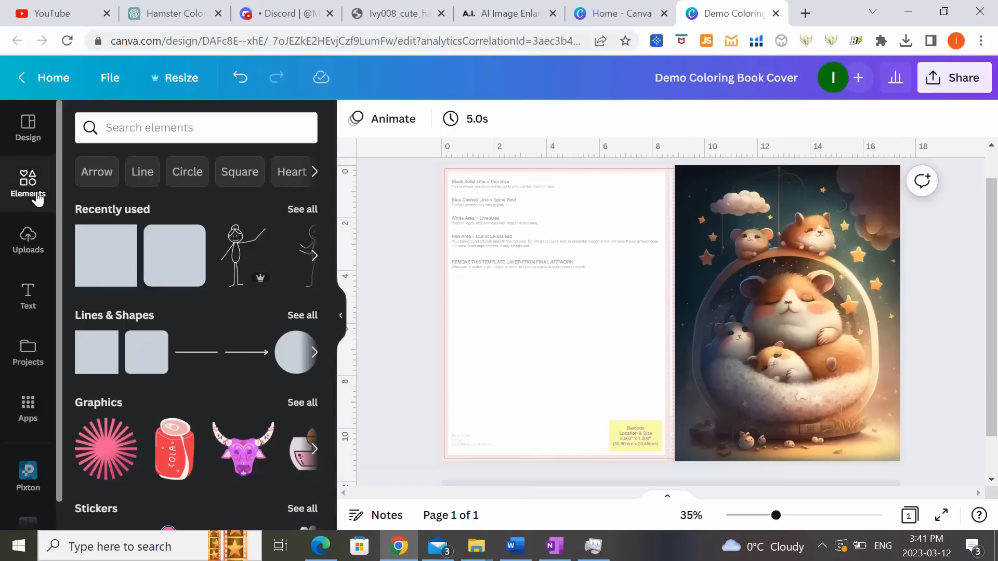
Add a square and stretch it over the back (left) half of the cover.
{"action": "left_click", "coordinate": [669, 313]}
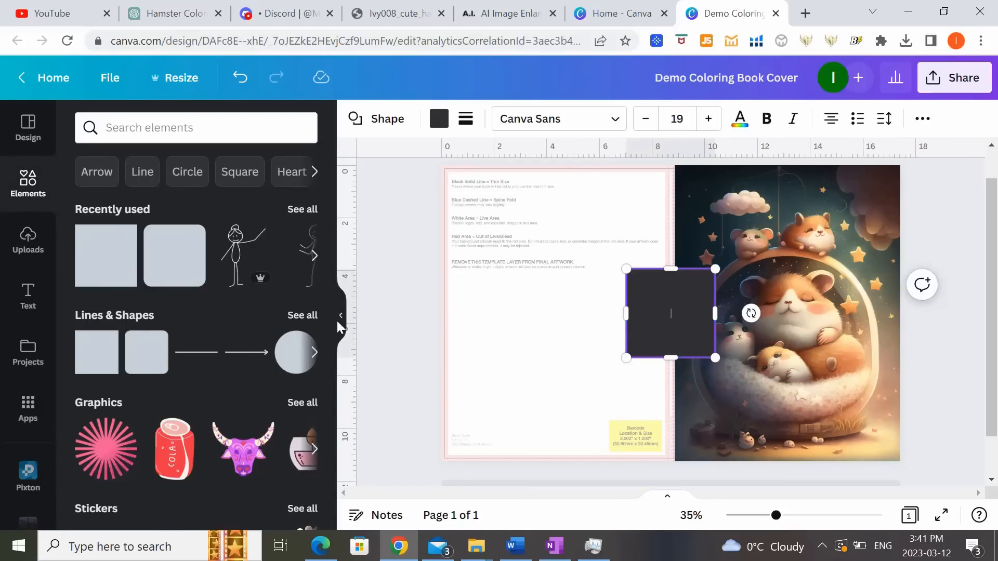
{"action": "left_click", "coordinate": [339, 315]}
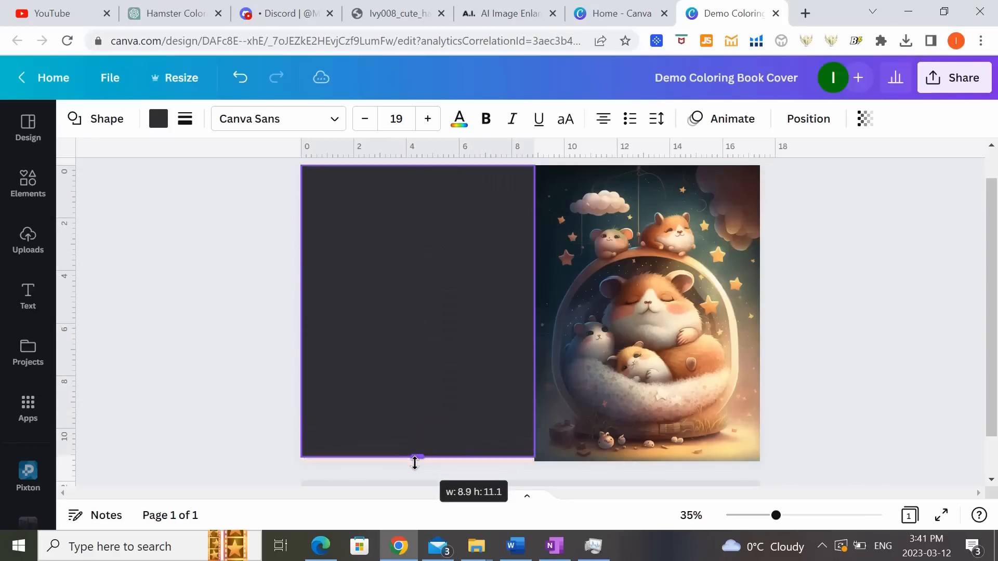
{"action": "left_click", "coordinate": [646, 312]}
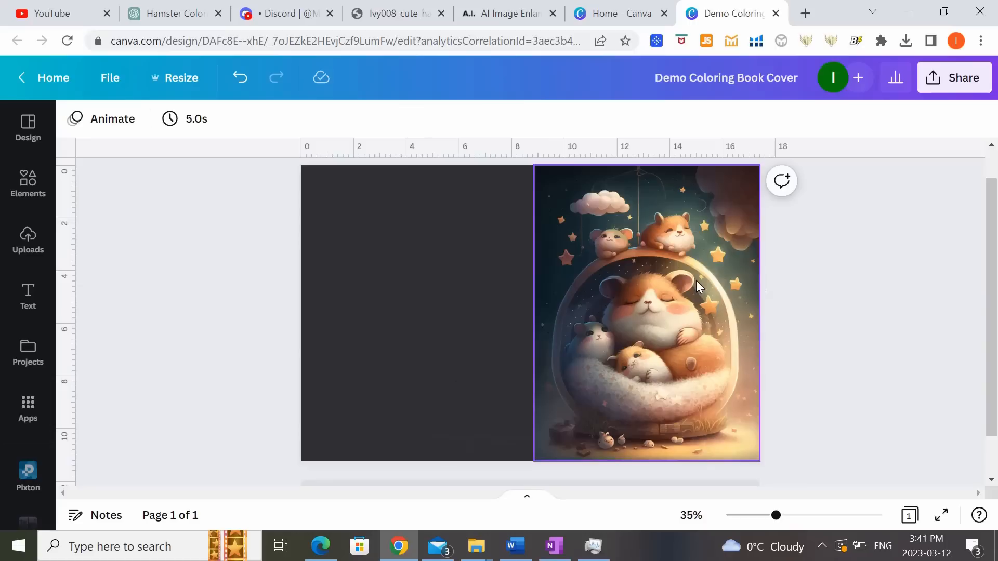
{"action": "left_click", "coordinate": [416, 312]}
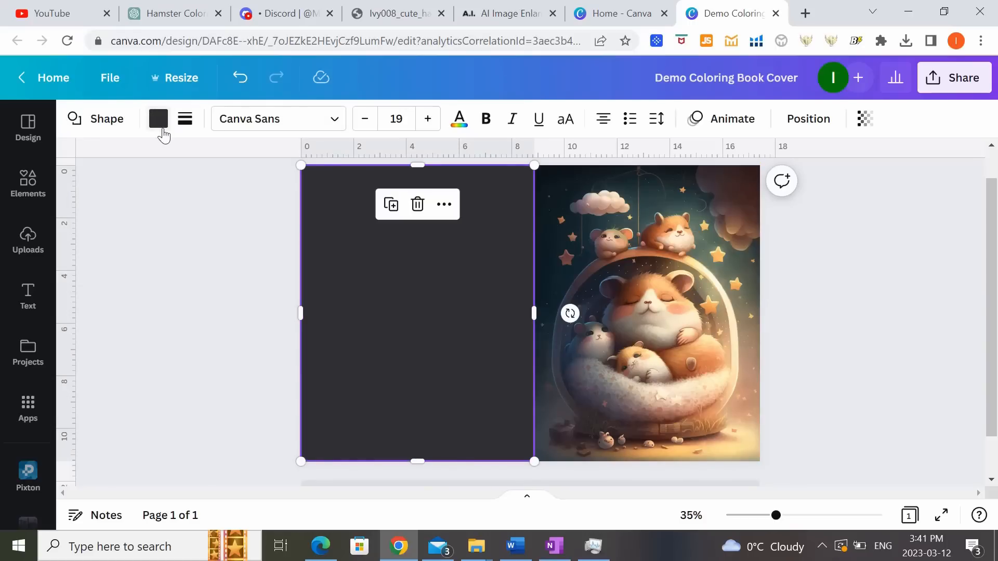
Fill the rectangle with a dark teal sampled from the hamster illustration via the eyedropper.
{"action": "left_click", "coordinate": [157, 118]}
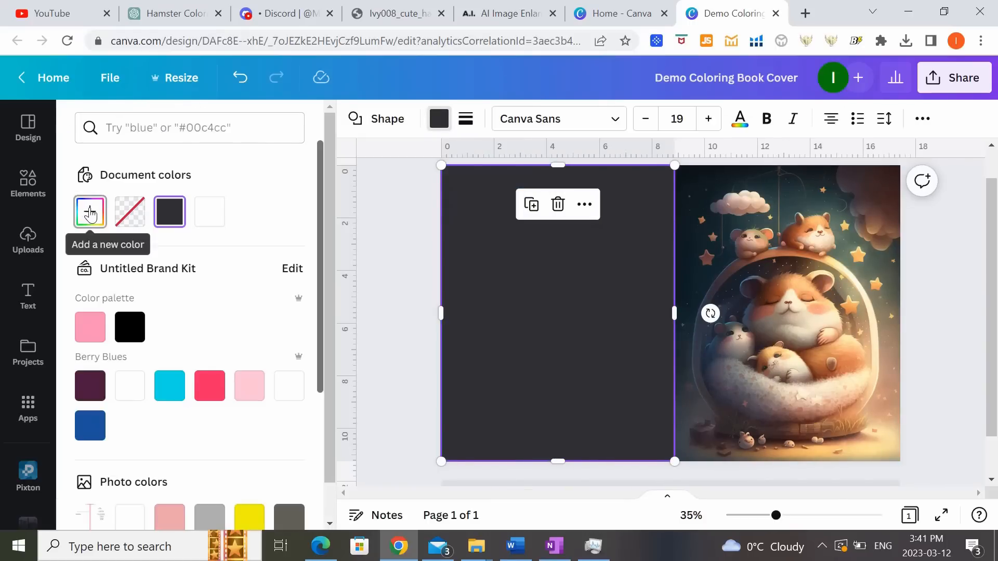
{"action": "left_click", "coordinate": [89, 211]}
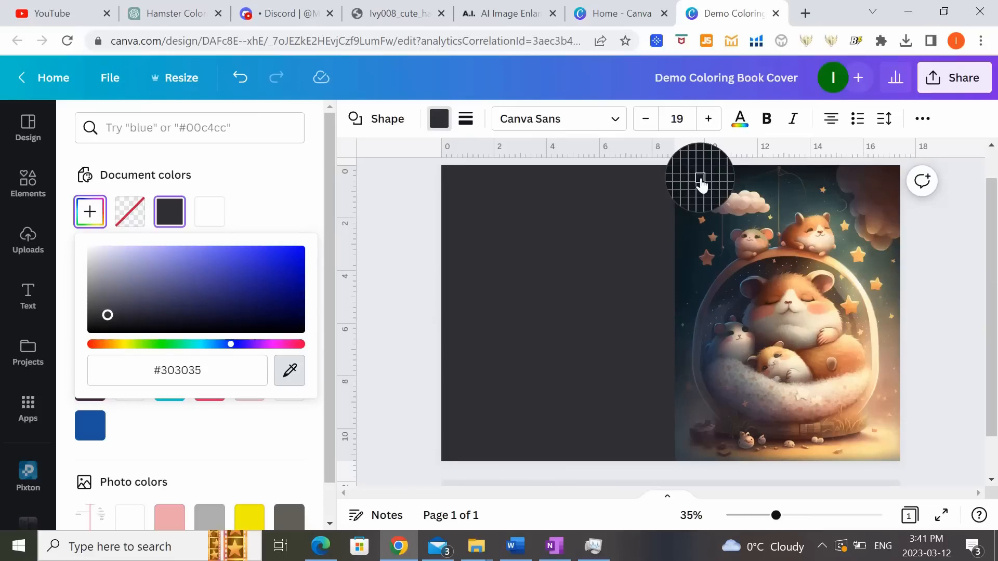
{"action": "left_click", "coordinate": [290, 370]}
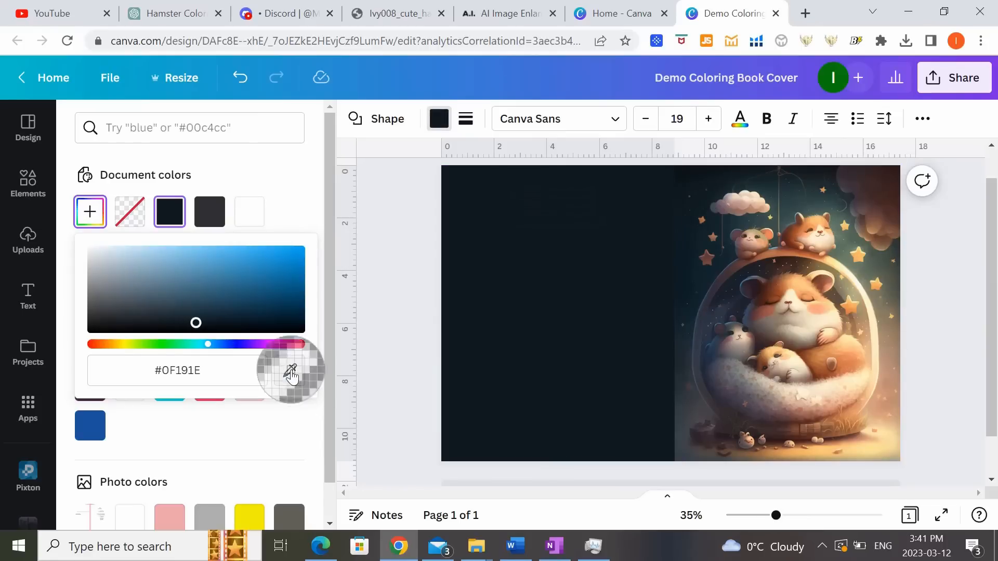
{"action": "mouse_move", "coordinate": [891, 407]}
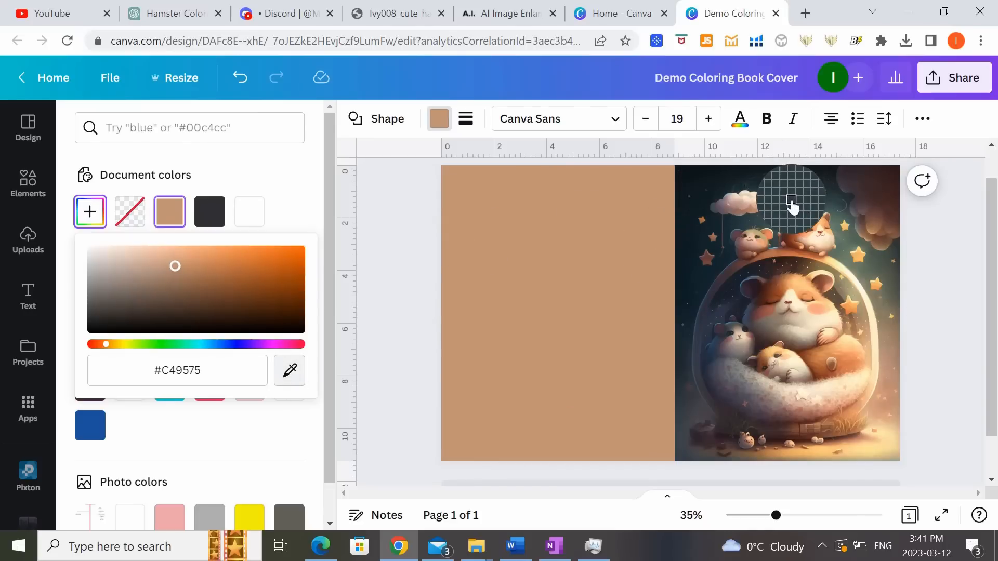
{"action": "left_click", "coordinate": [27, 183]}
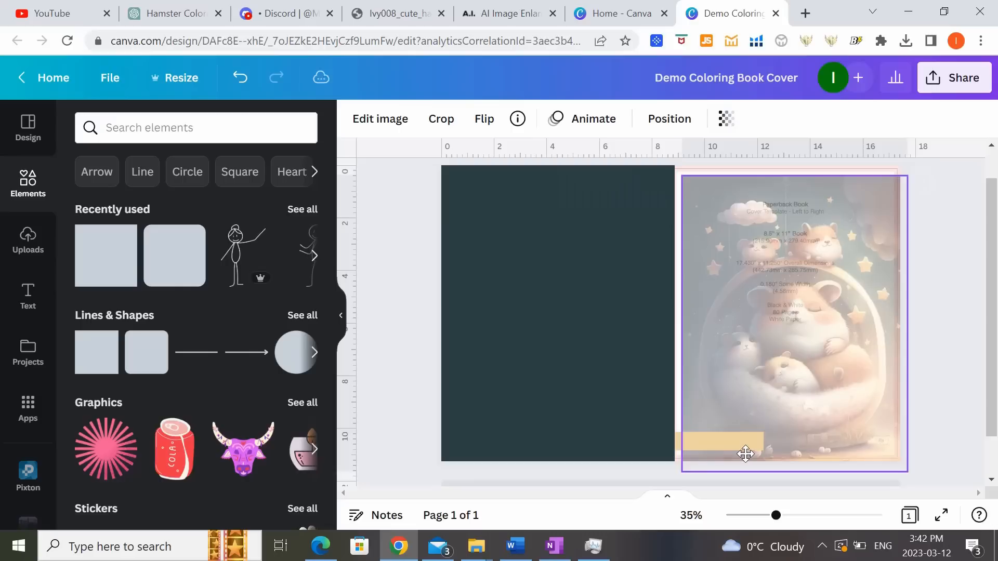
Lower the transparency of the teal back panel and hamster image, and lay the tan band across the lower front cover.
{"action": "left_click", "coordinate": [744, 454]}
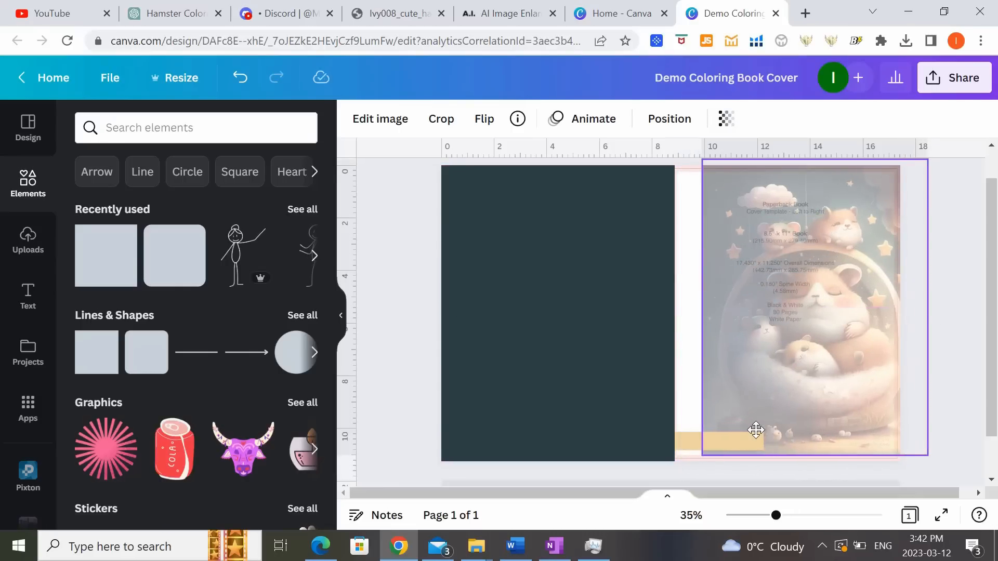
{"action": "left_click", "coordinate": [557, 312]}
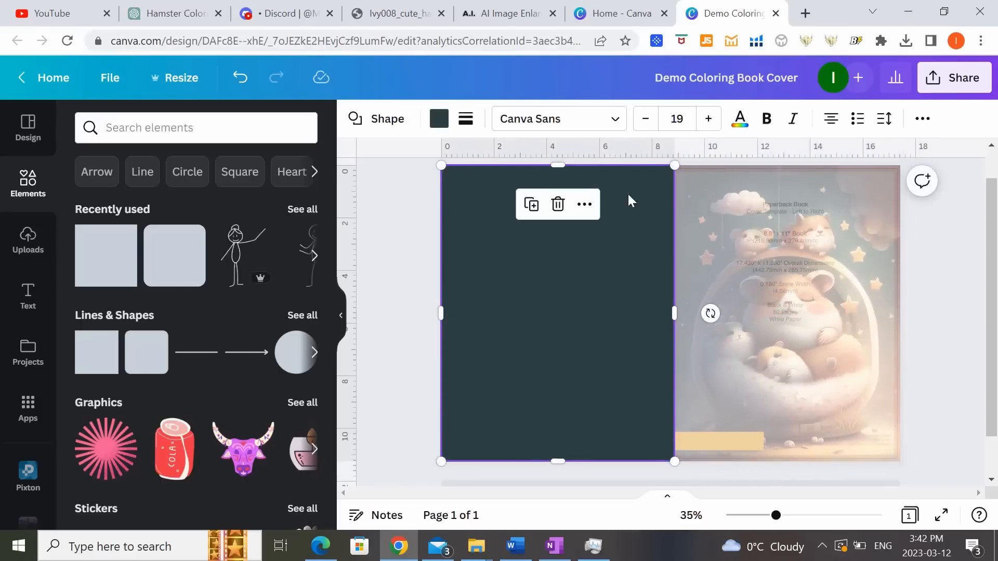
{"action": "mouse_move", "coordinate": [921, 132]}
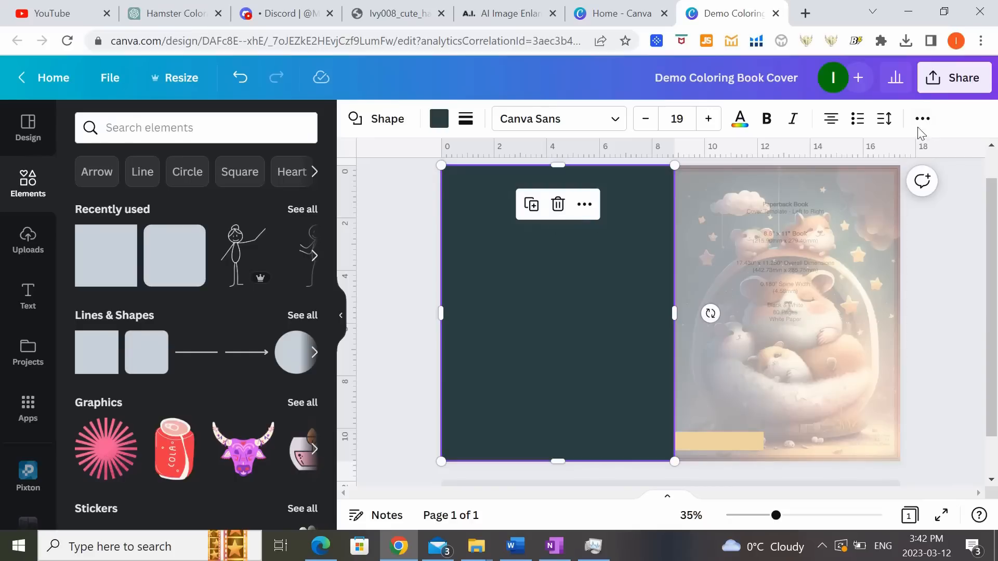
{"action": "left_click", "coordinate": [911, 119]}
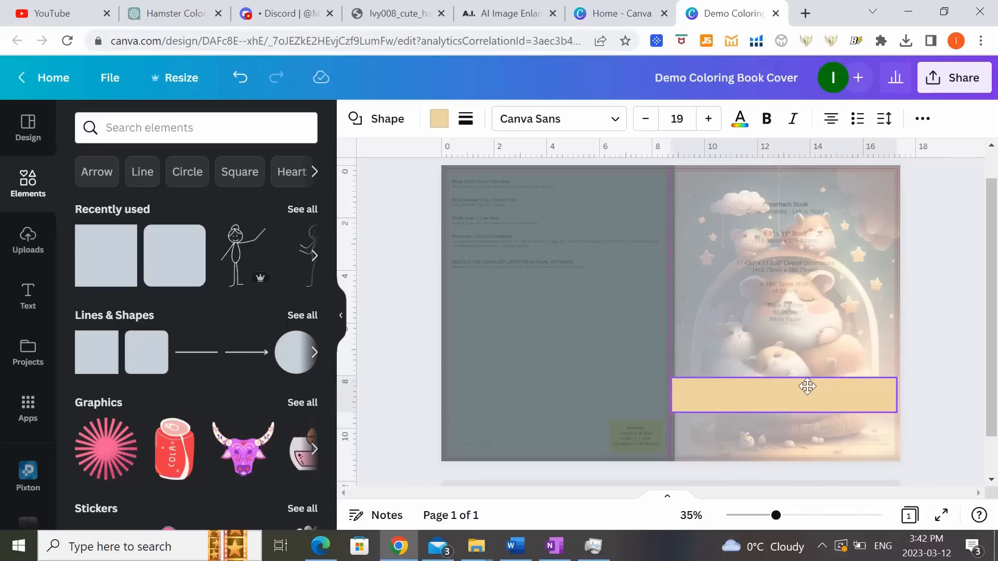
{"action": "left_click", "coordinate": [782, 395]}
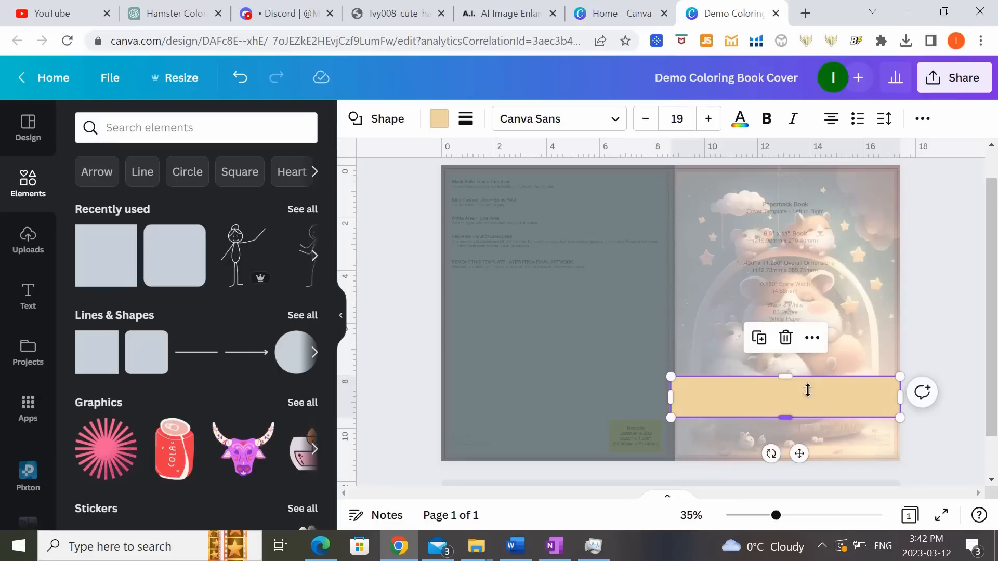
{"action": "left_click", "coordinate": [27, 296]}
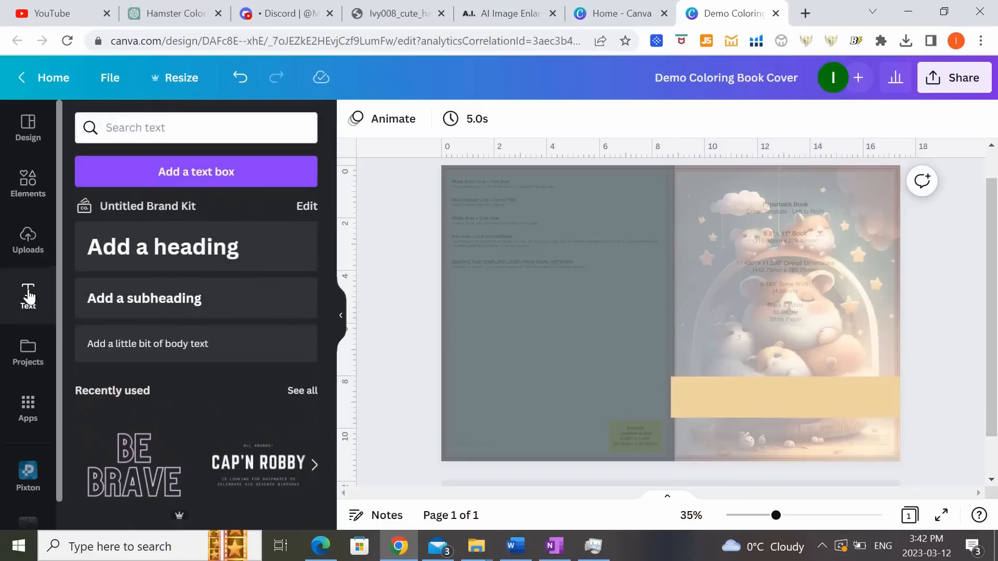
Add a 'Hamster Dreams' heading and set it in the Aloja font.
{"action": "left_click", "coordinate": [786, 398]}
{"action": "type", "text": "Hamster Dreams"}
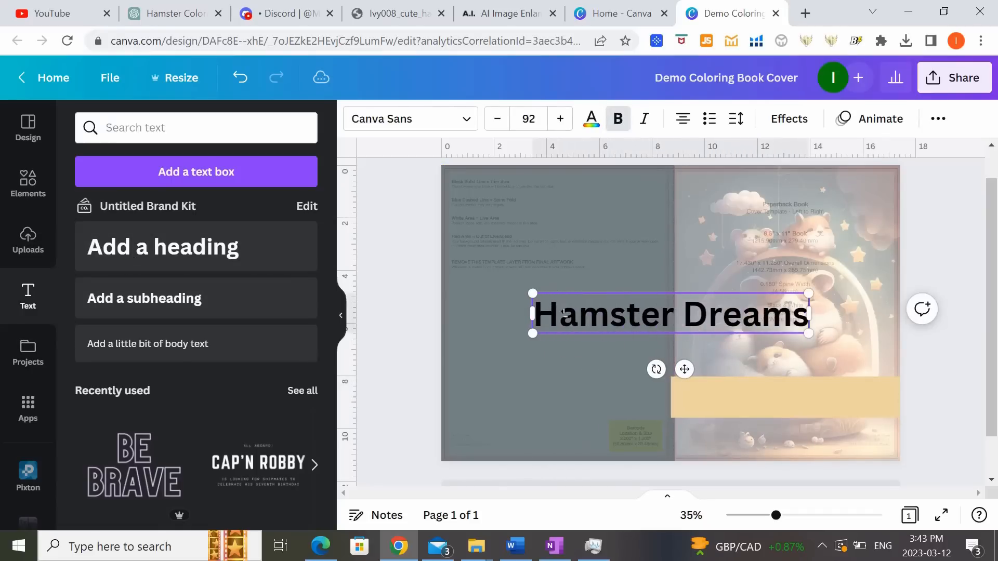
{"action": "left_click", "coordinate": [408, 119]}
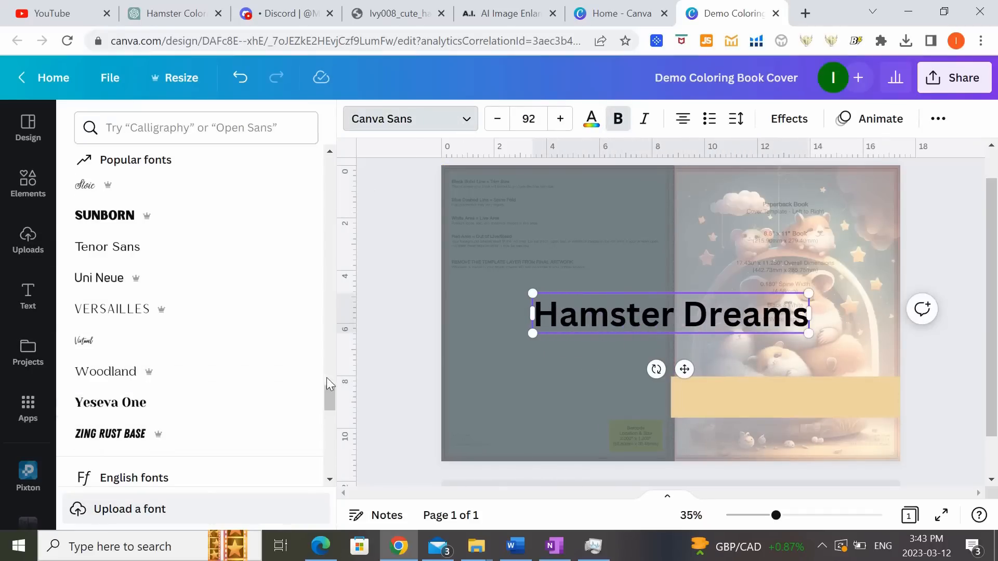
{"action": "scroll", "scroll_direction": "down", "scroll_amount": 3}
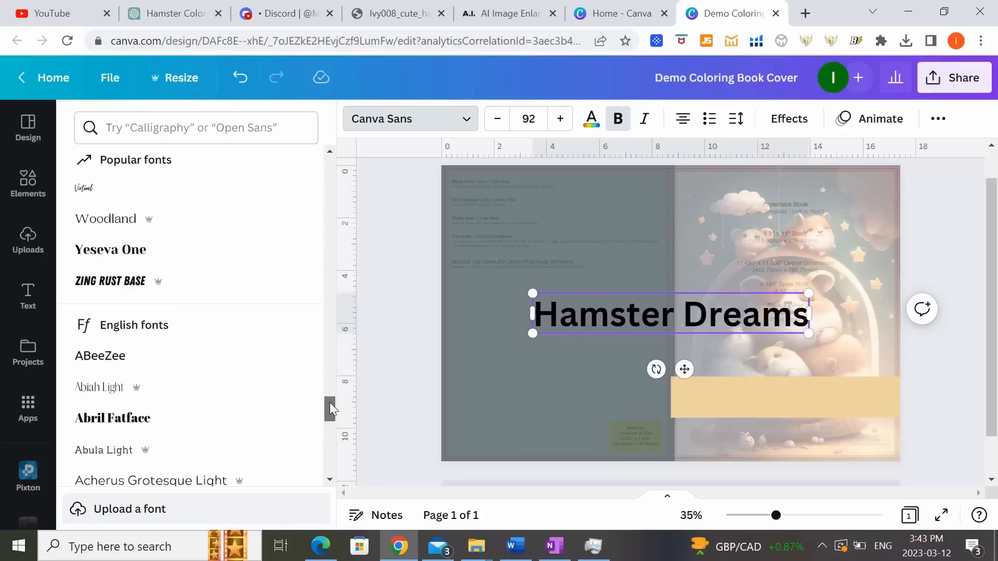
{"action": "scroll", "scroll_direction": "down", "scroll_amount": 3}
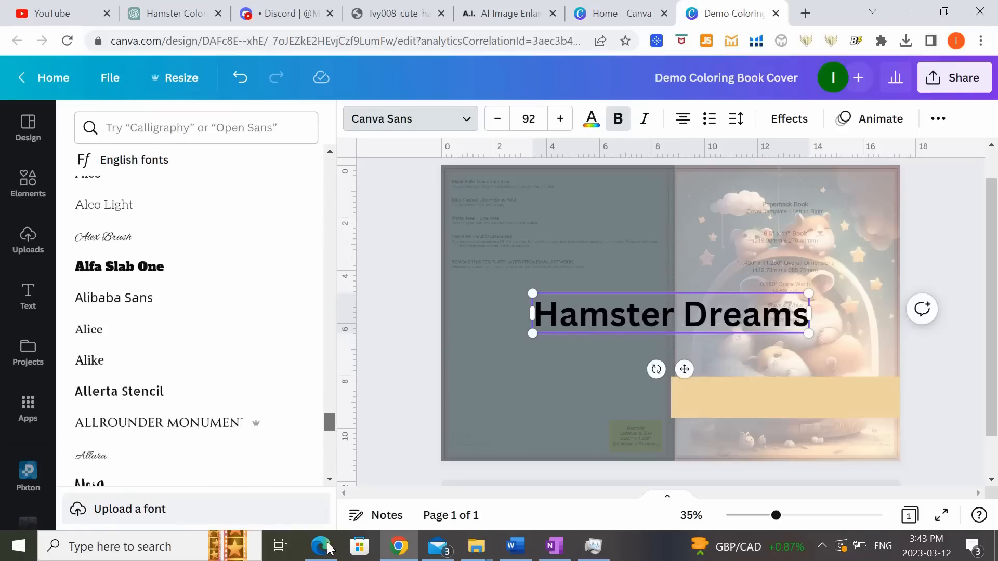
{"action": "scroll", "scroll_direction": "down", "scroll_amount": 3}
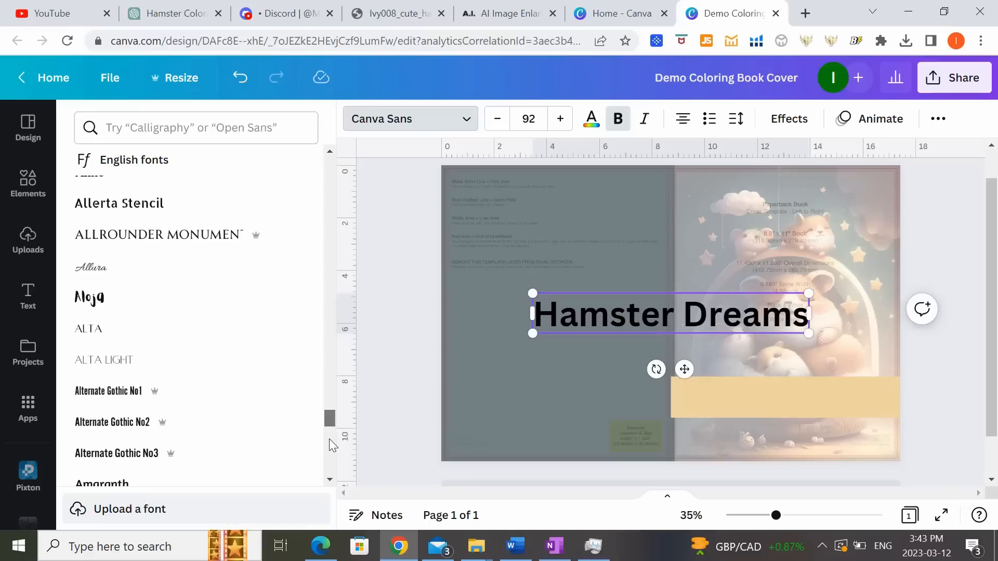
{"action": "left_click", "coordinate": [89, 297]}
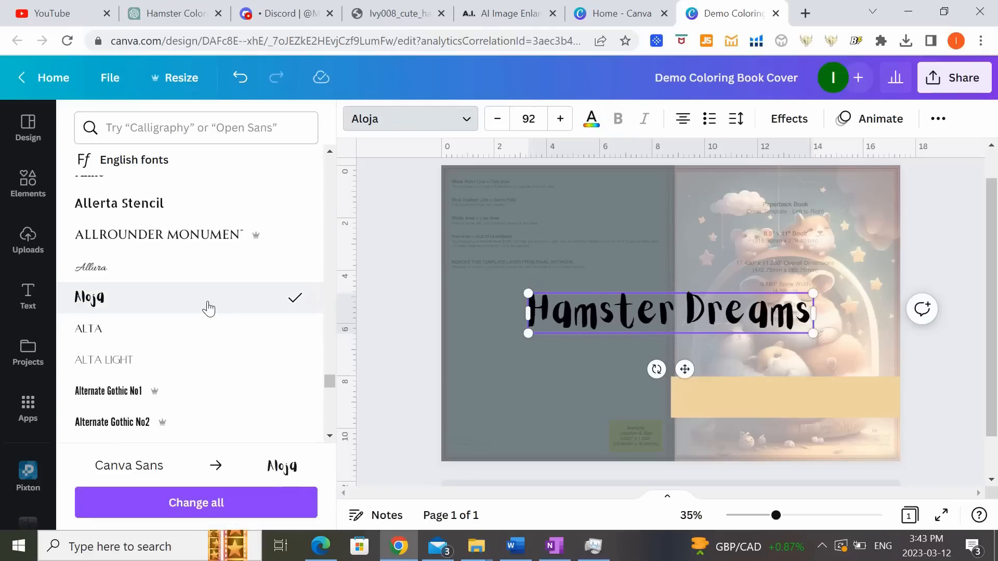
Fit the title onto the beige band and give it the Hollow outline effect.
{"action": "left_click", "coordinate": [629, 222]}
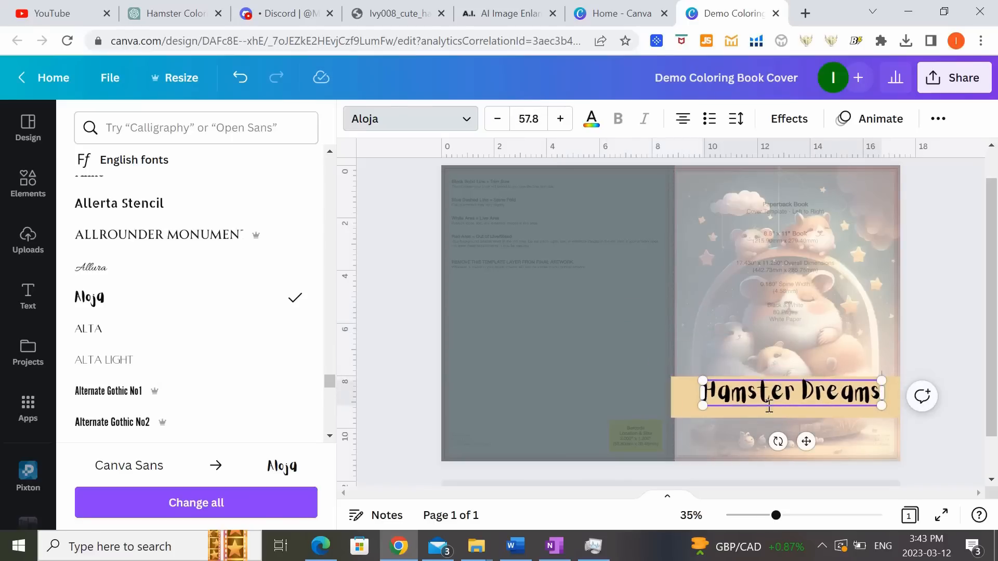
{"action": "left_click", "coordinate": [788, 119]}
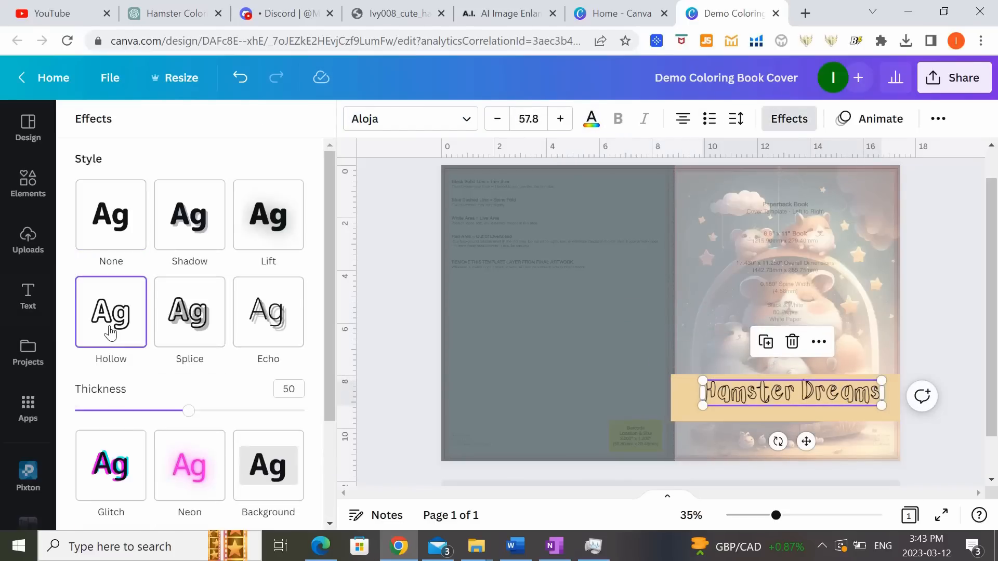
{"action": "left_click", "coordinate": [782, 229]}
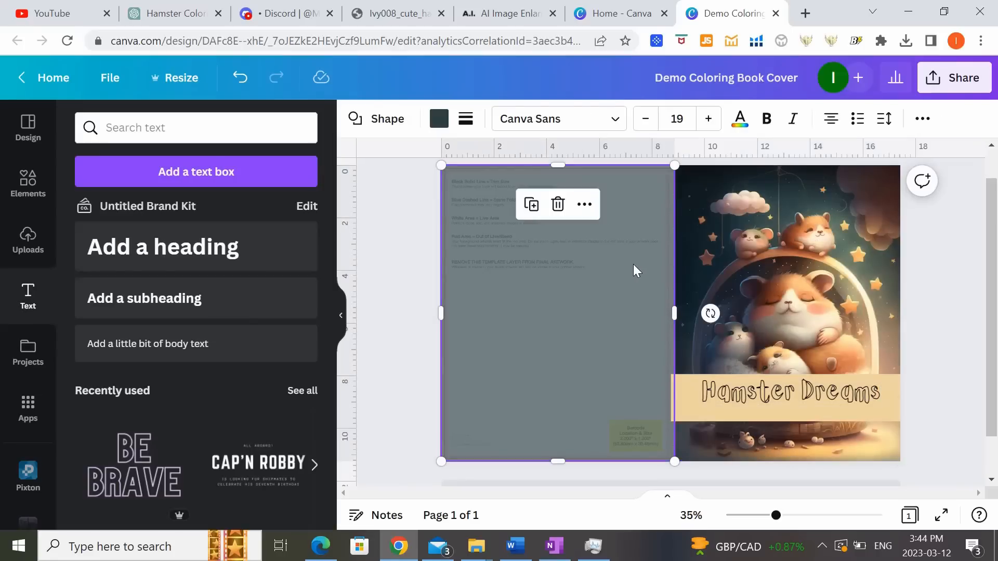
Set the back cover shape's transparency back to 100 so it is solid dark teal.
{"action": "left_click", "coordinate": [911, 118]}
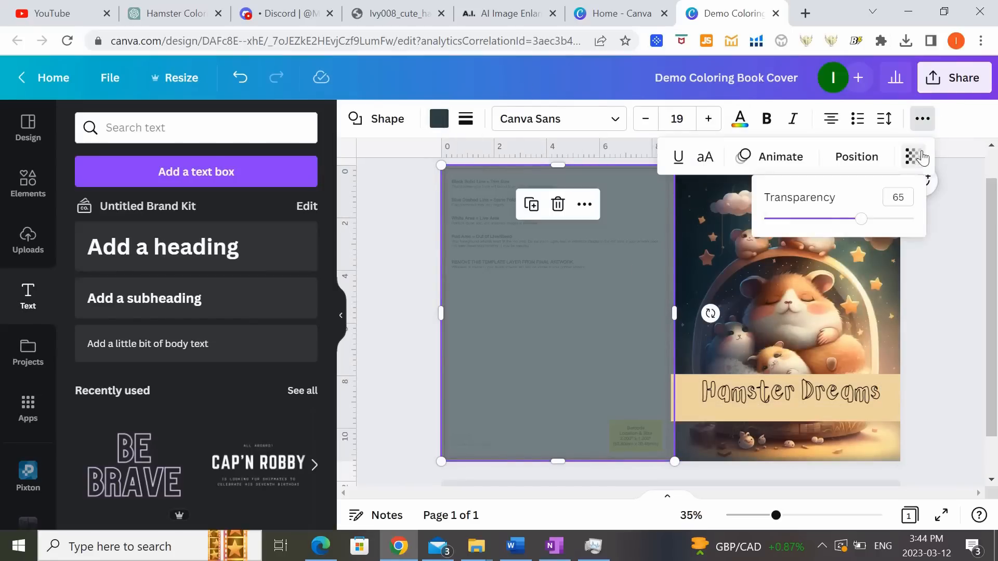
{"action": "left_click", "coordinate": [786, 392]}
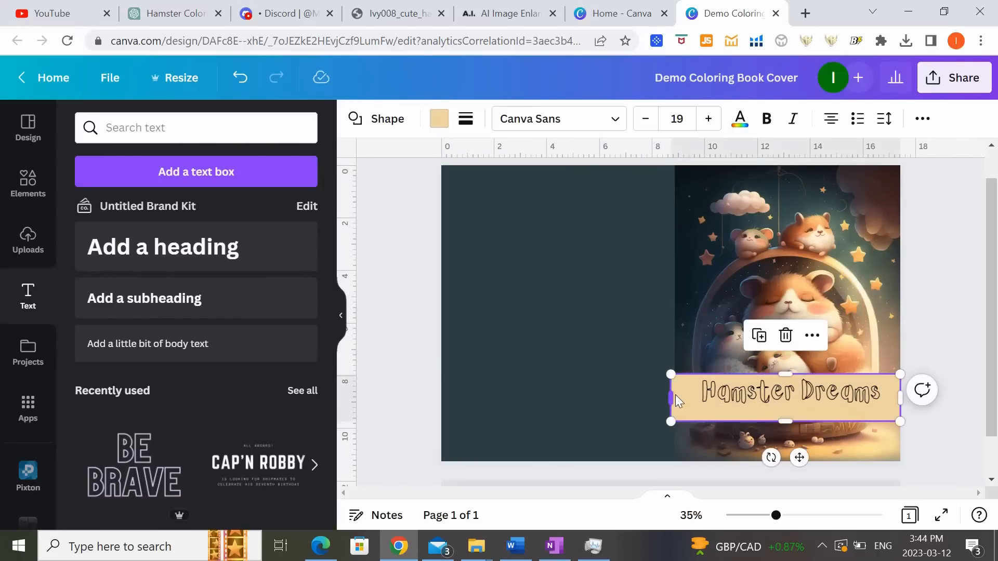
{"action": "left_click", "coordinate": [785, 433]}
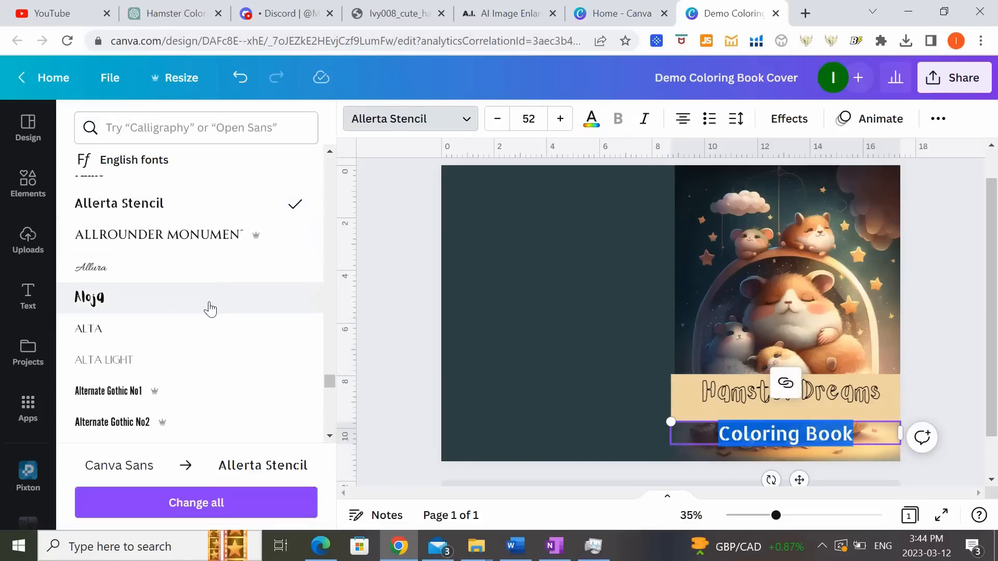
Add a 'Coloring Book' subtitle in Alta Light at size 49 beneath the title.
{"action": "left_click", "coordinate": [103, 359]}
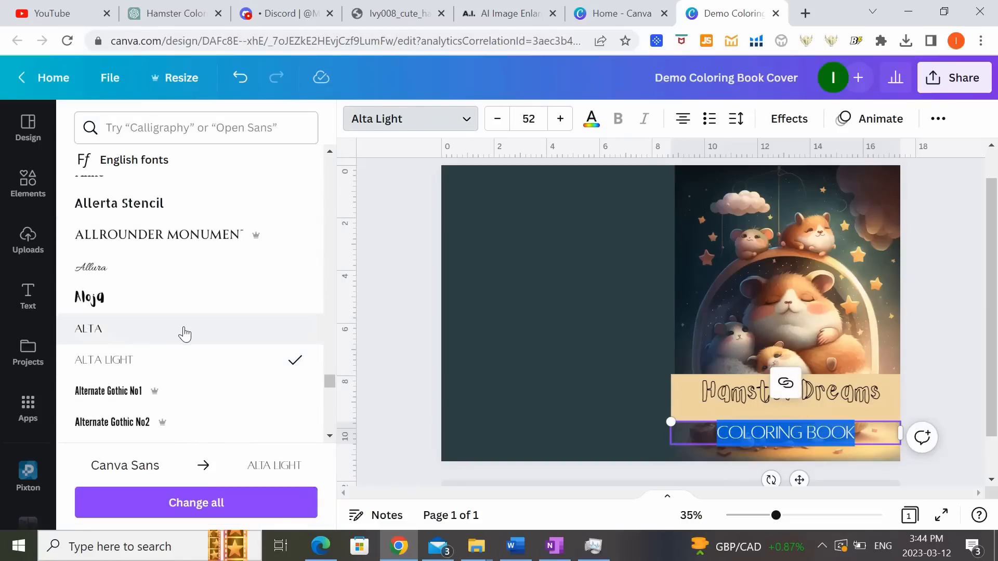
{"action": "left_click", "coordinate": [495, 118]}
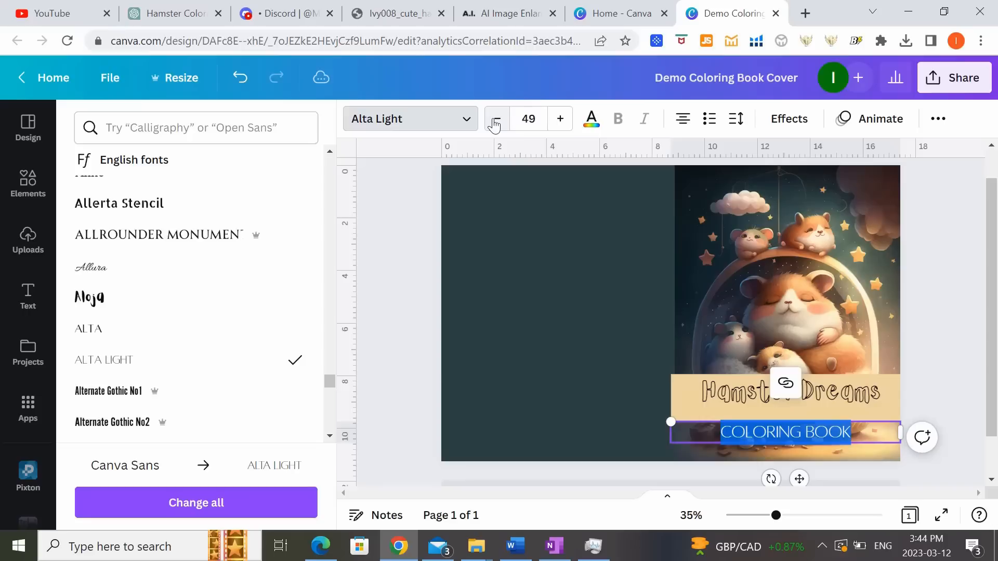
{"action": "left_click", "coordinate": [496, 118]}
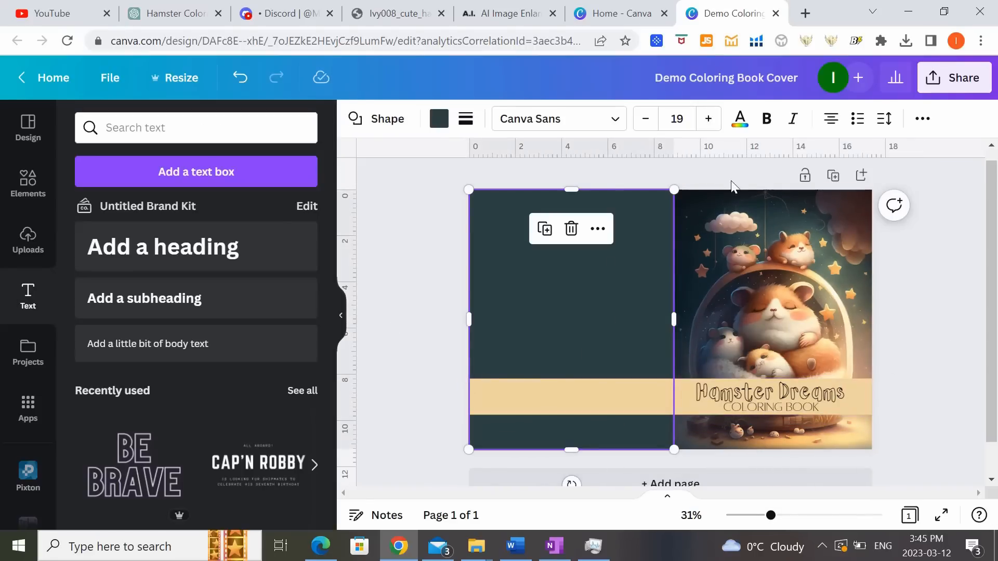
Add a beige strip along the spine and paste the hamster-adventure description into the back cover's beige band.
{"action": "left_click", "coordinate": [912, 119]}
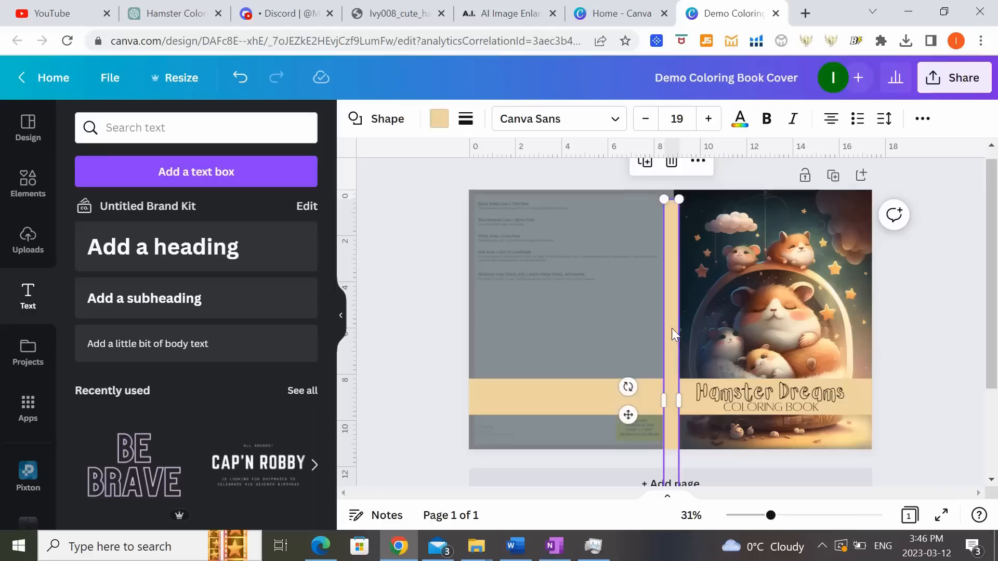
{"action": "left_click", "coordinate": [569, 290]}
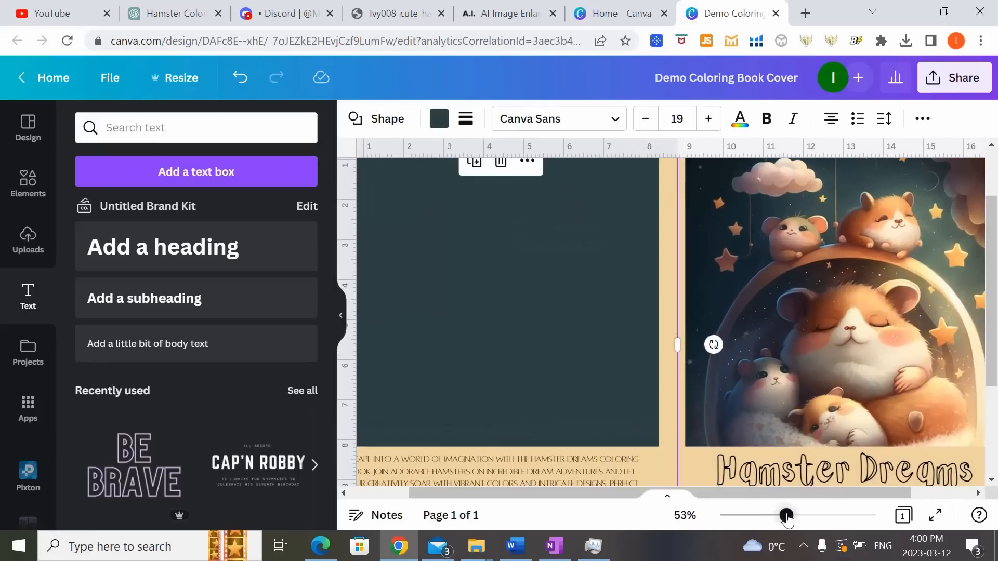
{"action": "scroll", "scroll_direction": "down", "scroll_amount": 3}
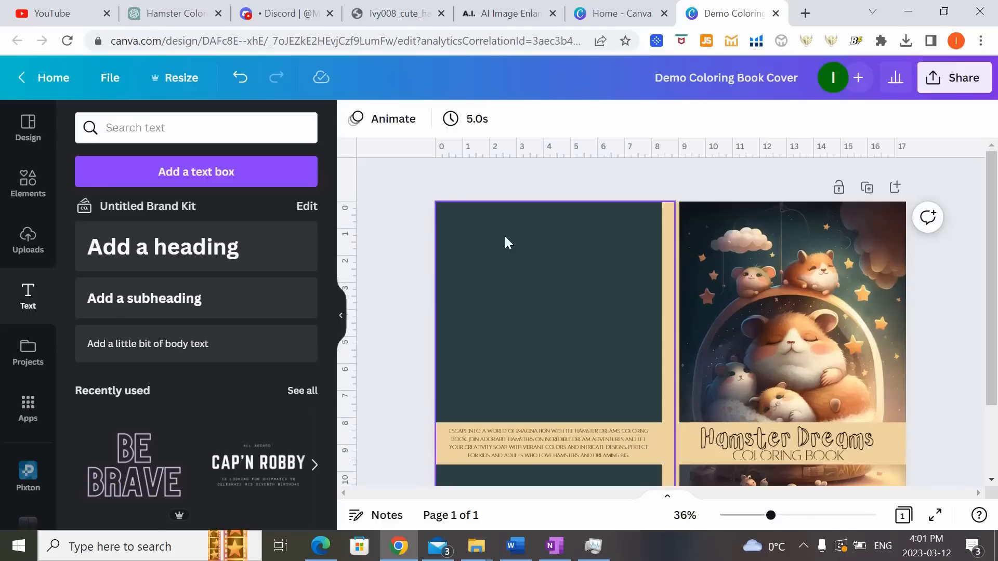
{"action": "mouse_move", "coordinate": [628, 383]}
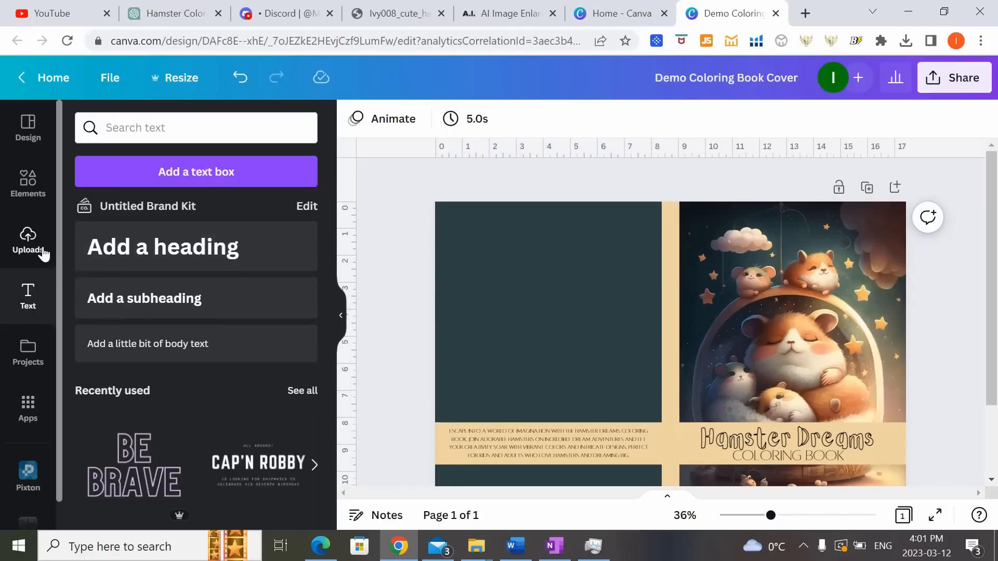
Insert six uploaded hamster coloring-page images and arrange them in a 2×3 grid above the blurb.
{"action": "left_click", "coordinate": [27, 240]}
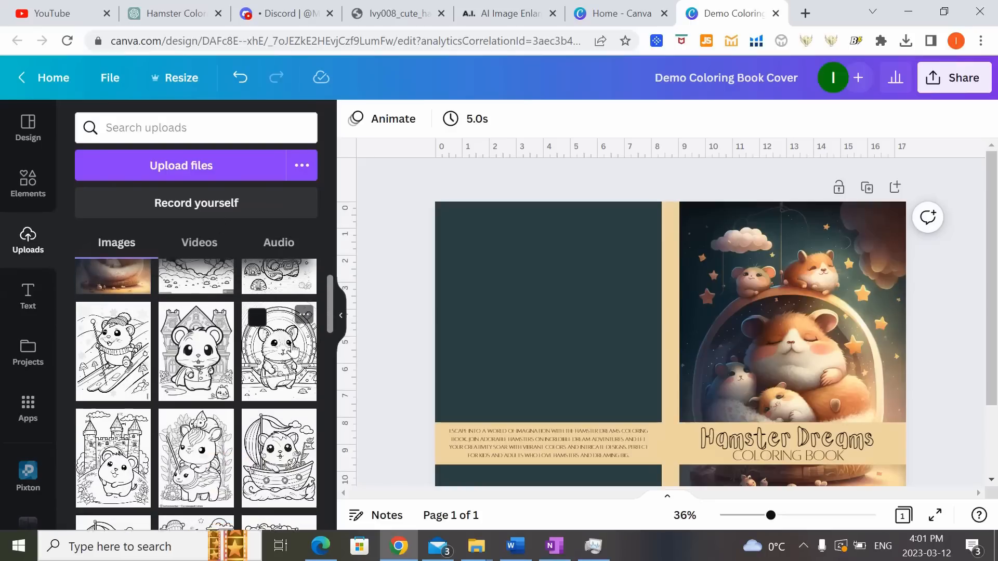
{"action": "scroll", "scroll_direction": "up", "scroll_amount": 3}
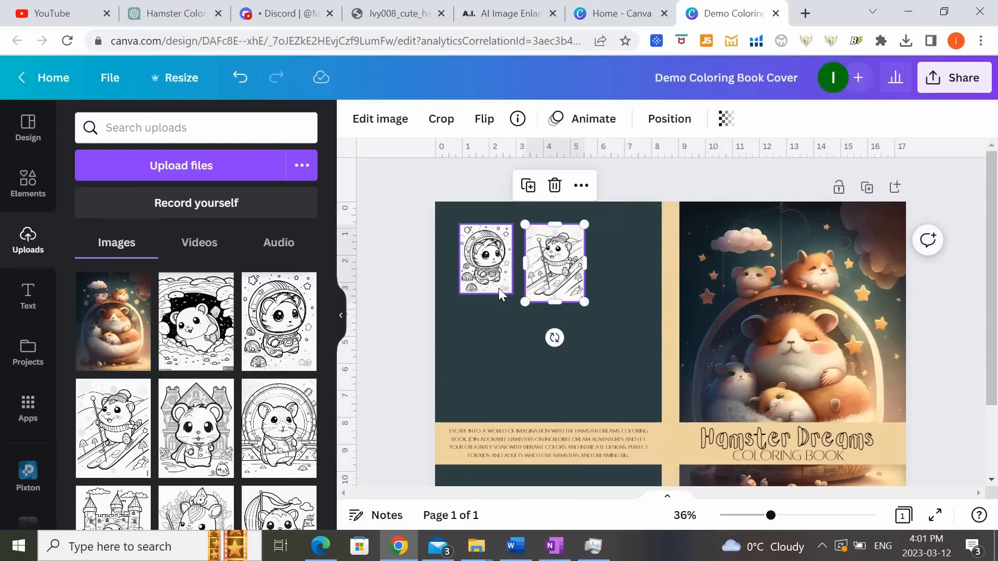
{"action": "left_click", "coordinate": [513, 374]}
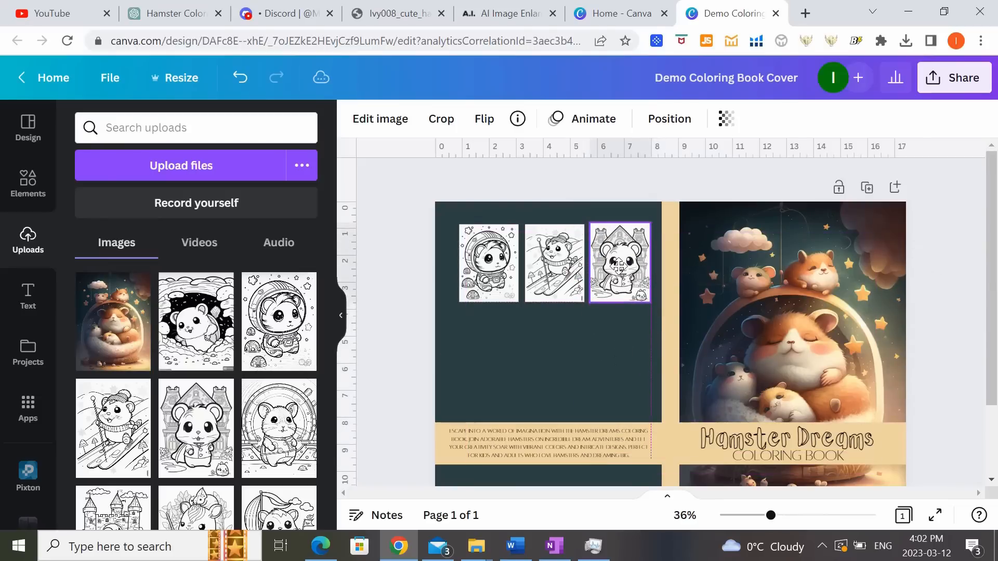
{"action": "left_click", "coordinate": [618, 262]}
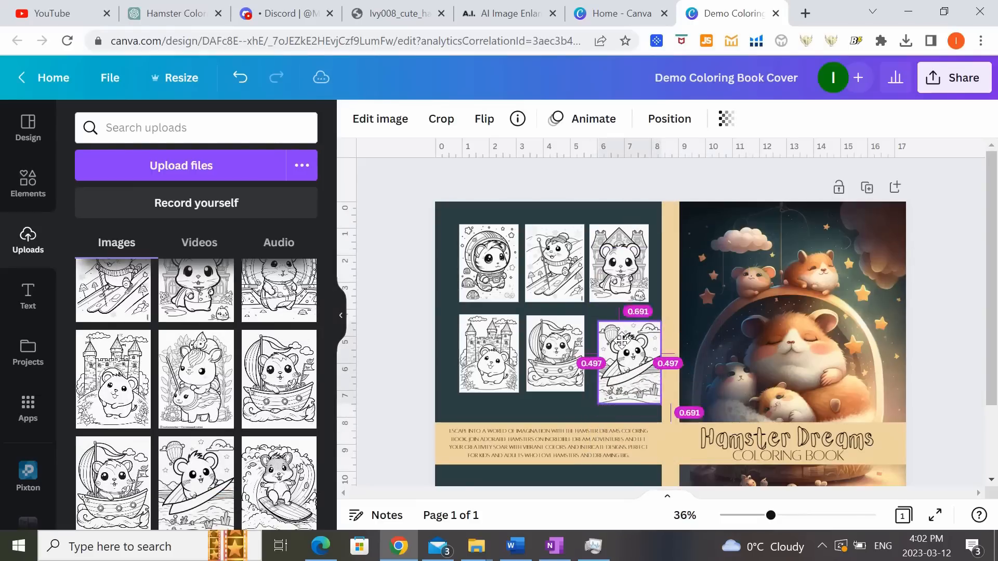
{"action": "left_click", "coordinate": [488, 262]}
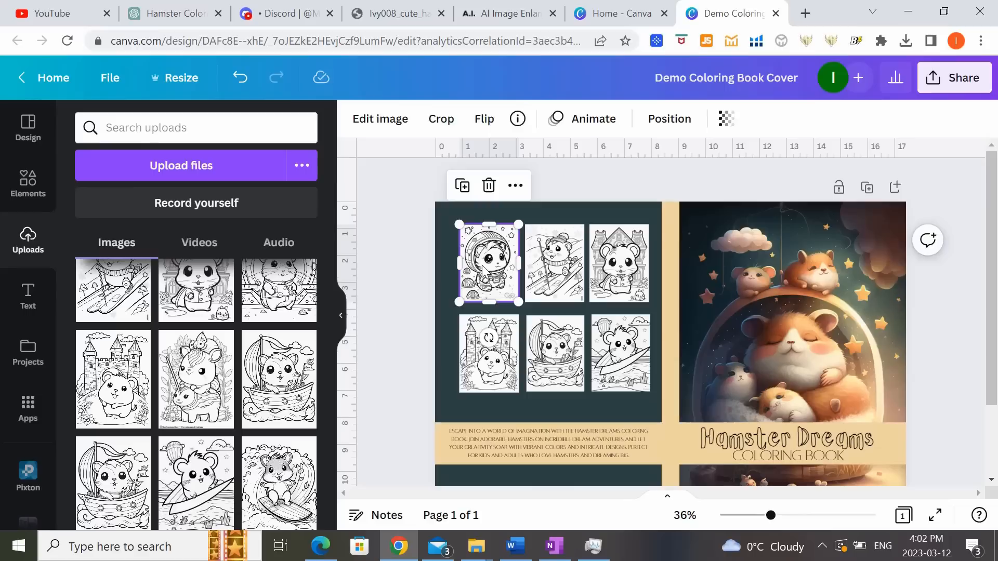
{"action": "left_click", "coordinate": [554, 354]}
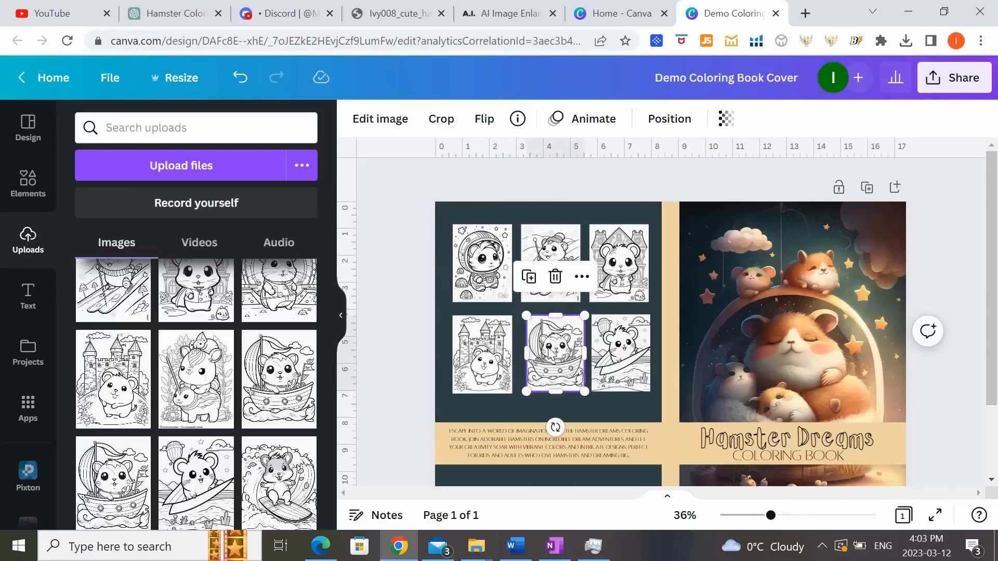